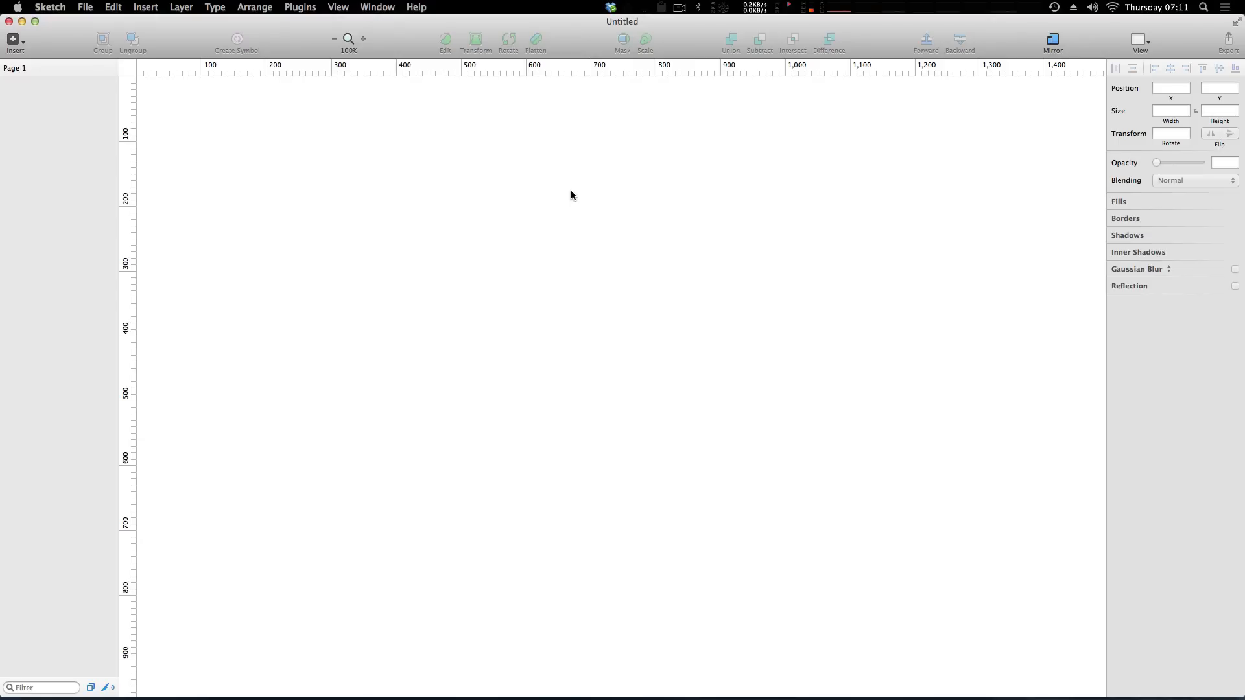
mouse_move(525, 139)
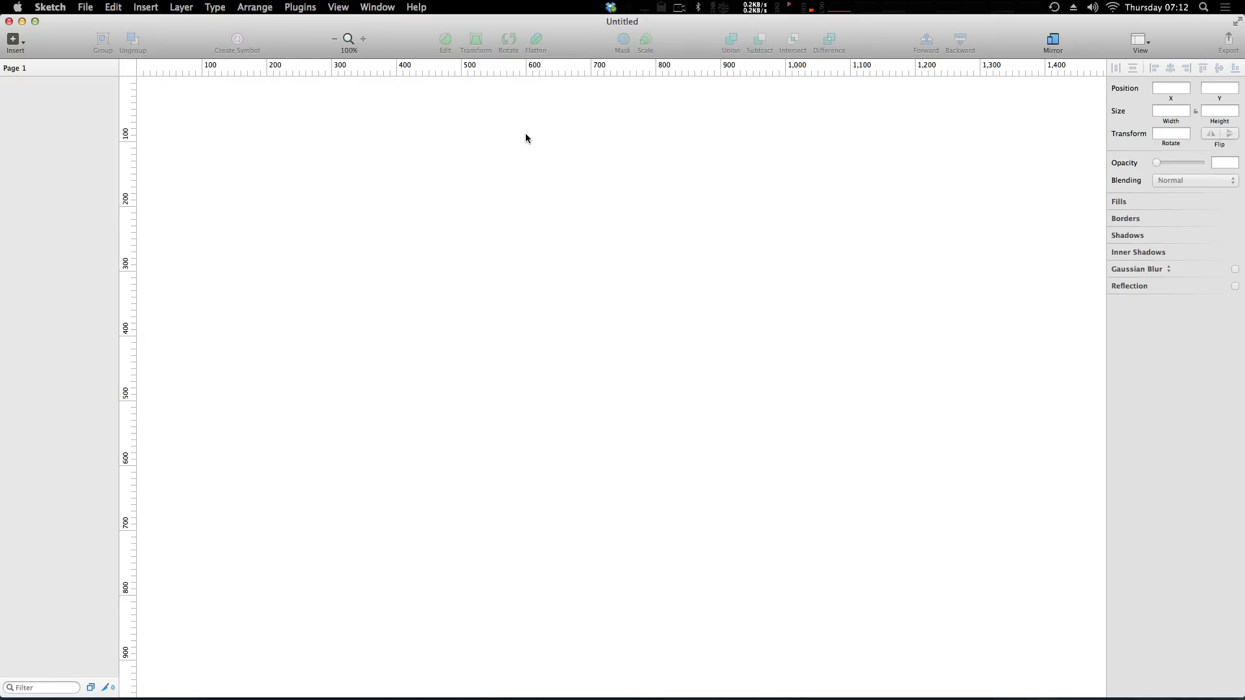
mouse_move(498, 138)
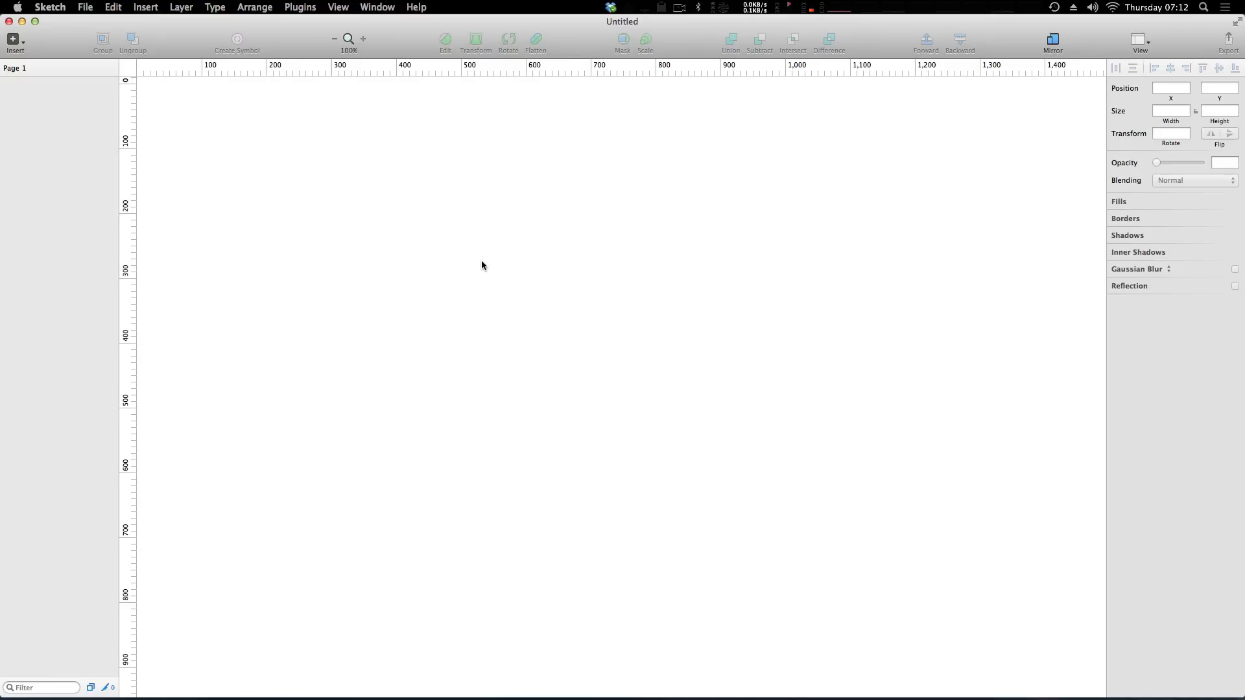
mouse_move(456, 240)
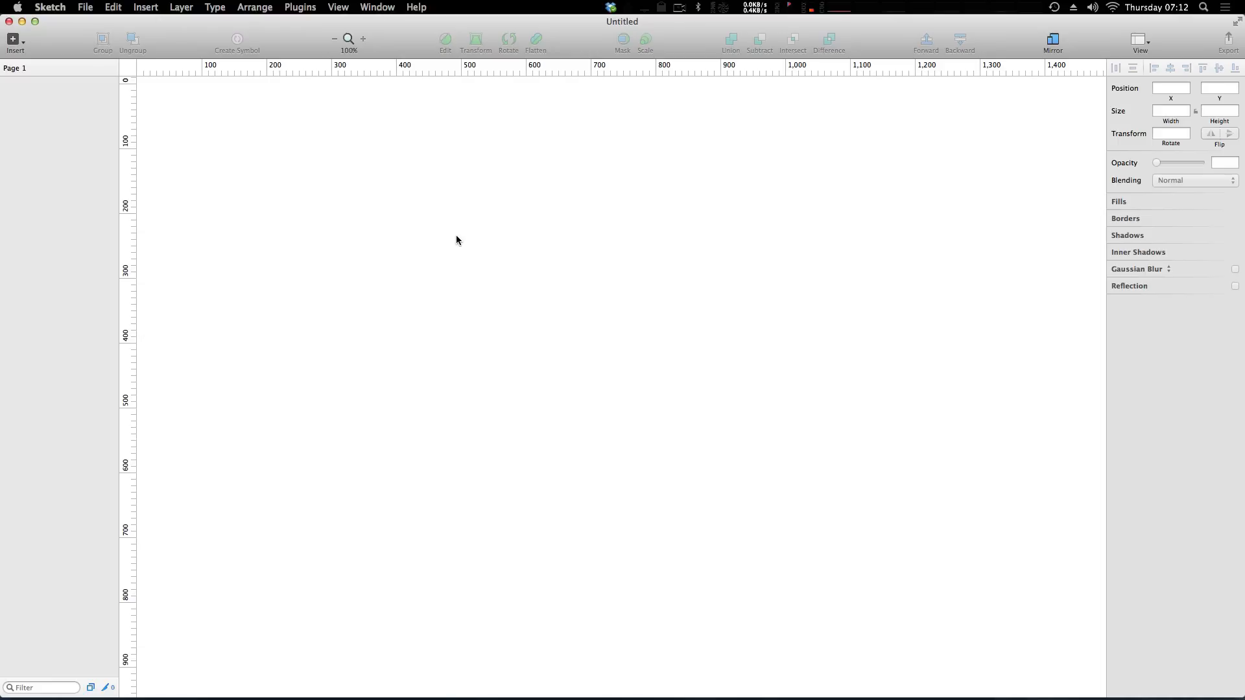
mouse_move(561, 211)
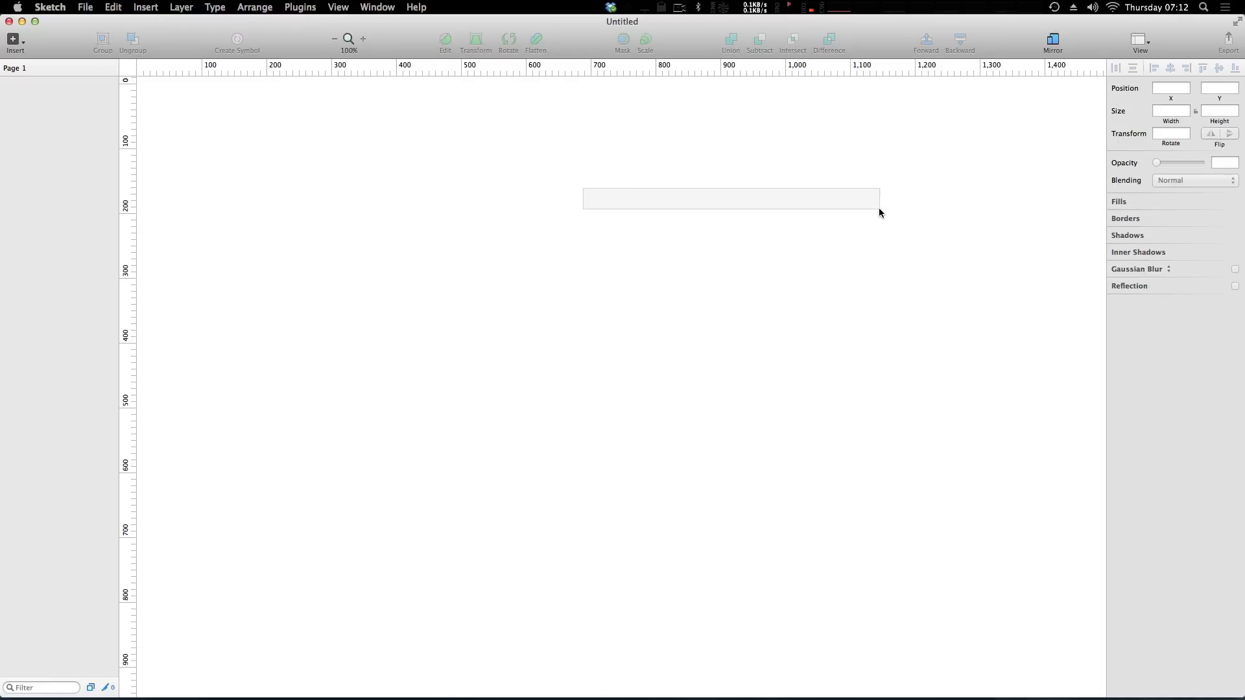
Step: Draw a grey rectangle, Rectangle 1, on the empty canvas via Insert > Shape > Rectangle
left_click(13, 41)
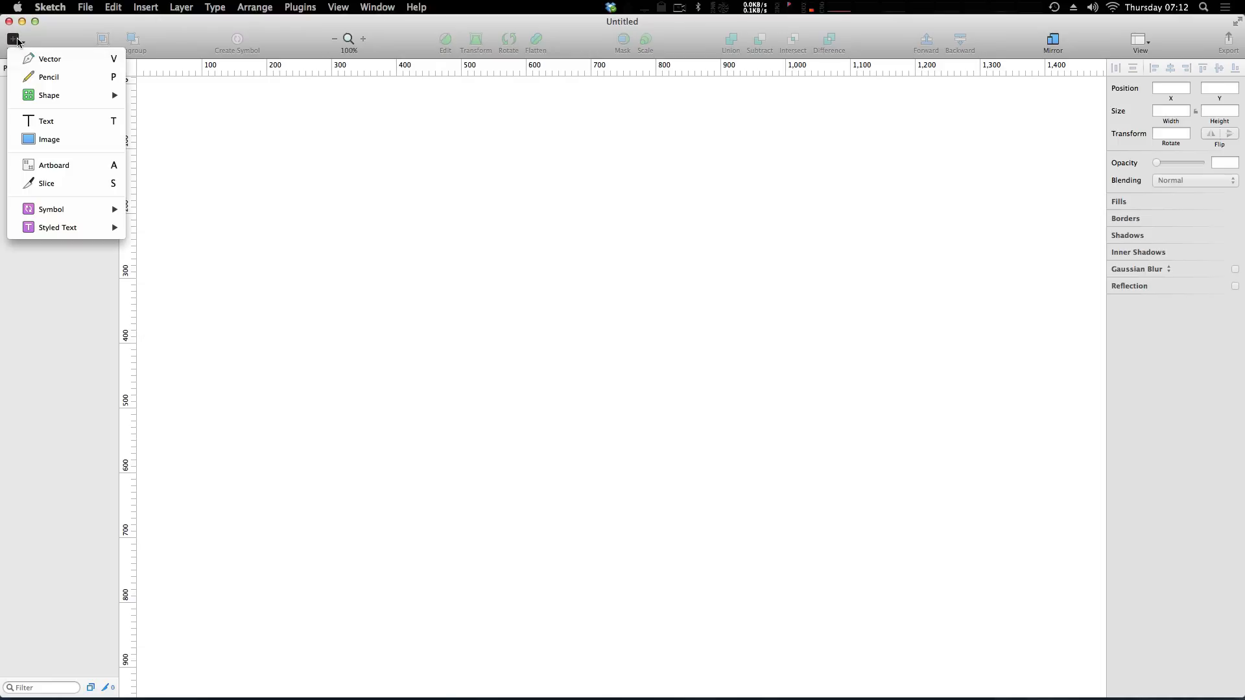
mouse_move(50, 138)
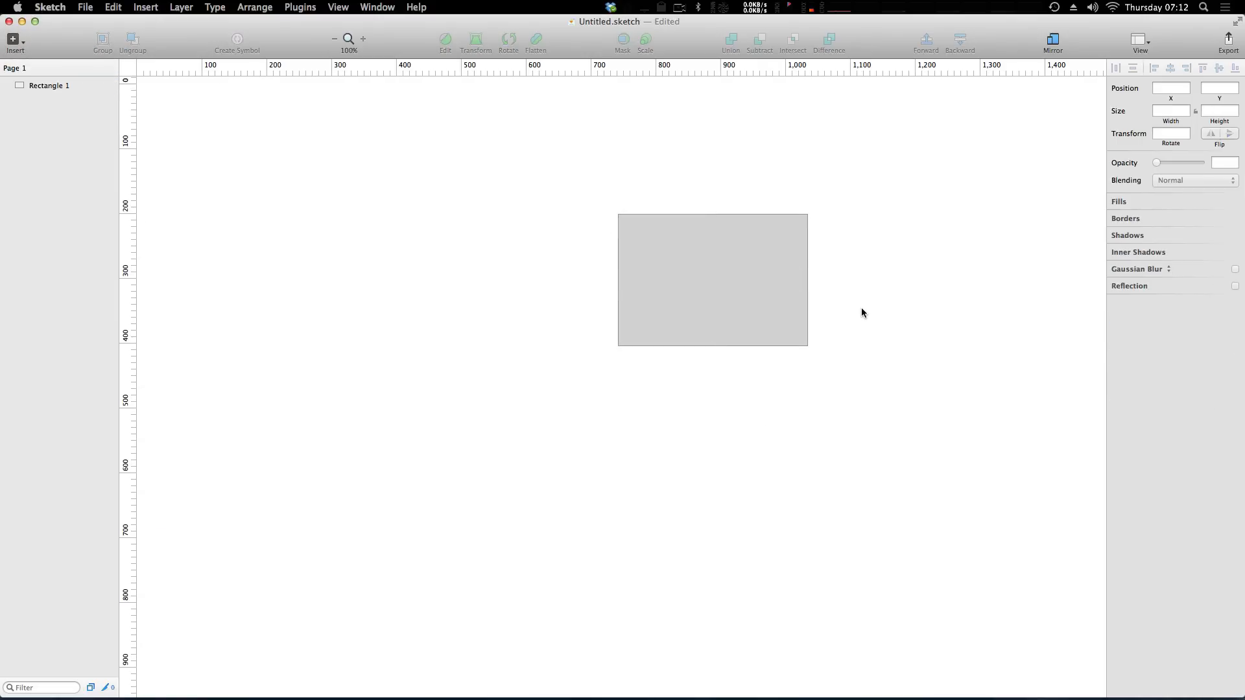
left_click(334, 38)
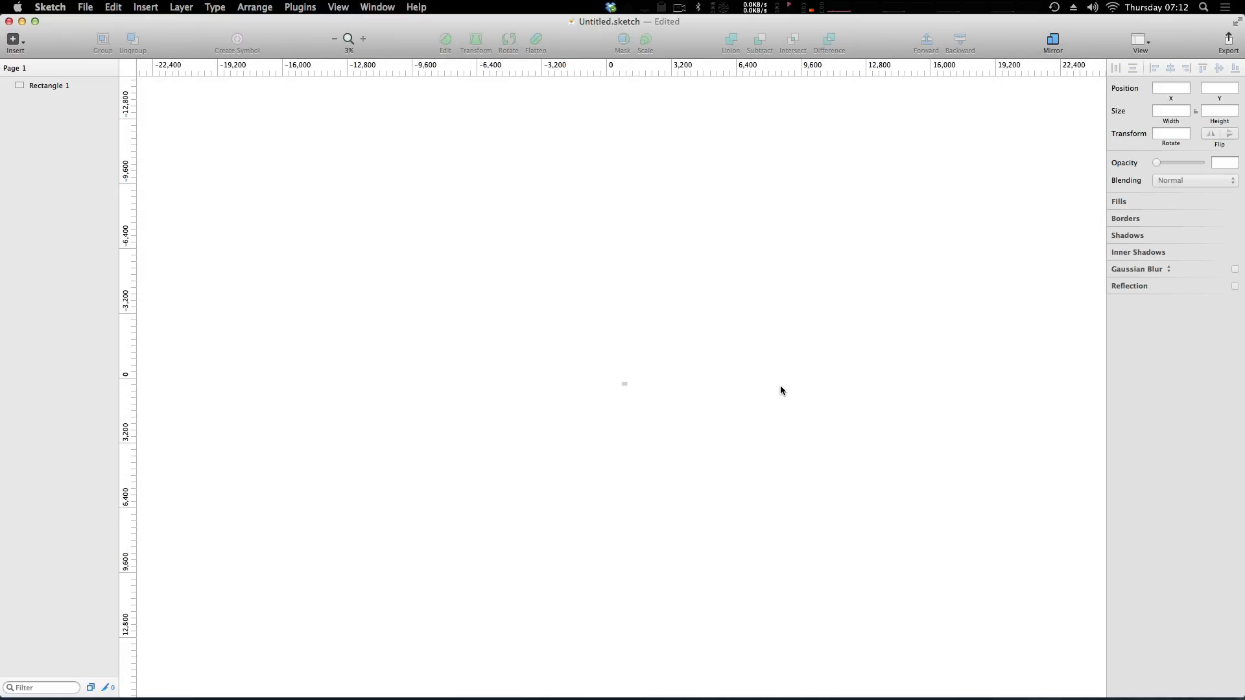
mouse_move(577, 198)
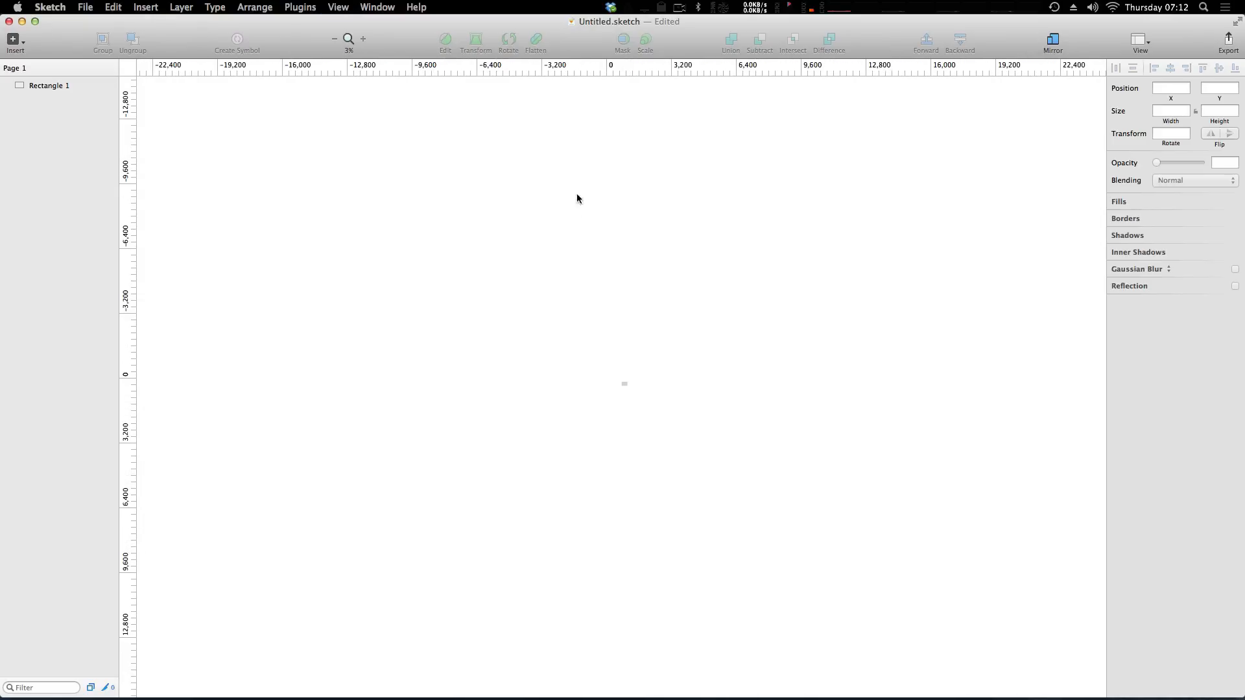
mouse_move(716, 440)
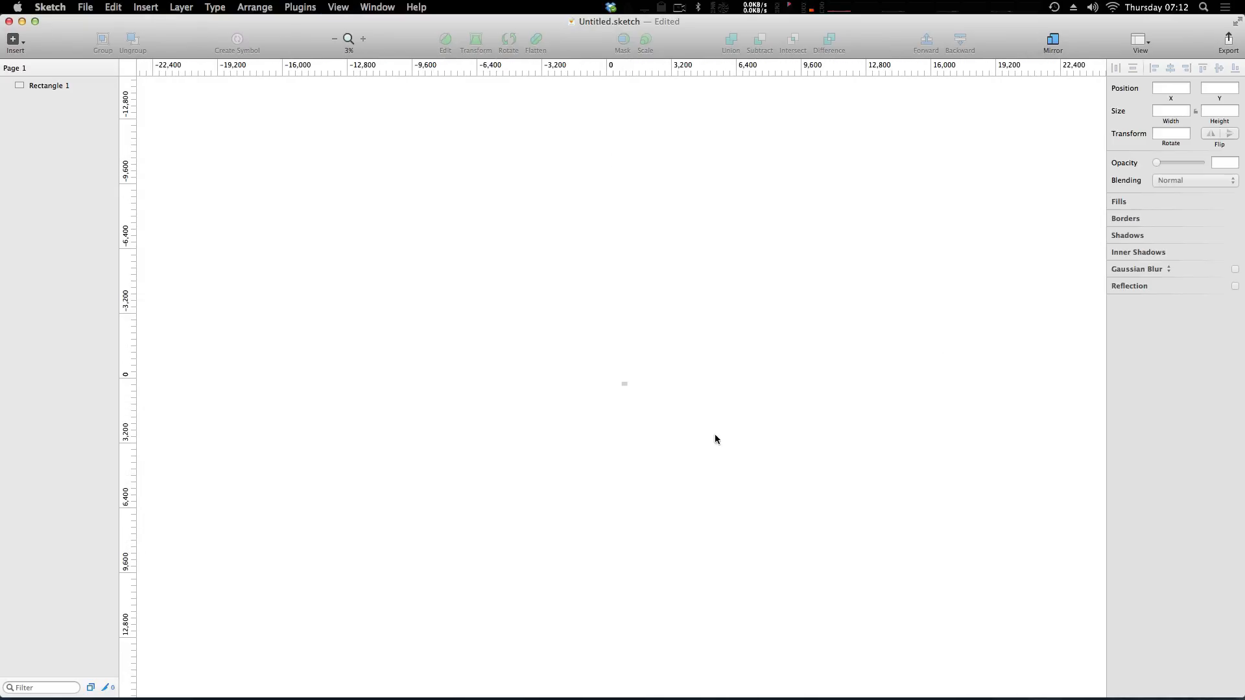
mouse_move(615, 387)
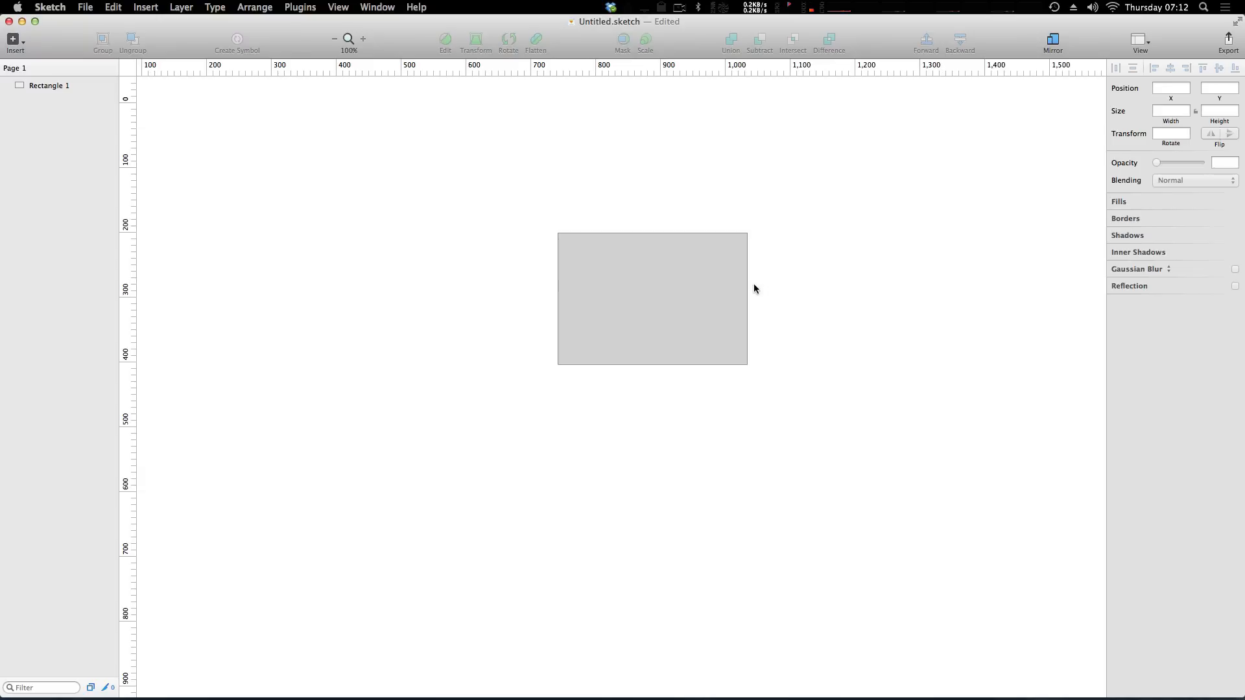
left_click(651, 298)
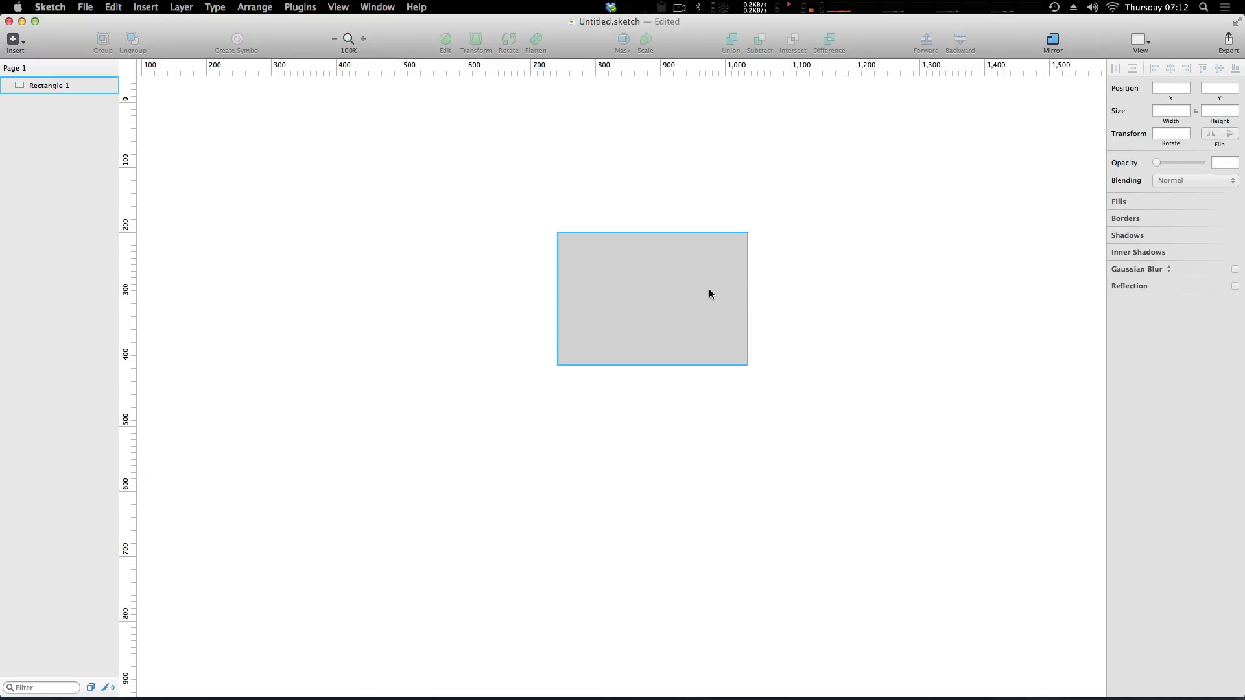
mouse_move(728, 268)
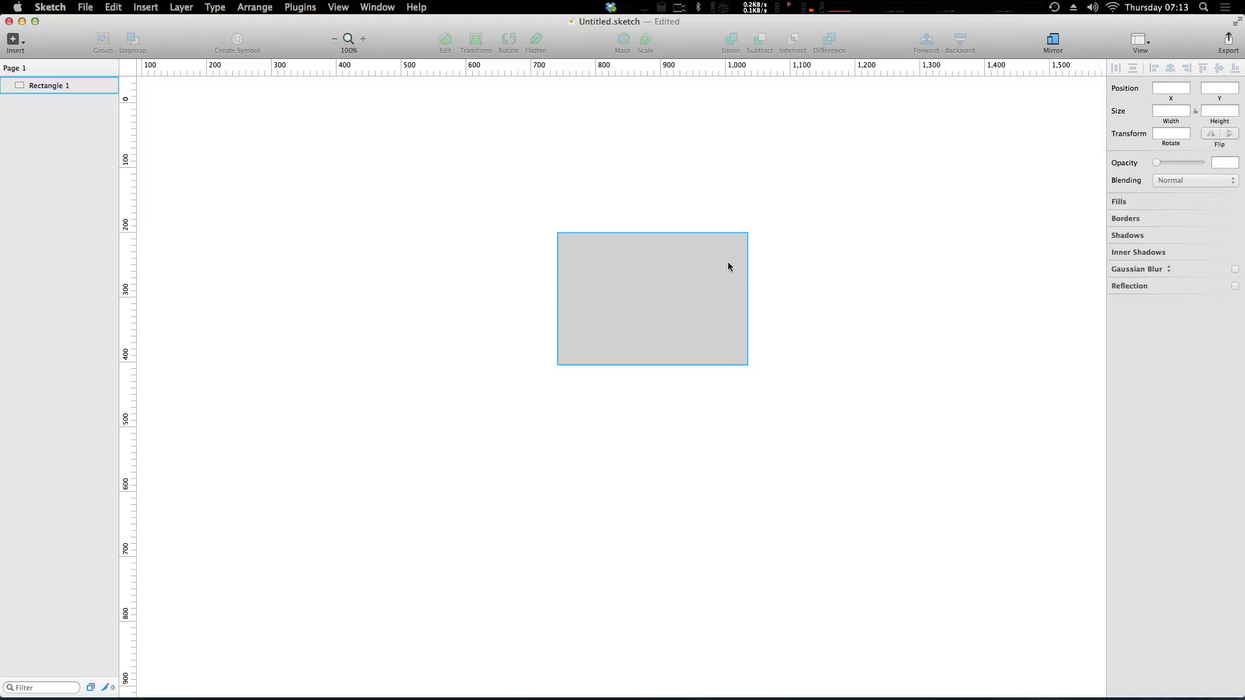
left_click(817, 245)
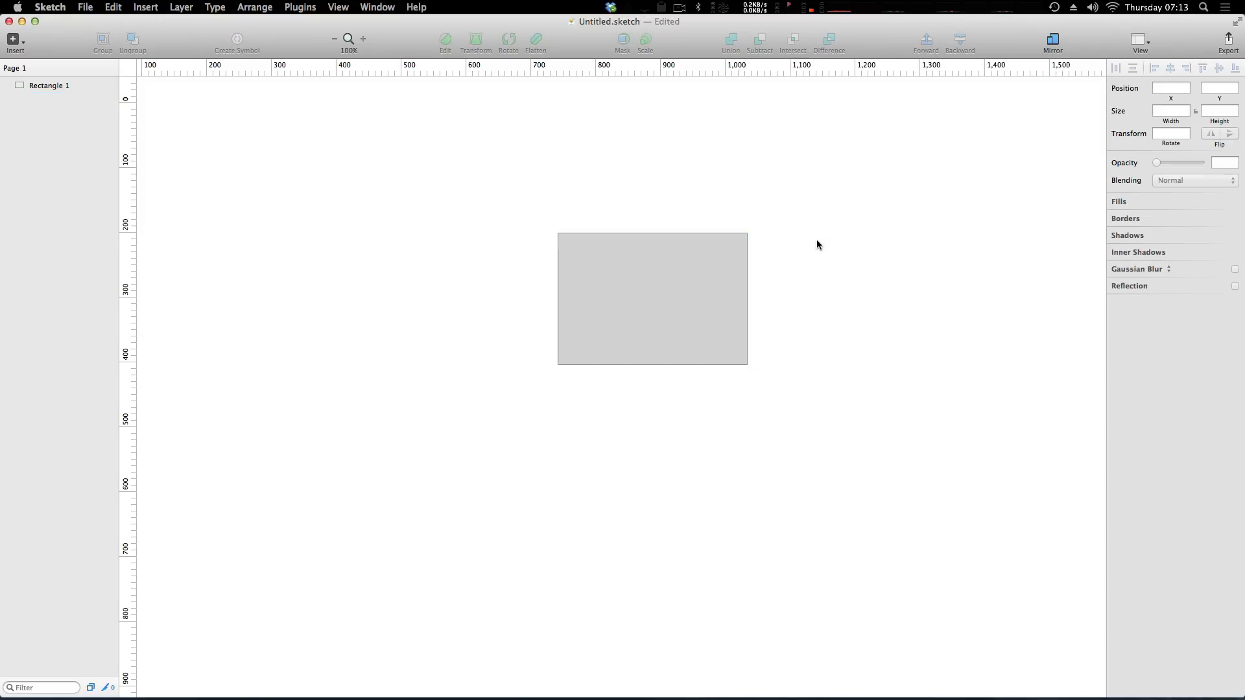
mouse_move(899, 302)
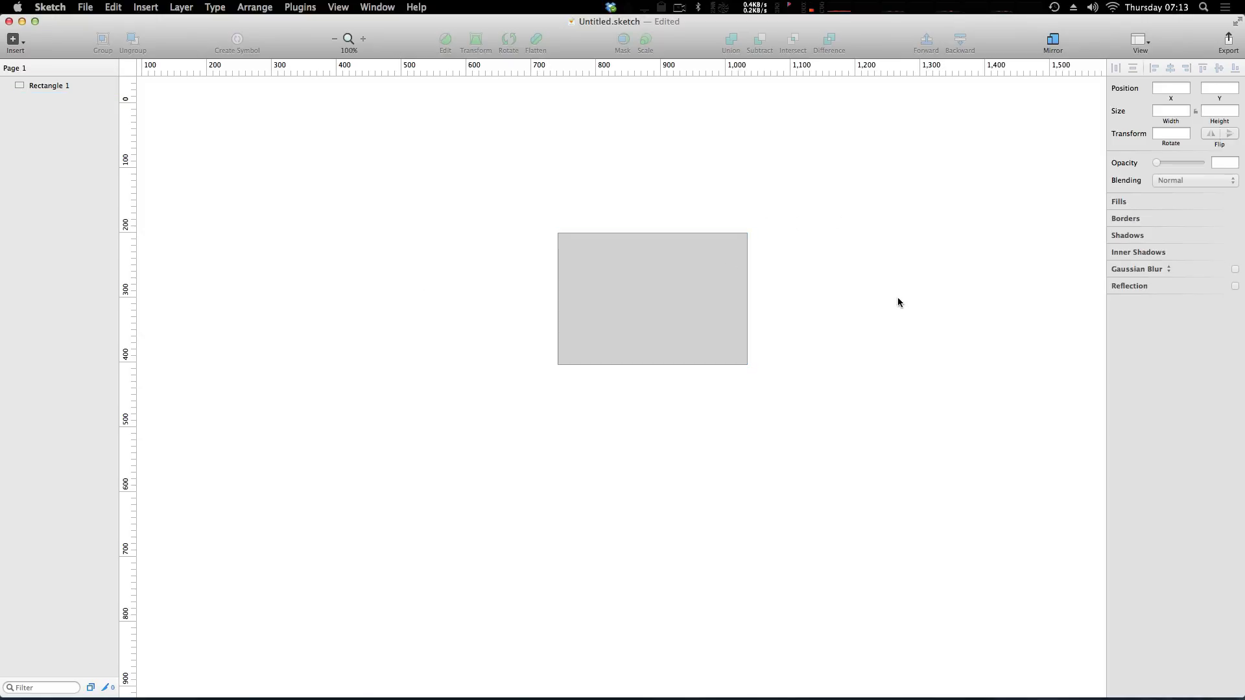
mouse_move(904, 288)
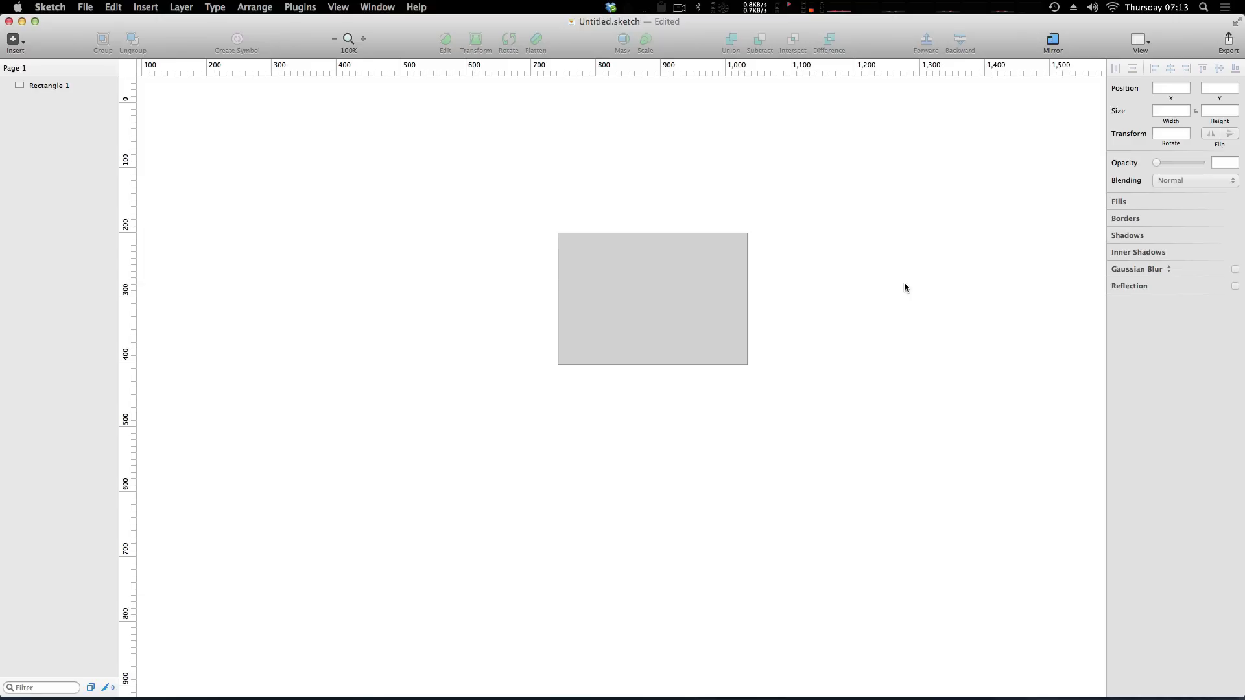
mouse_move(866, 285)
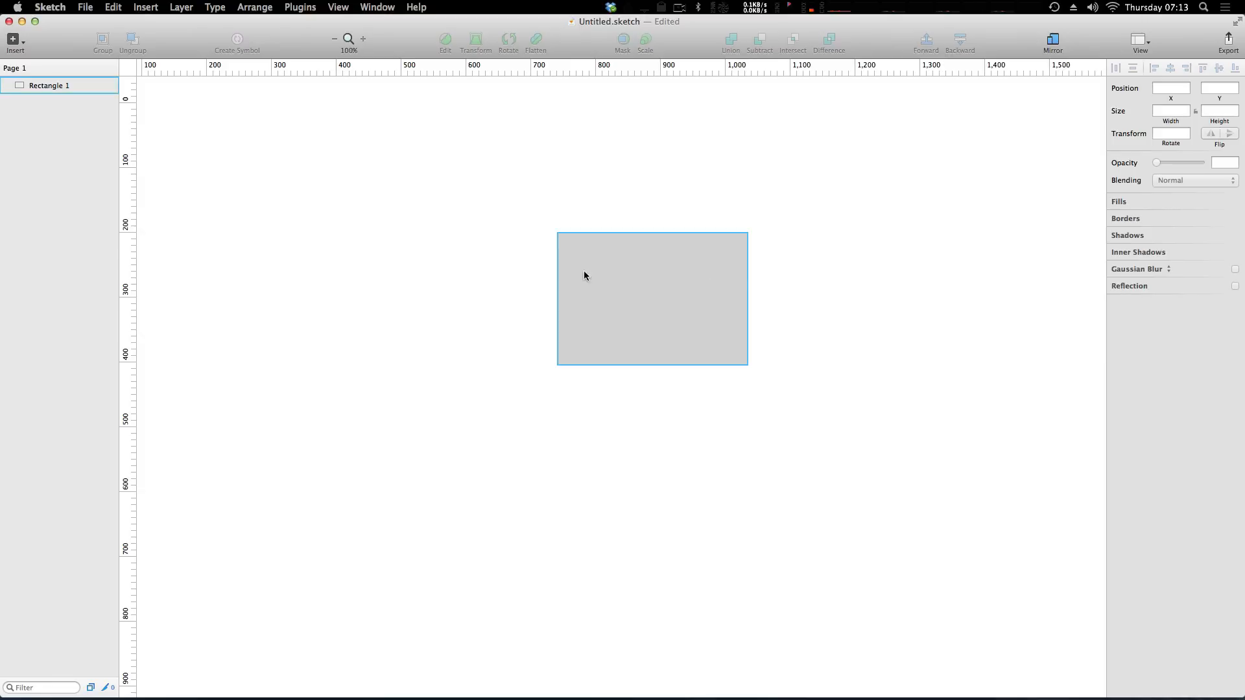
left_click(839, 174)
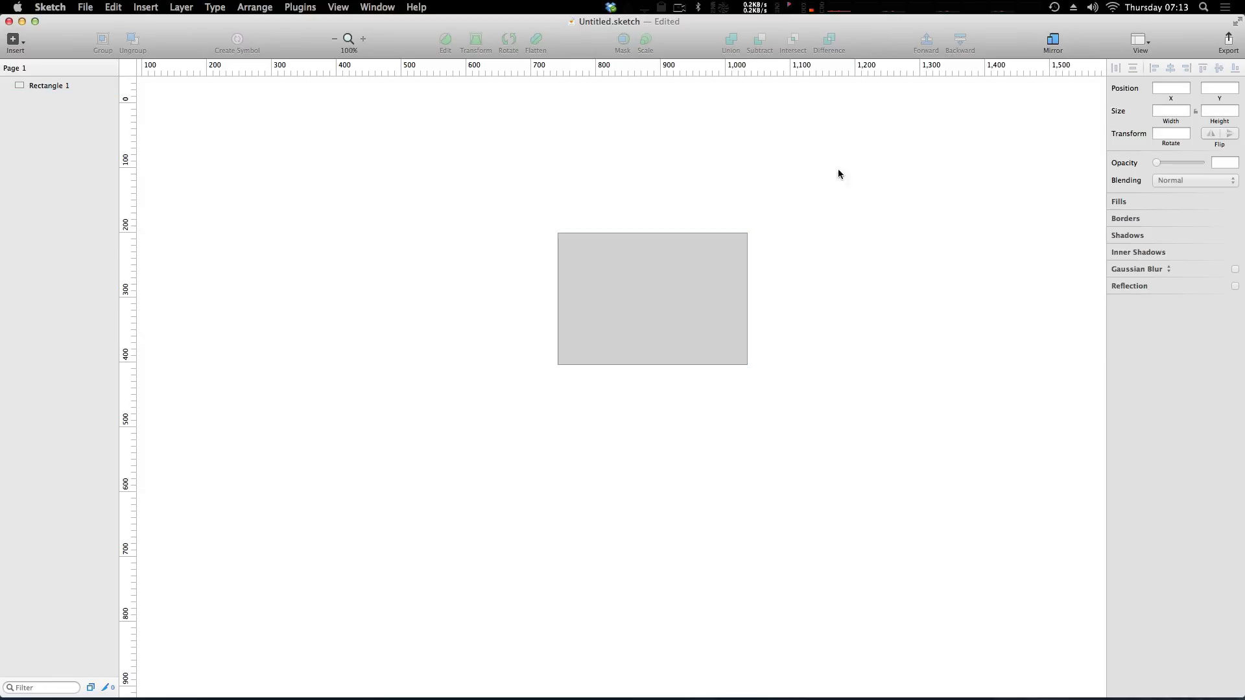
mouse_move(670, 138)
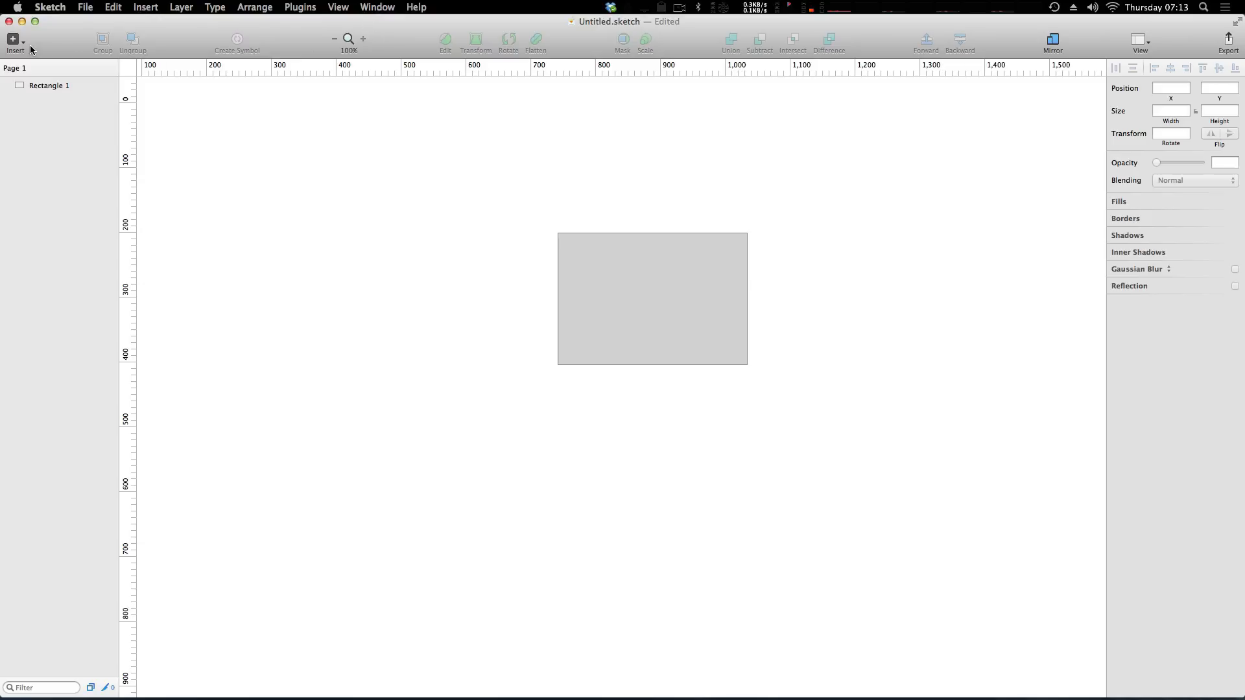
Step: Draw Artboard 1 around Rectangle 1 so the rectangle nests inside it, then select the rectangle
left_click(13, 40)
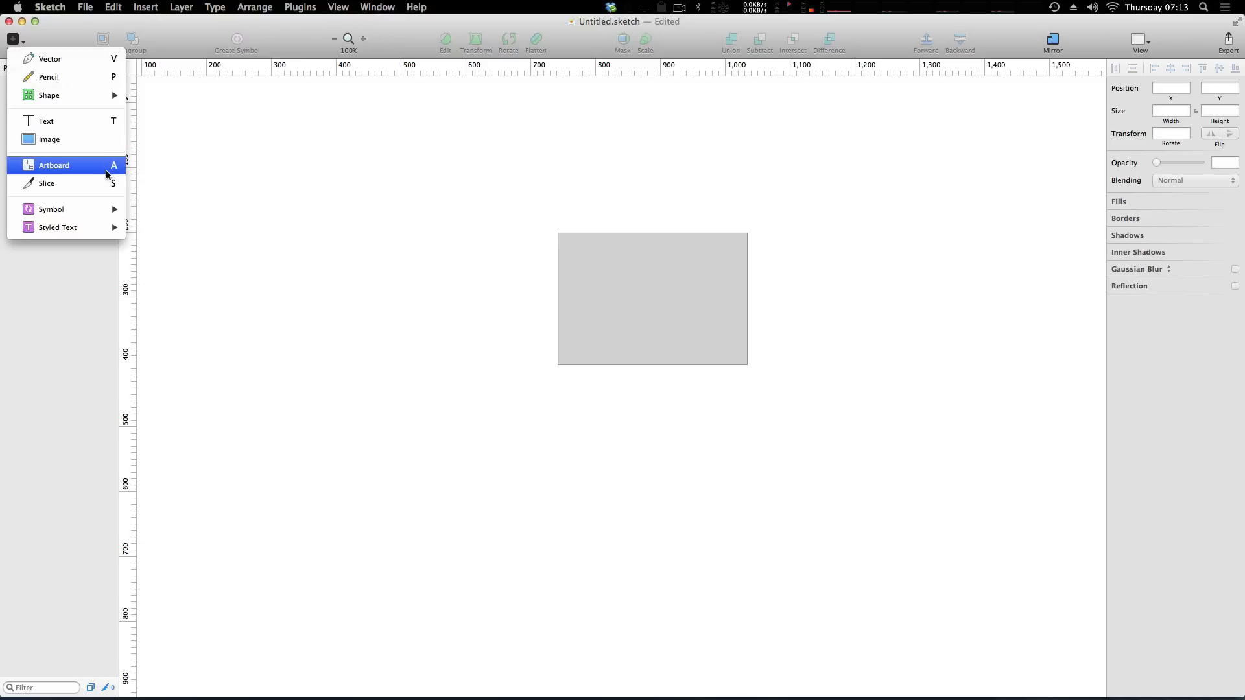
left_click(54, 165)
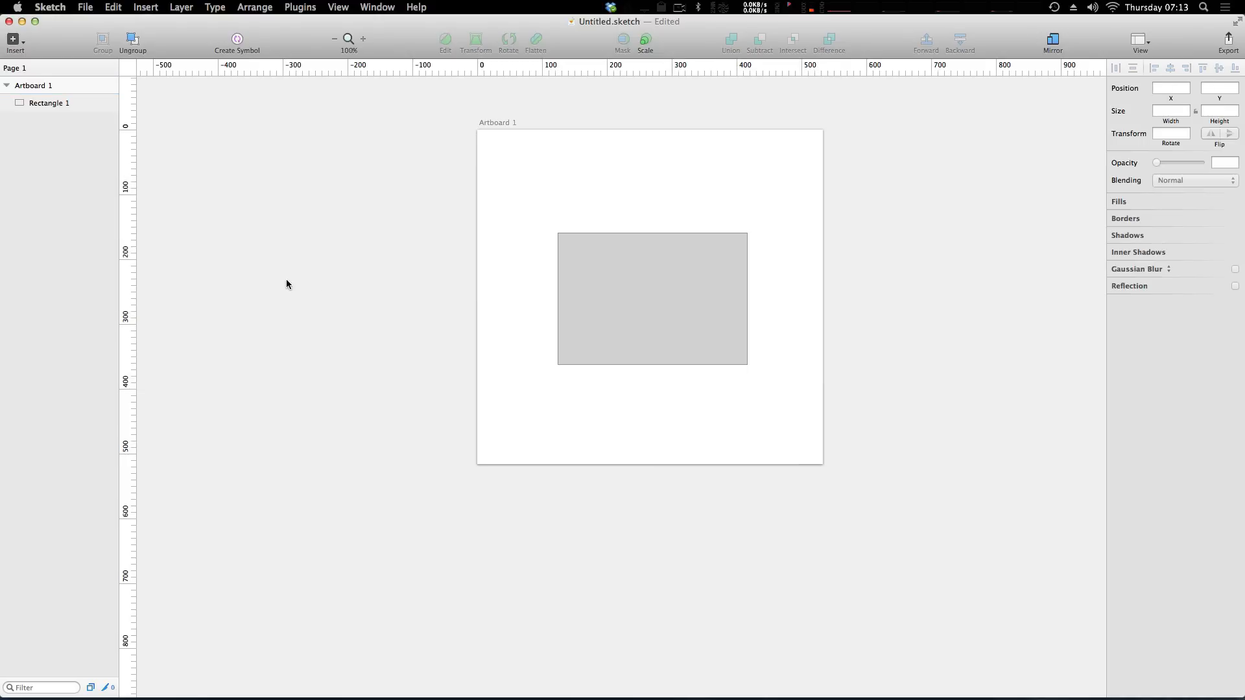
left_click(651, 300)
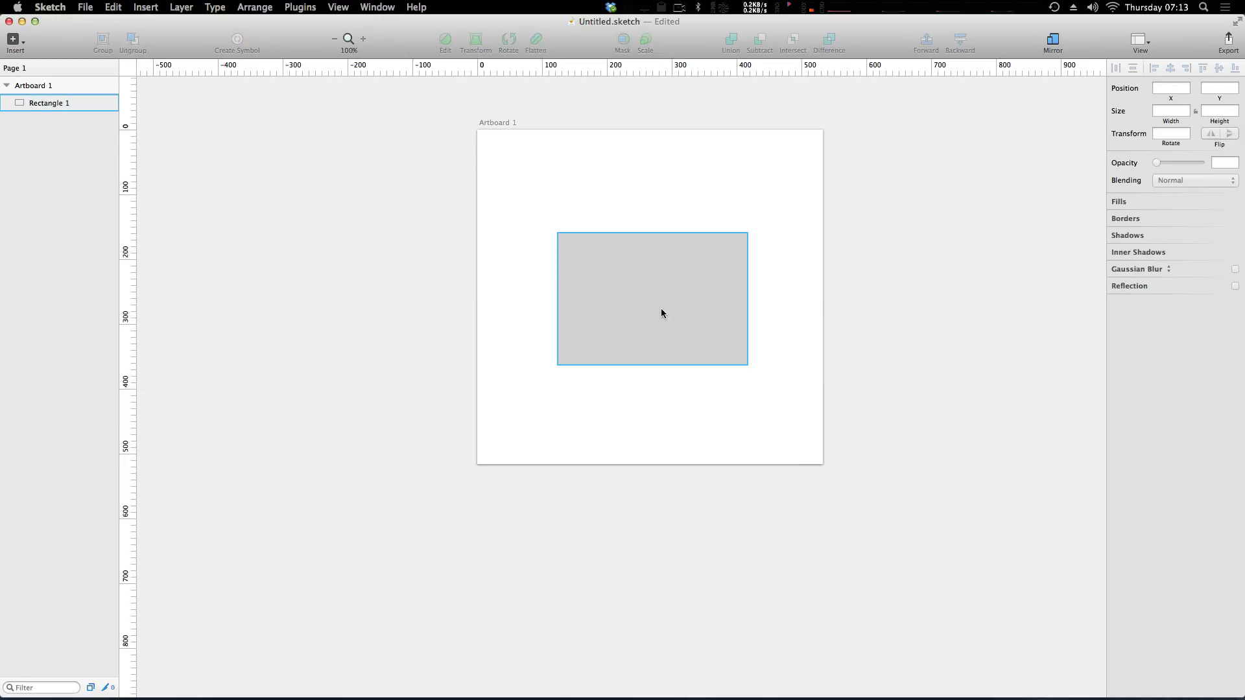
mouse_move(691, 315)
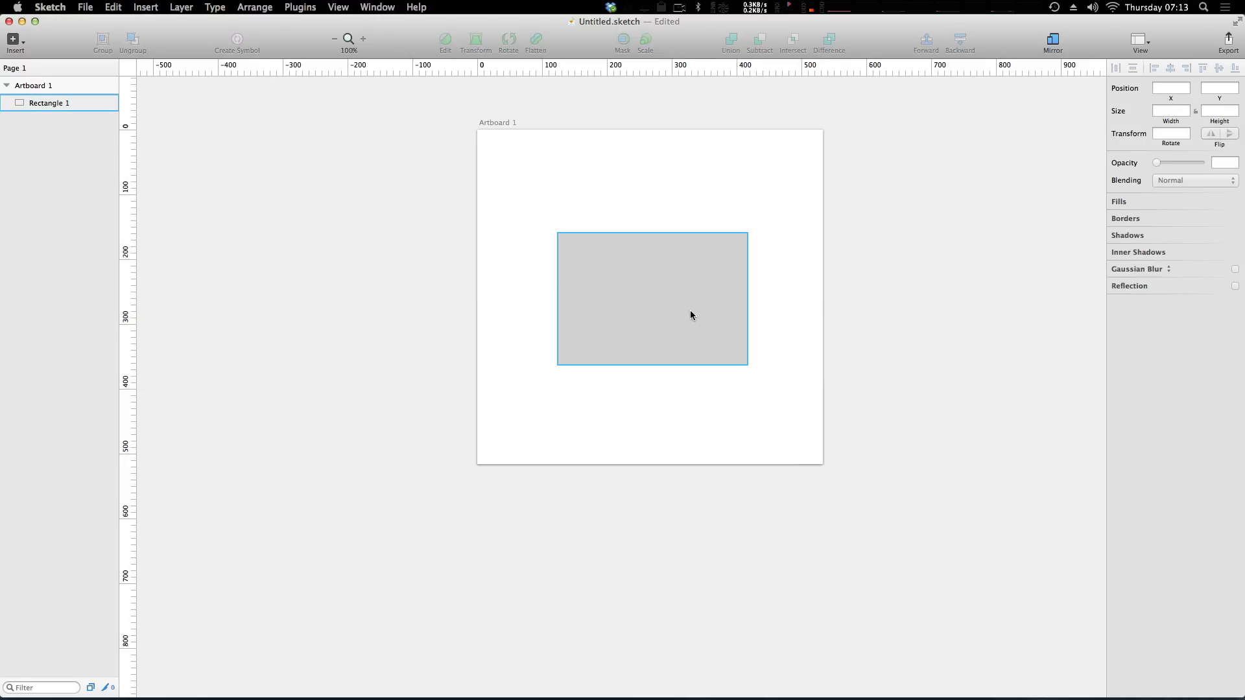
Step: Move Rectangle 1 past Artboard 1's left edge to x −120, y 144 so the overhang is clipped
left_click(651, 298)
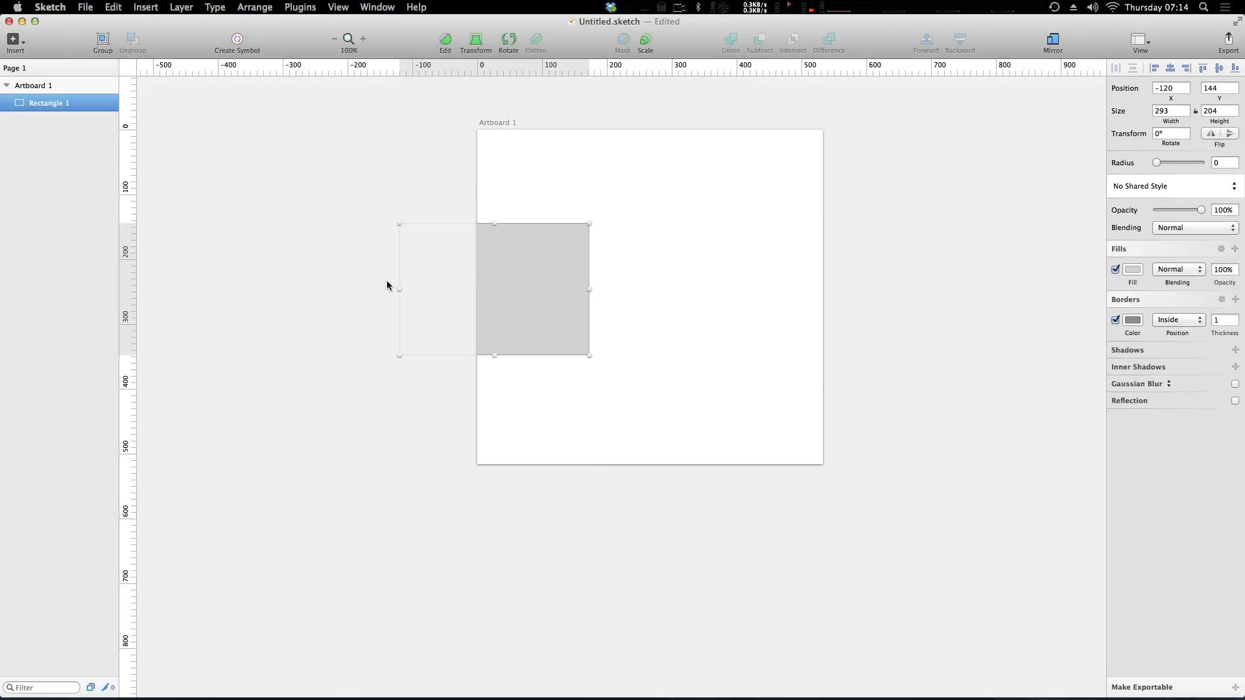
left_click(222, 172)
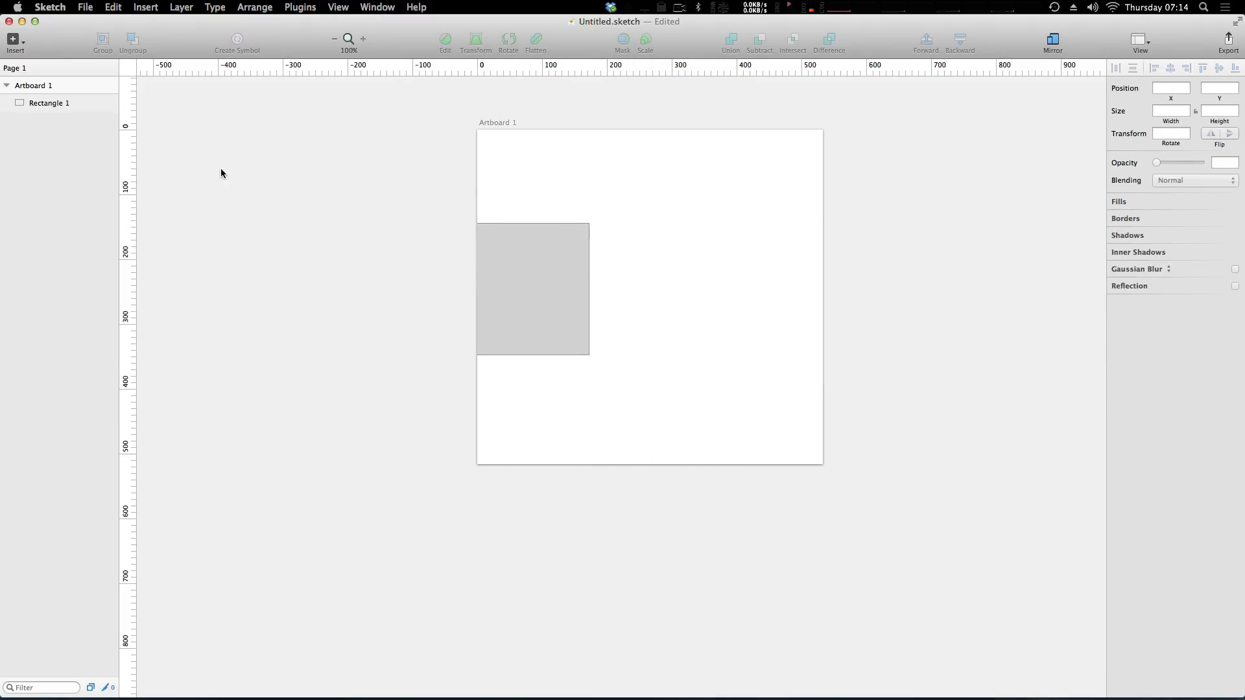
mouse_move(434, 280)
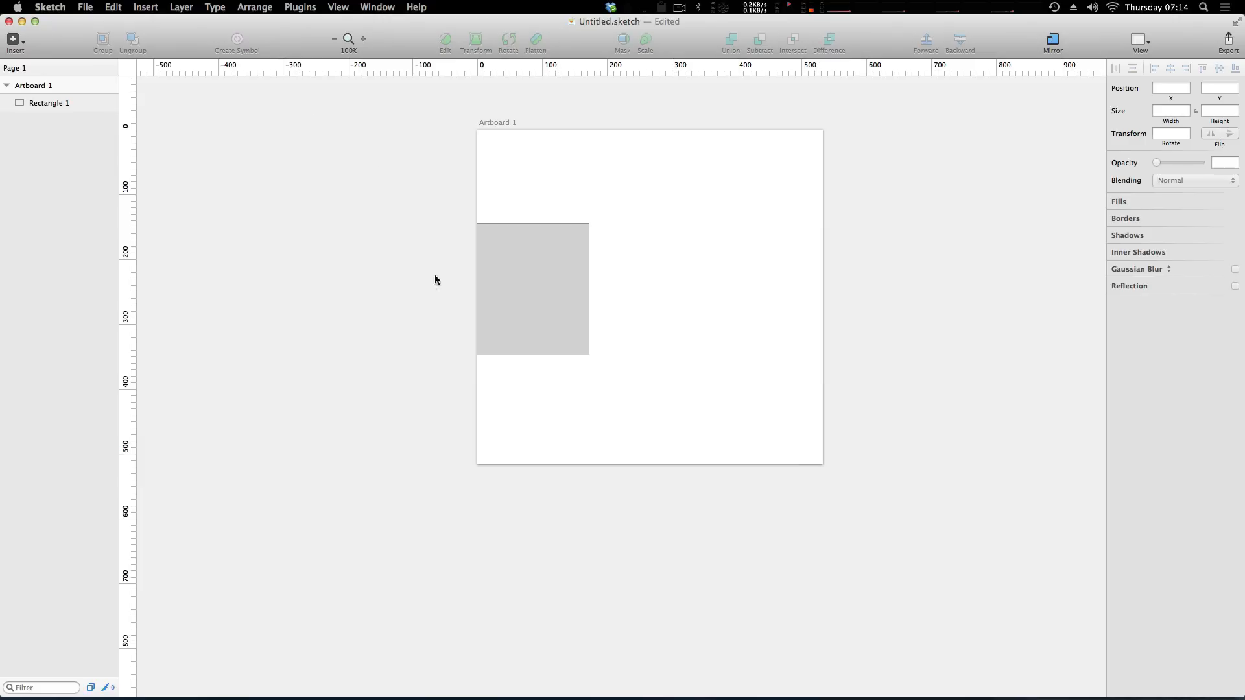
left_click(48, 104)
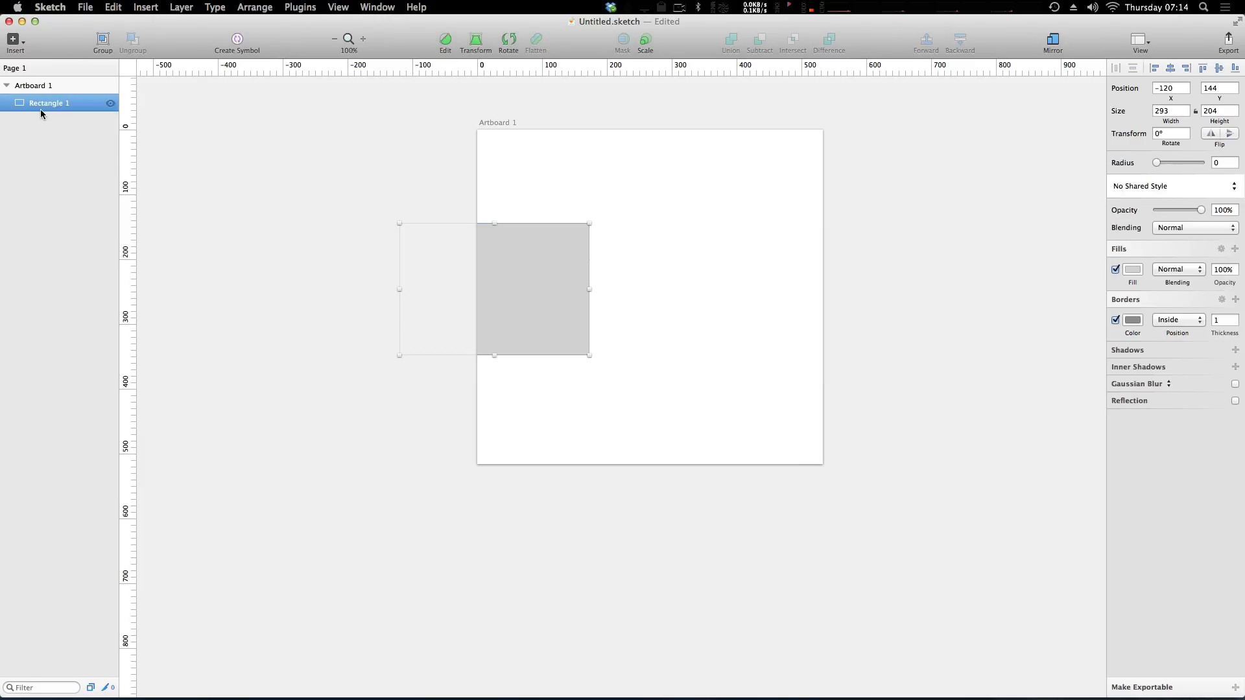
mouse_move(800, 325)
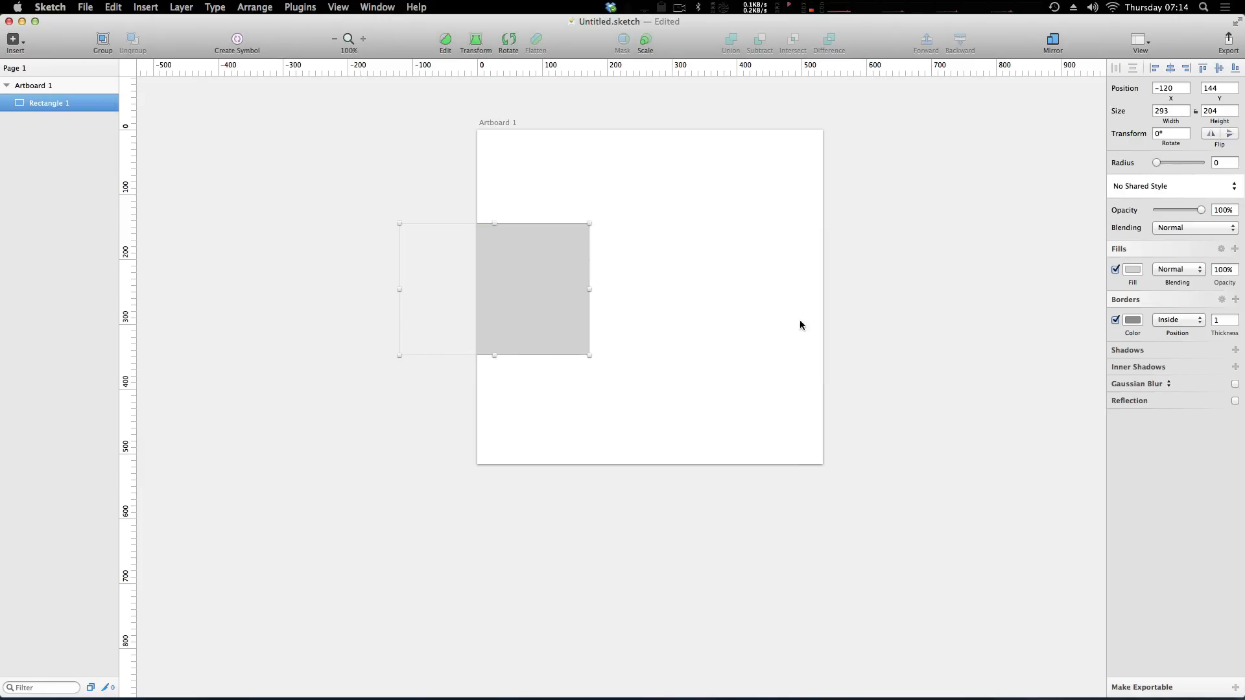
mouse_move(635, 447)
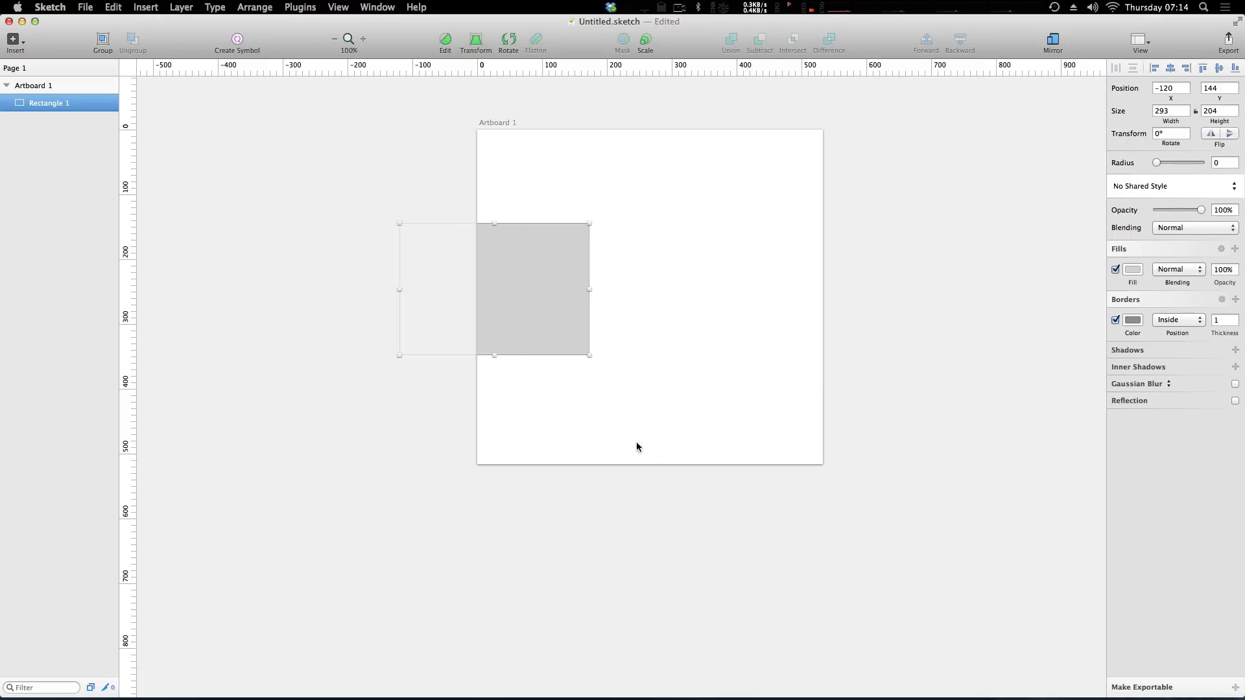
mouse_move(717, 454)
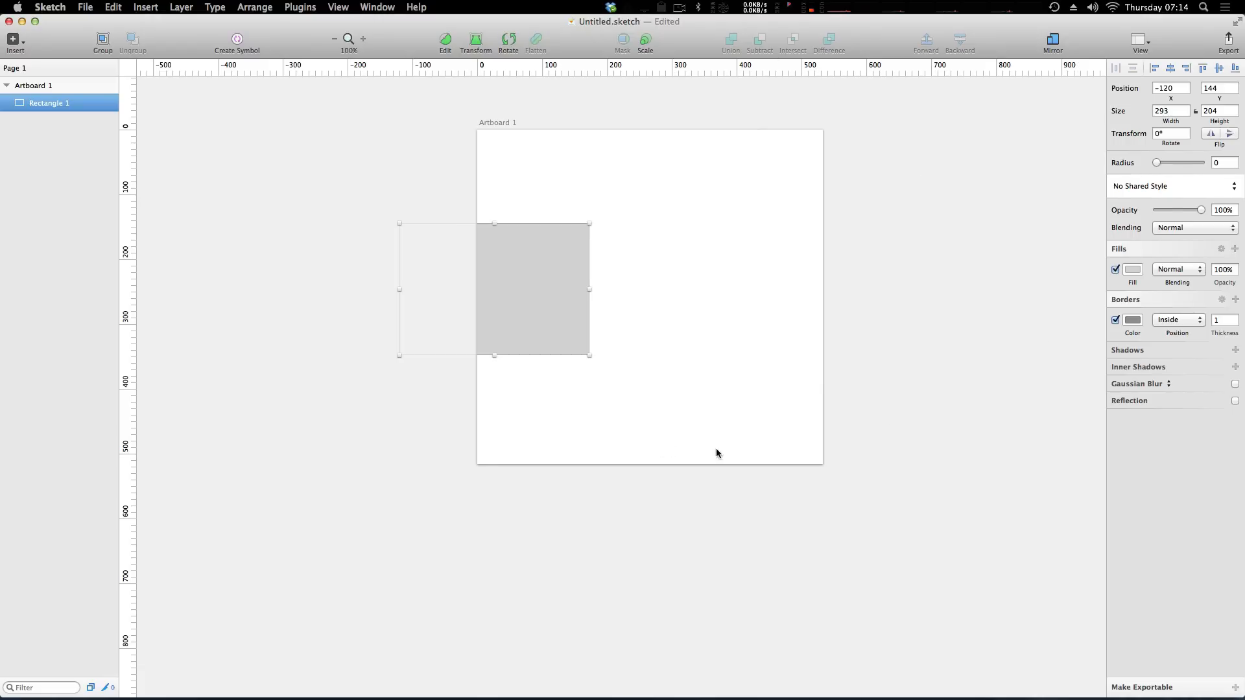
mouse_move(463, 345)
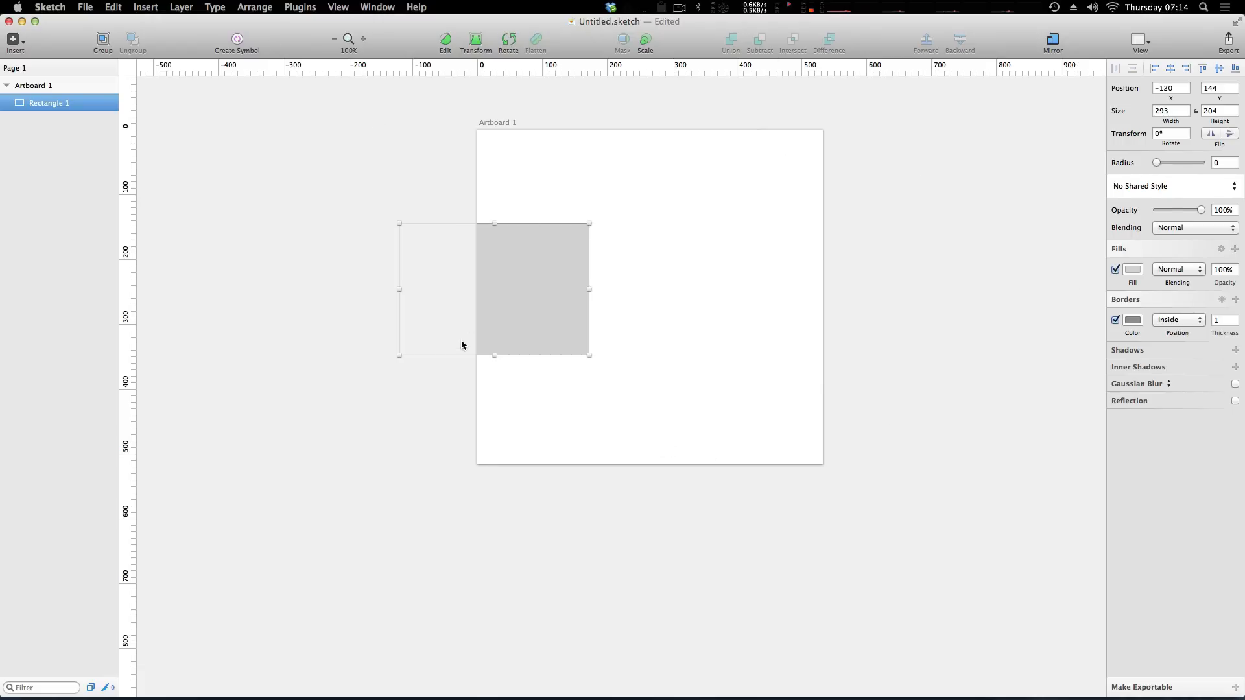
mouse_move(805, 461)
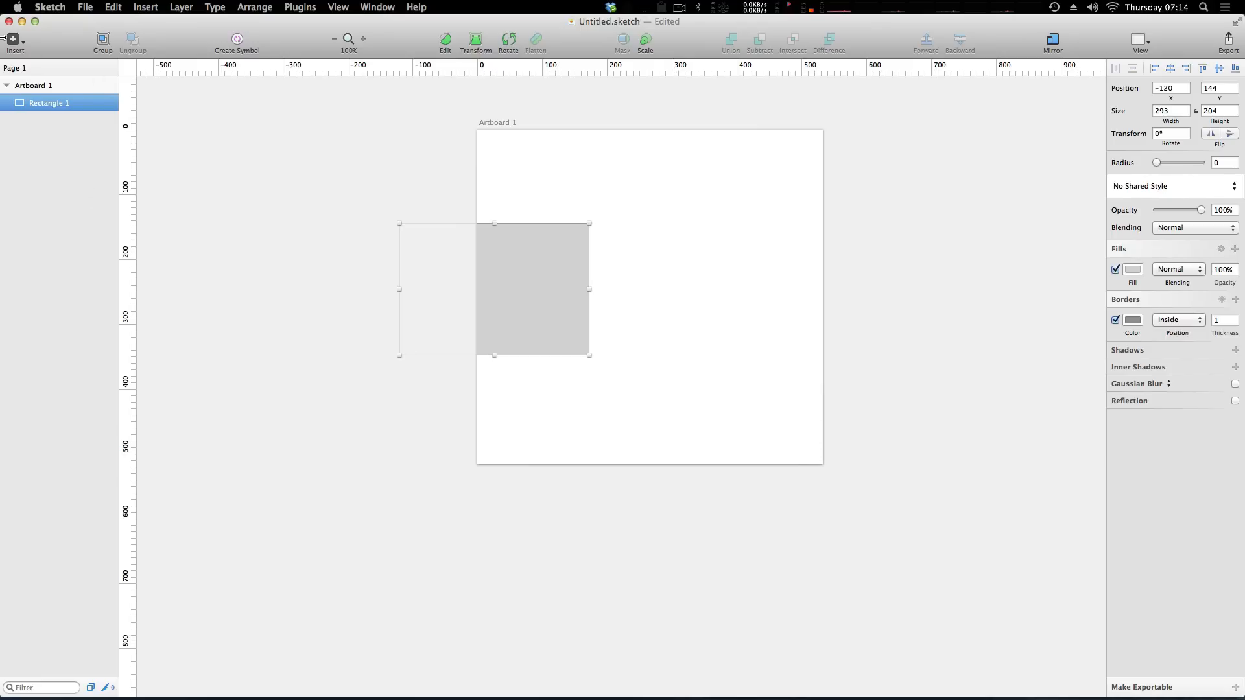
Step: Add a second artboard, Artboard 2 (341×328), to the right of Artboard 1
left_click(15, 40)
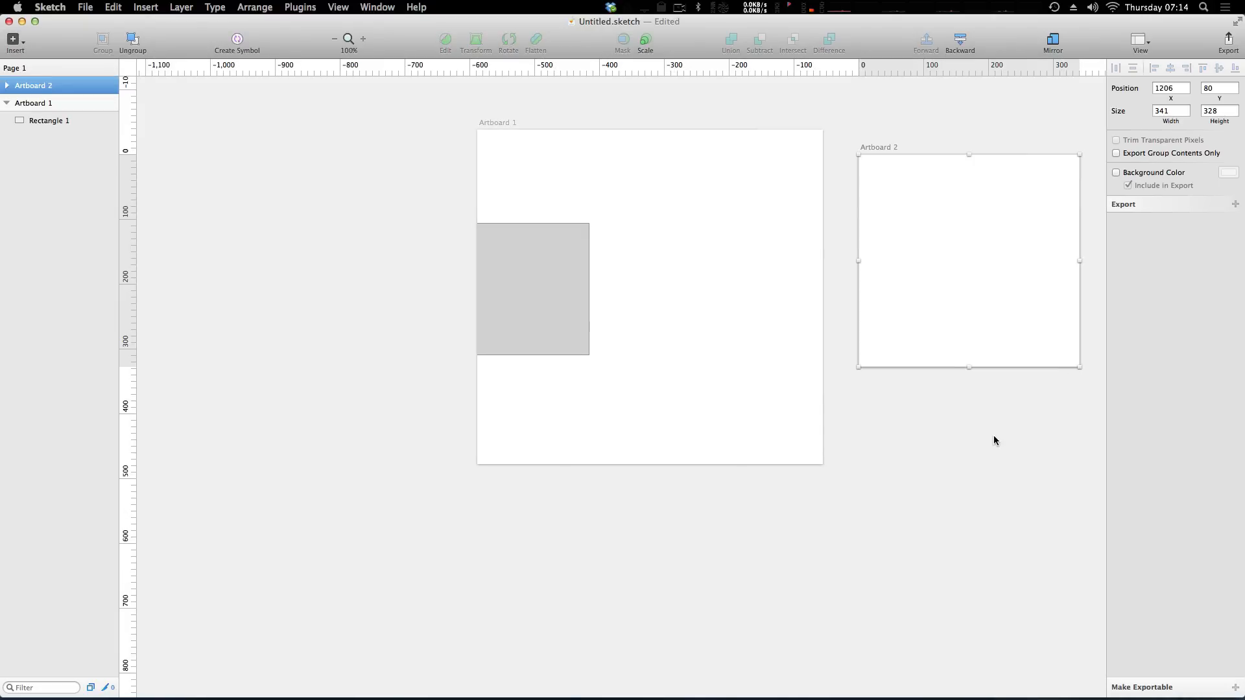
left_click(33, 85)
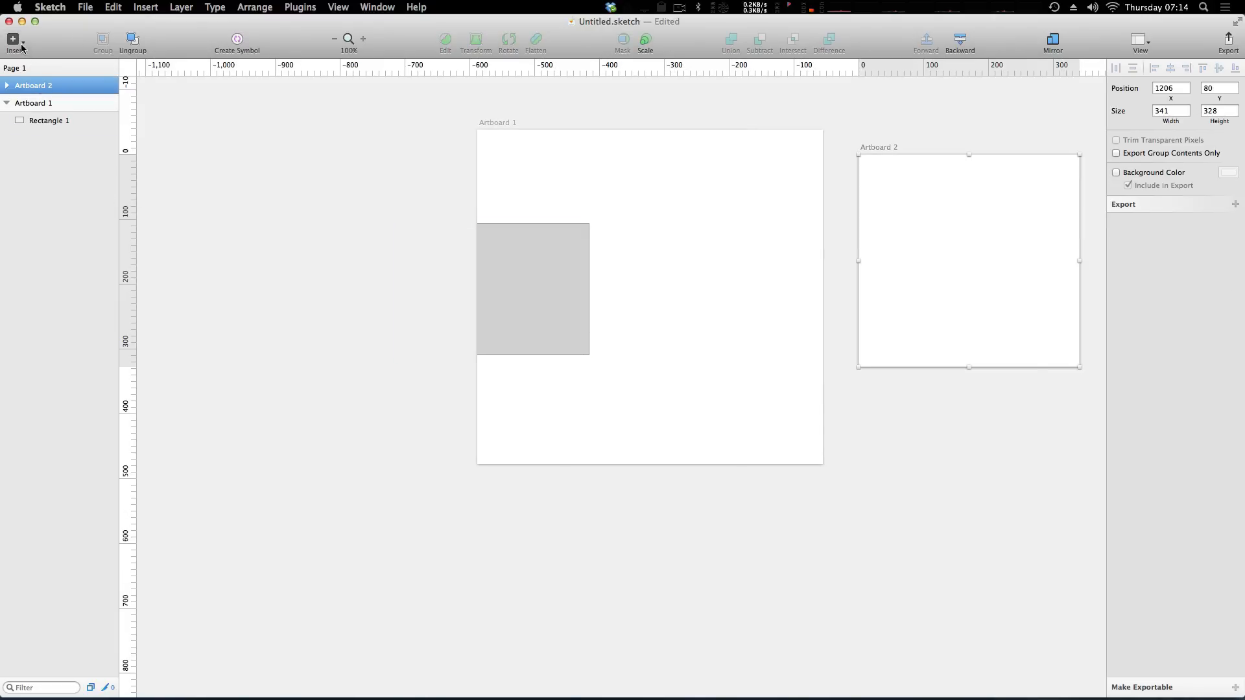
mouse_move(822, 248)
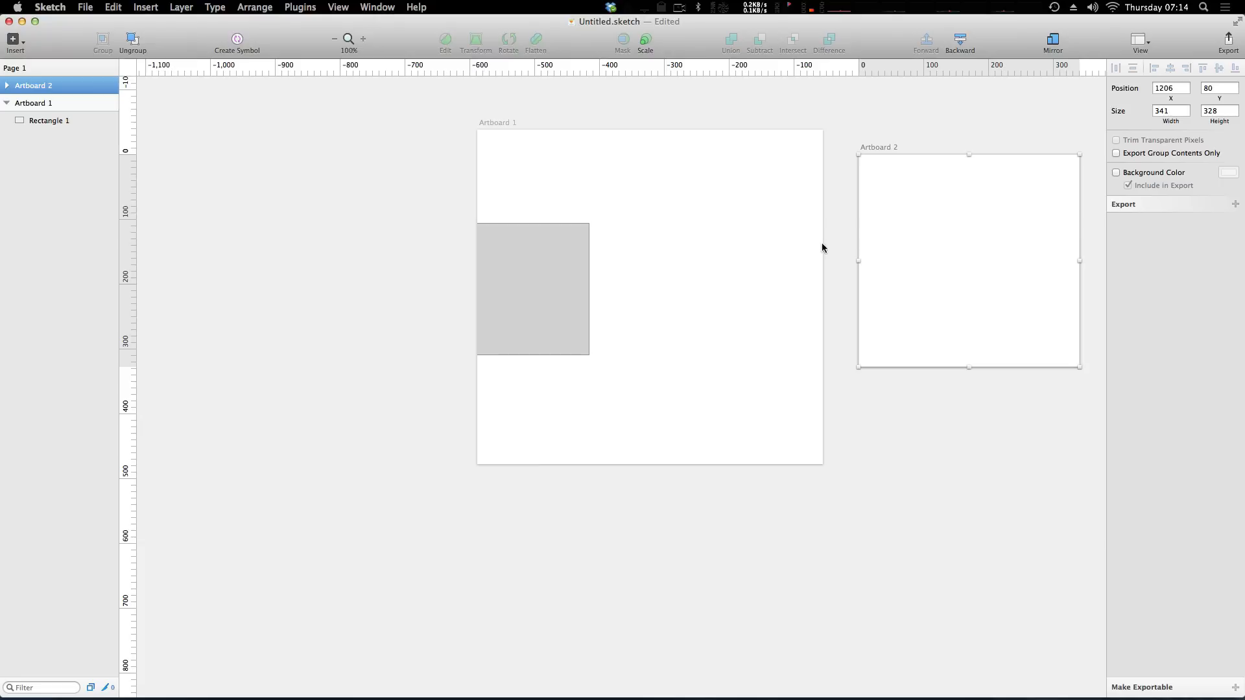
Step: Create a grey 154×107 rectangle, Rectangle 2, and place it inside Artboard 2 at x 17, y 22
left_click(14, 41)
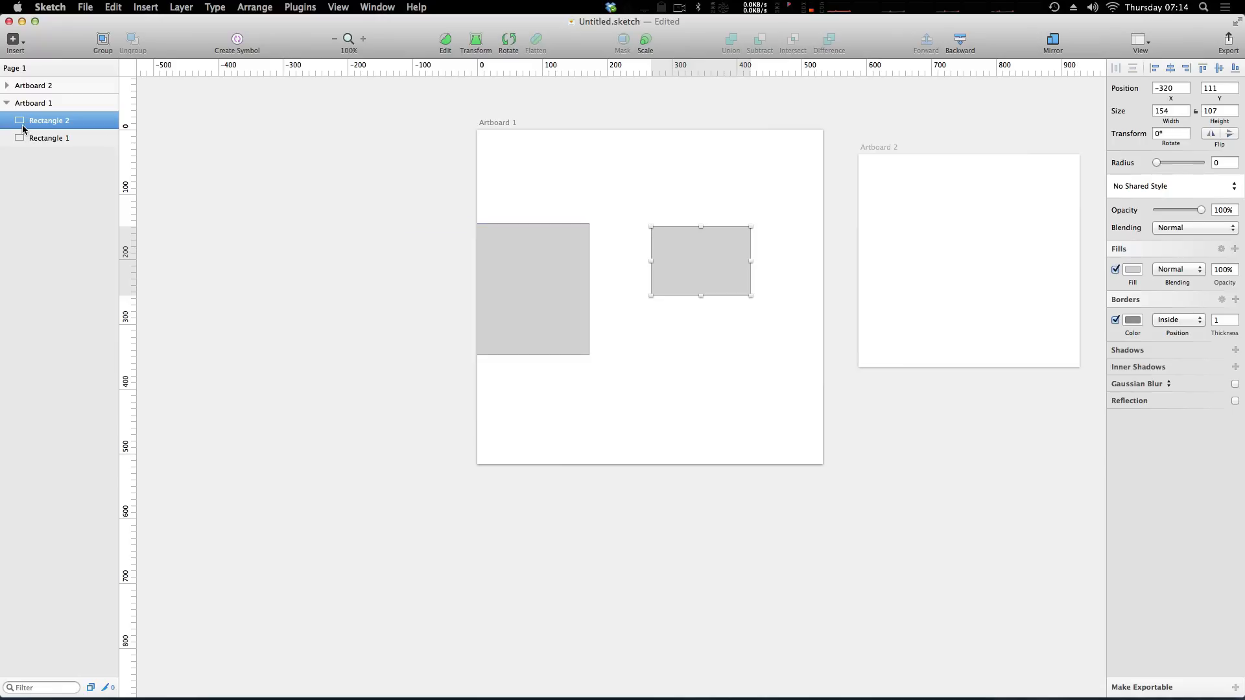
left_click(34, 104)
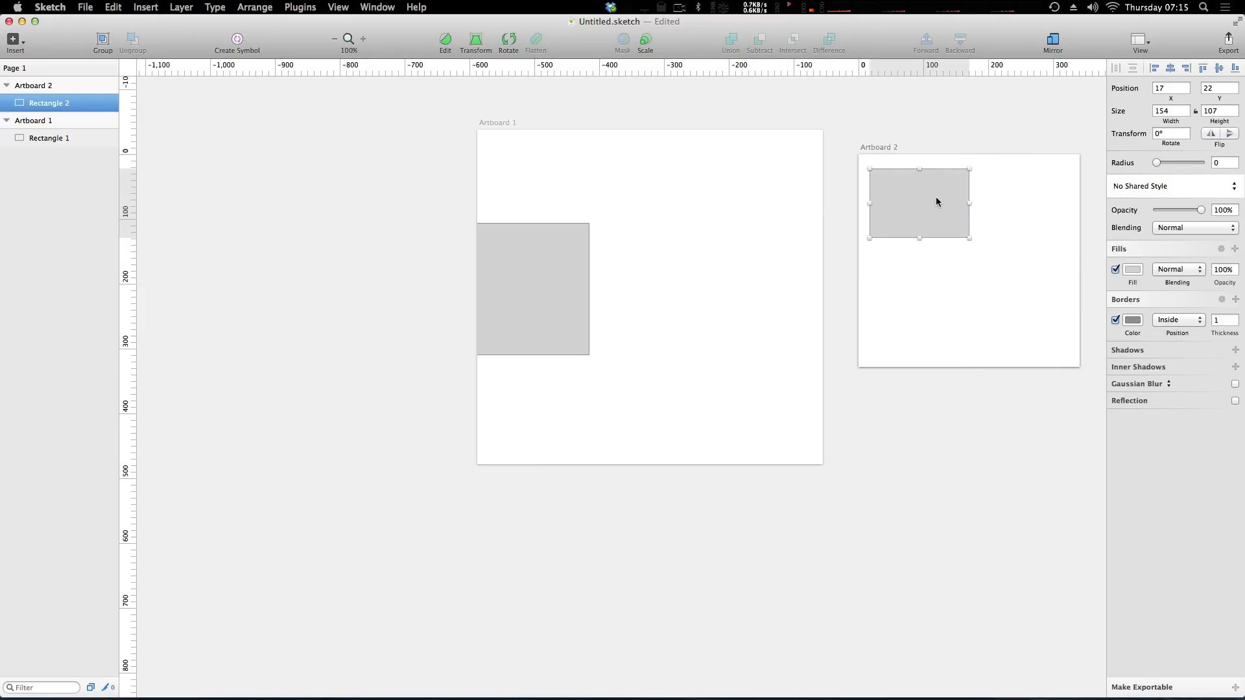
Step: Paste two copies, Rectangle 3 at y 60 and Rectangle 4 at y 205, stacked at x 347 on Artboard 1
right_click(937, 201)
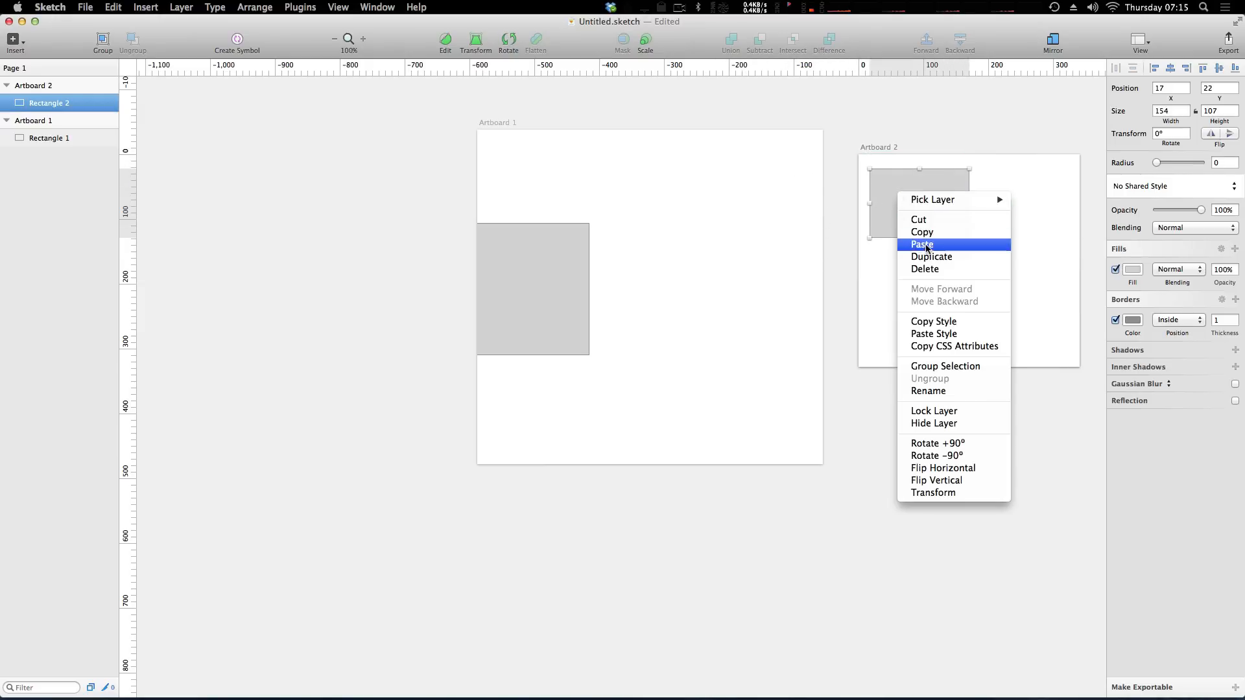
left_click(922, 245)
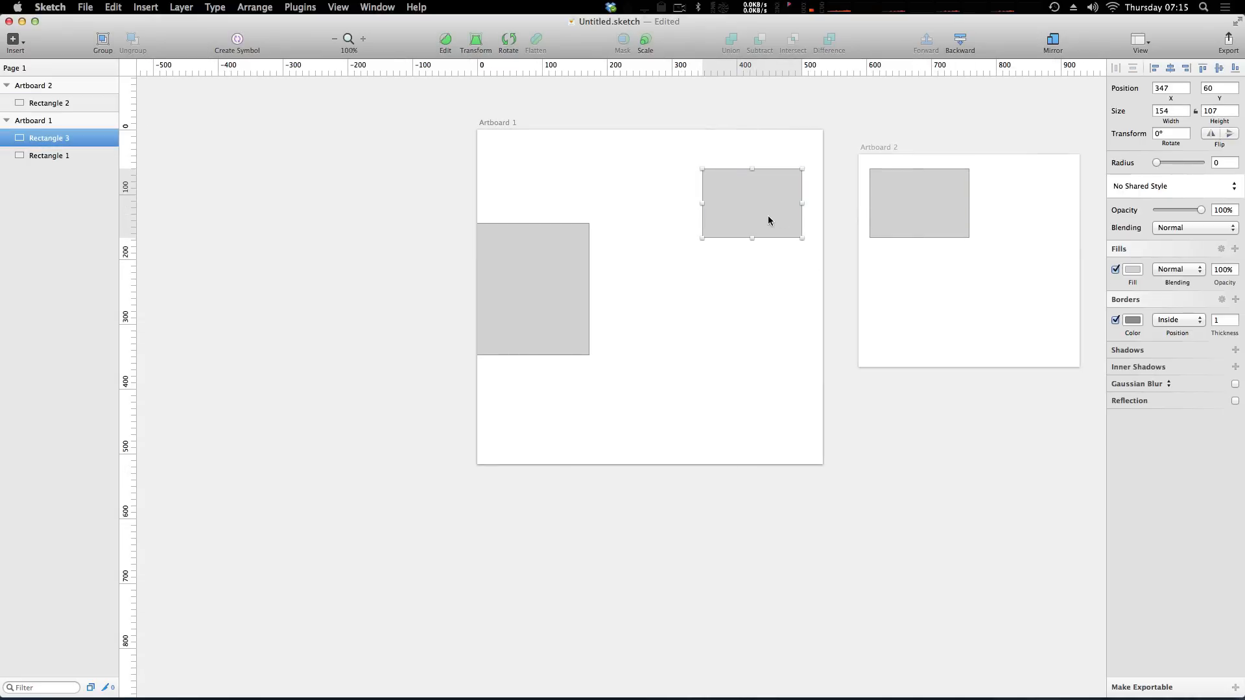
mouse_move(782, 211)
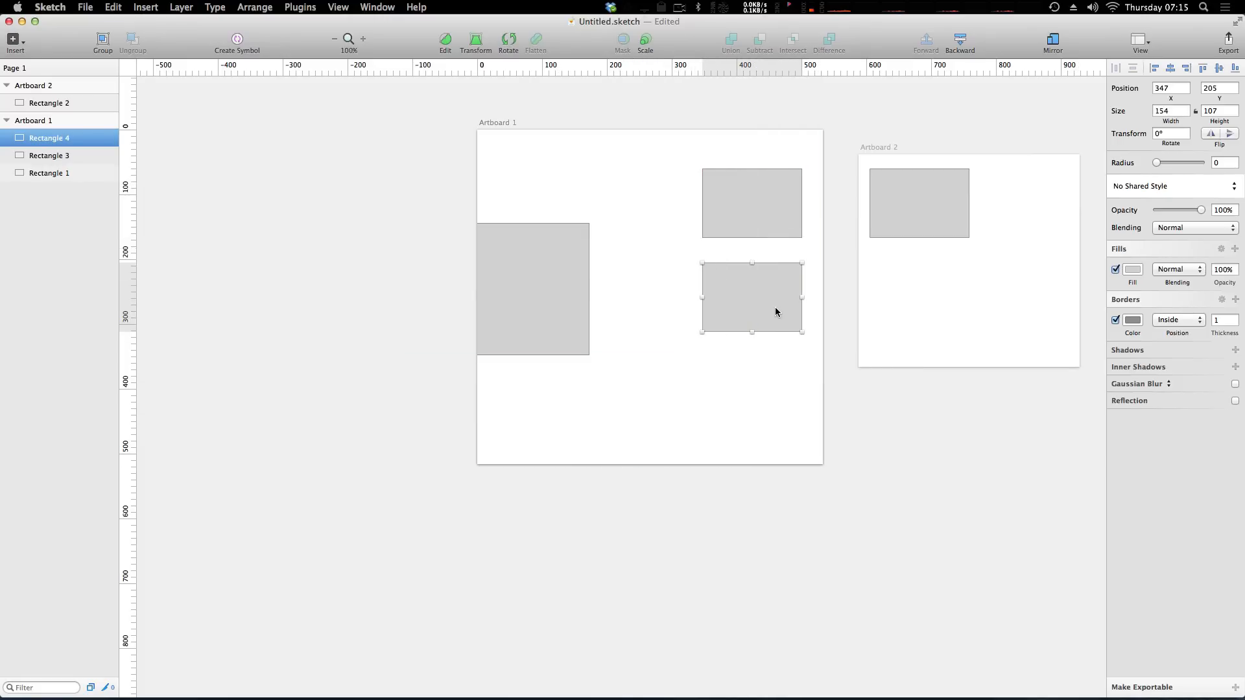
mouse_move(719, 288)
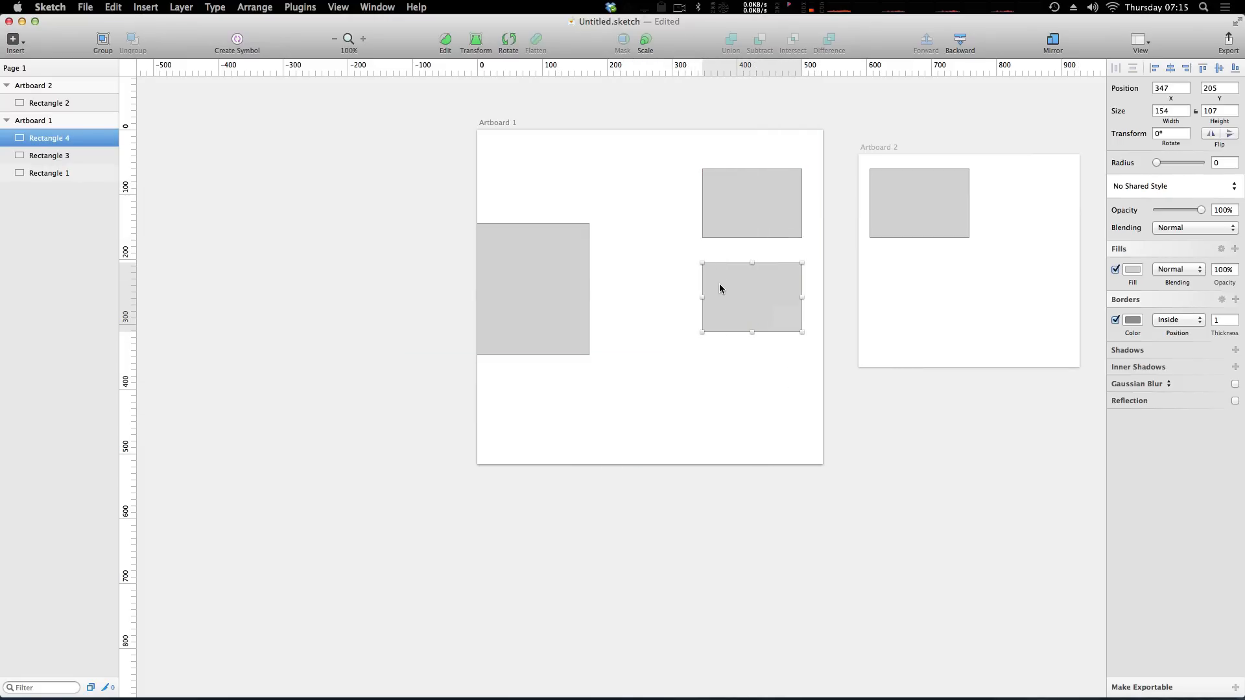
right_click(50, 138)
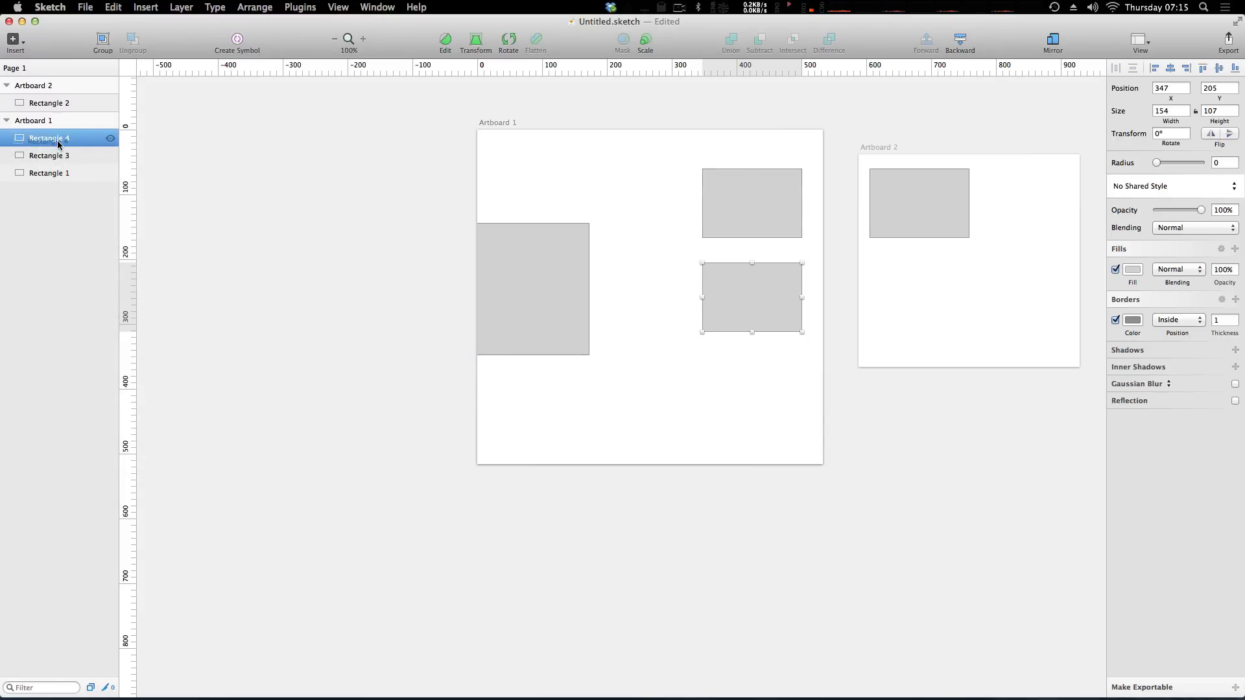
Step: Move Rectangle 4 into Artboard 2 via the Layers list, leaving only its outline over Artboard 1
left_click(34, 86)
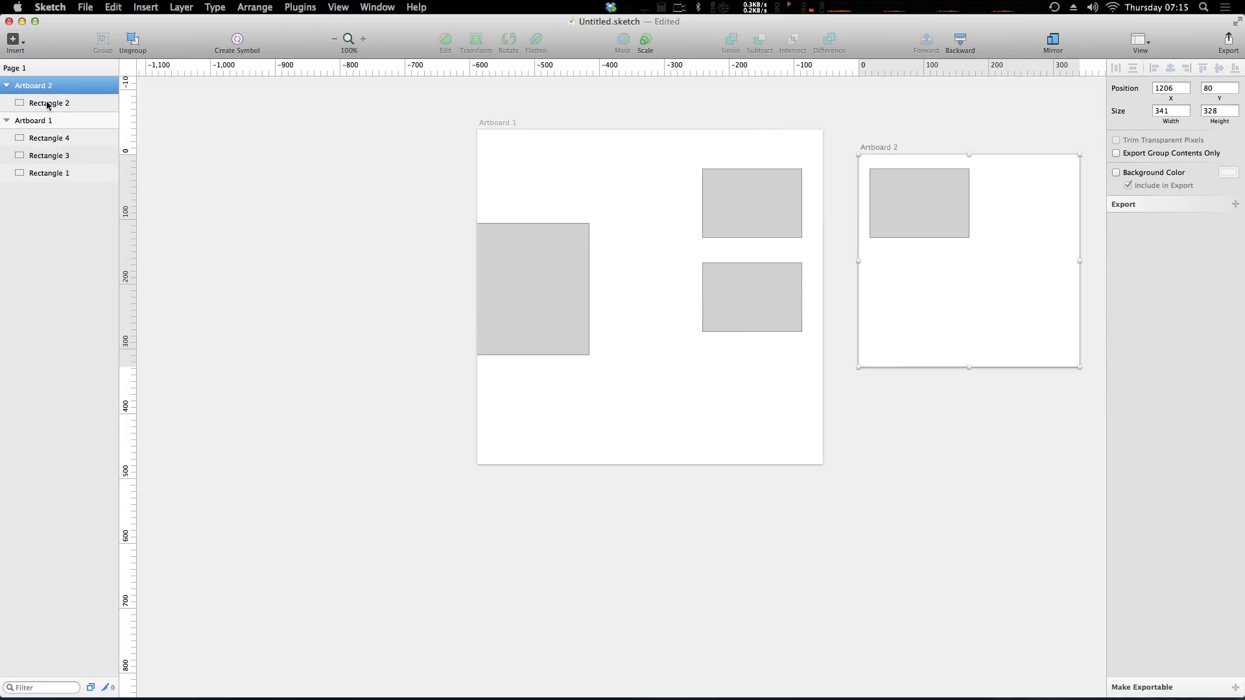
left_click(50, 138)
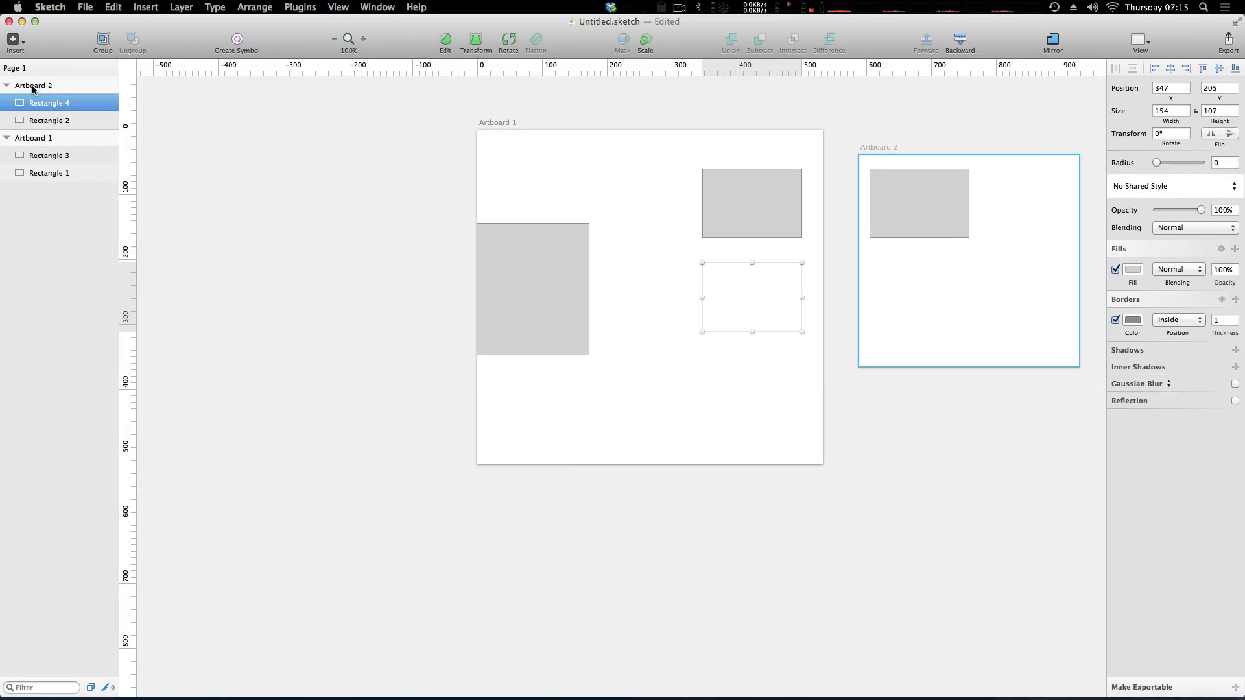
left_click(747, 300)
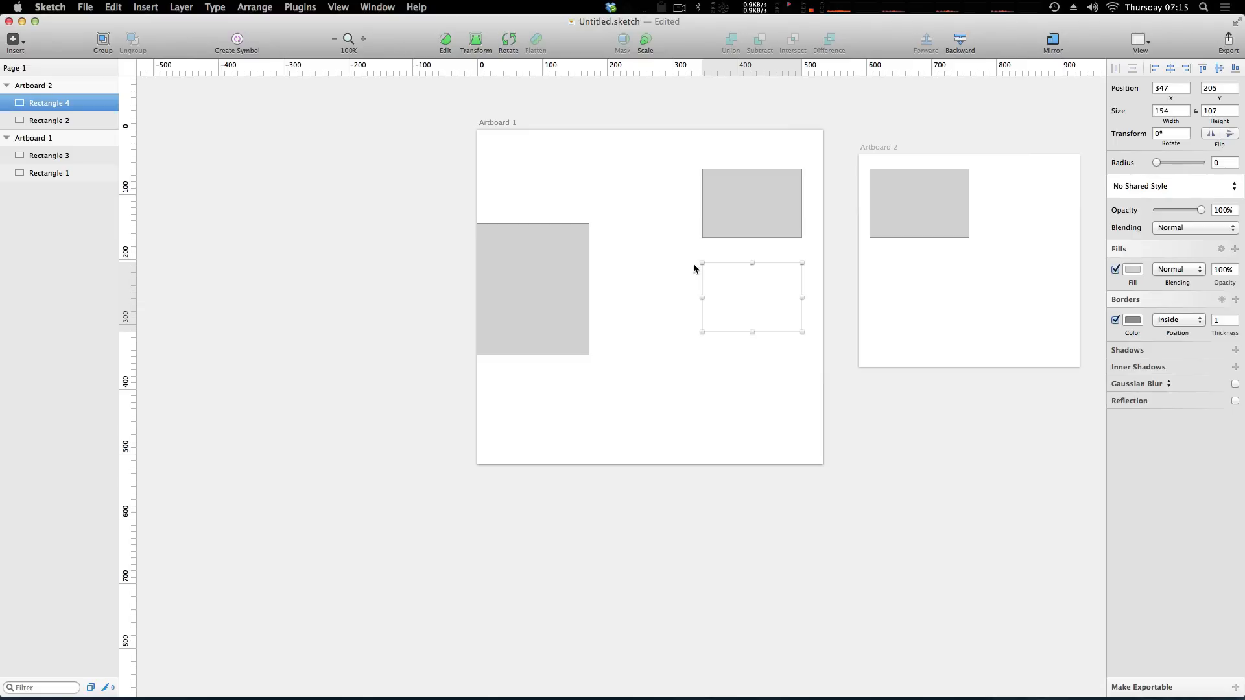
mouse_move(487, 13)
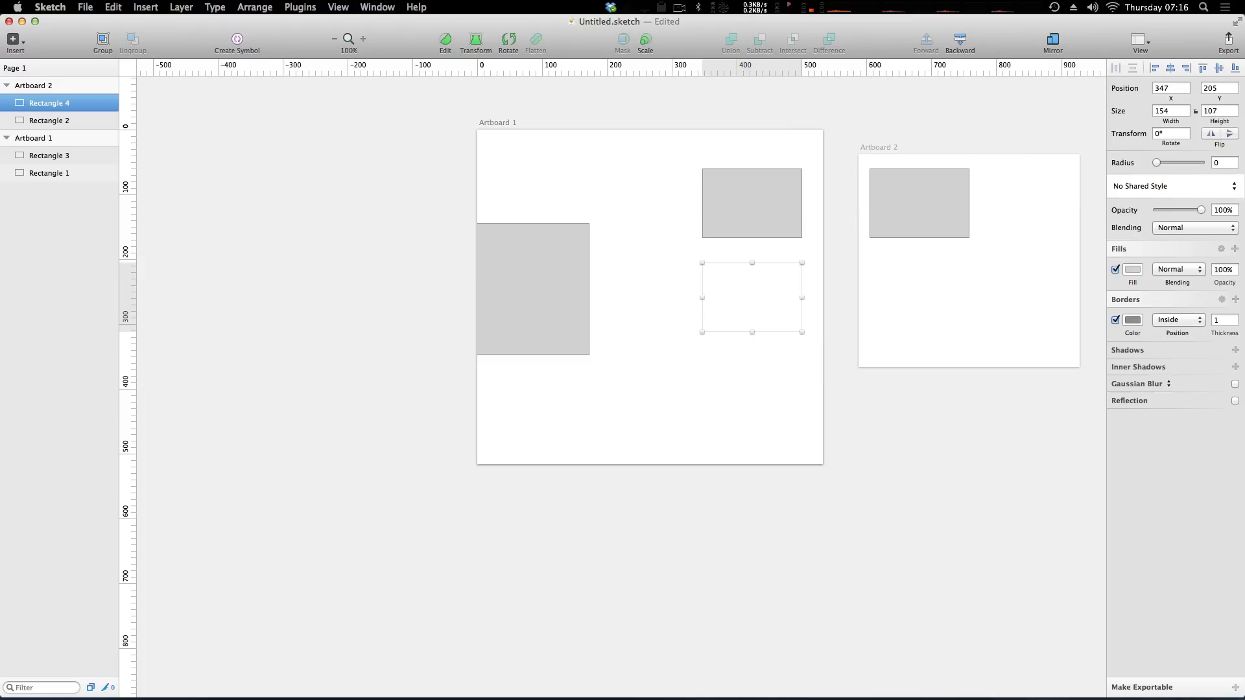
left_click(334, 228)
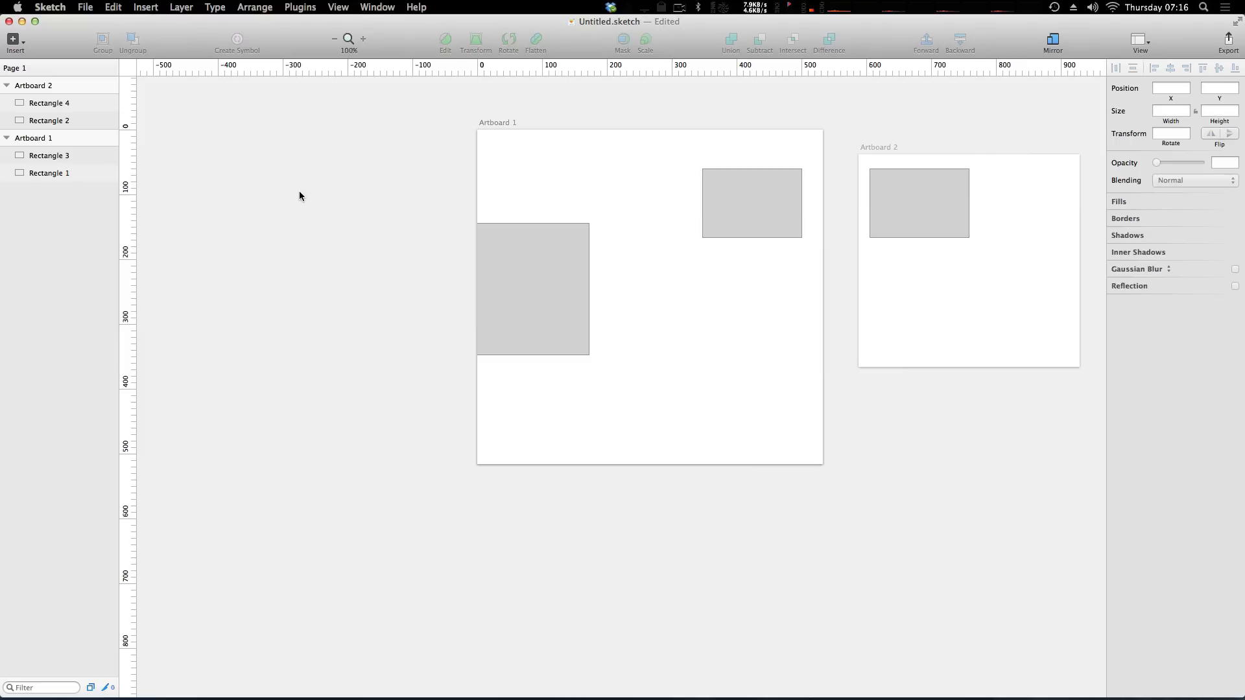
mouse_move(207, 164)
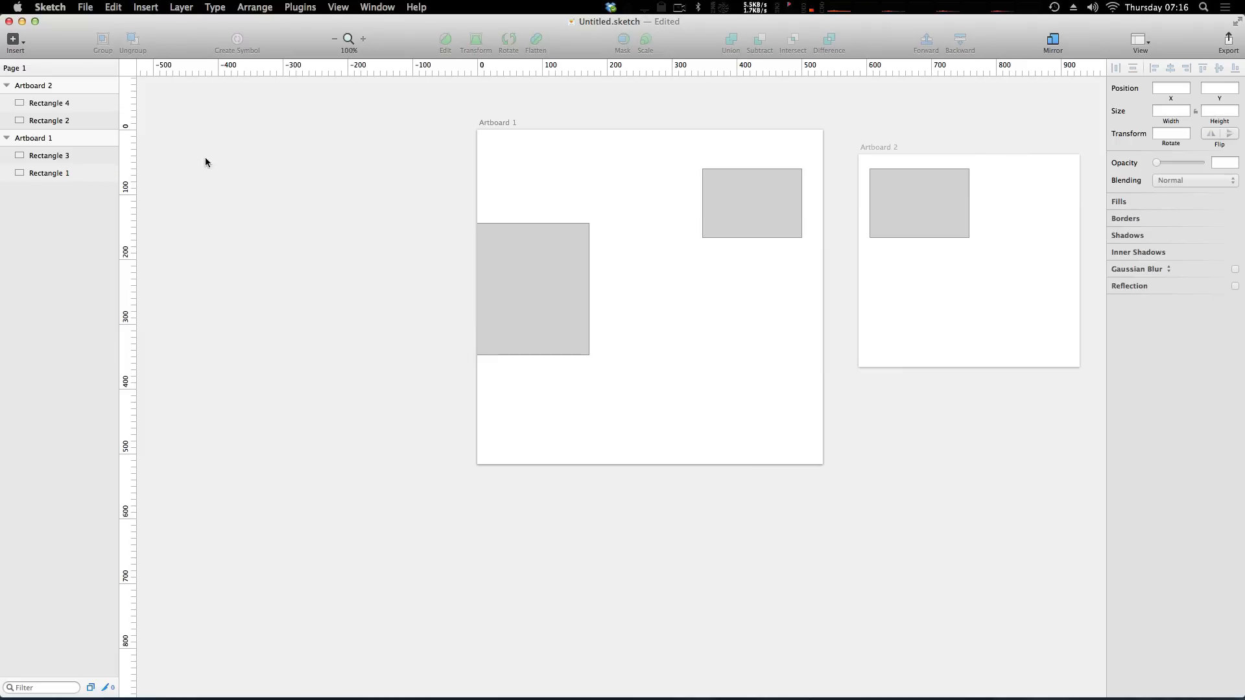
mouse_move(287, 239)
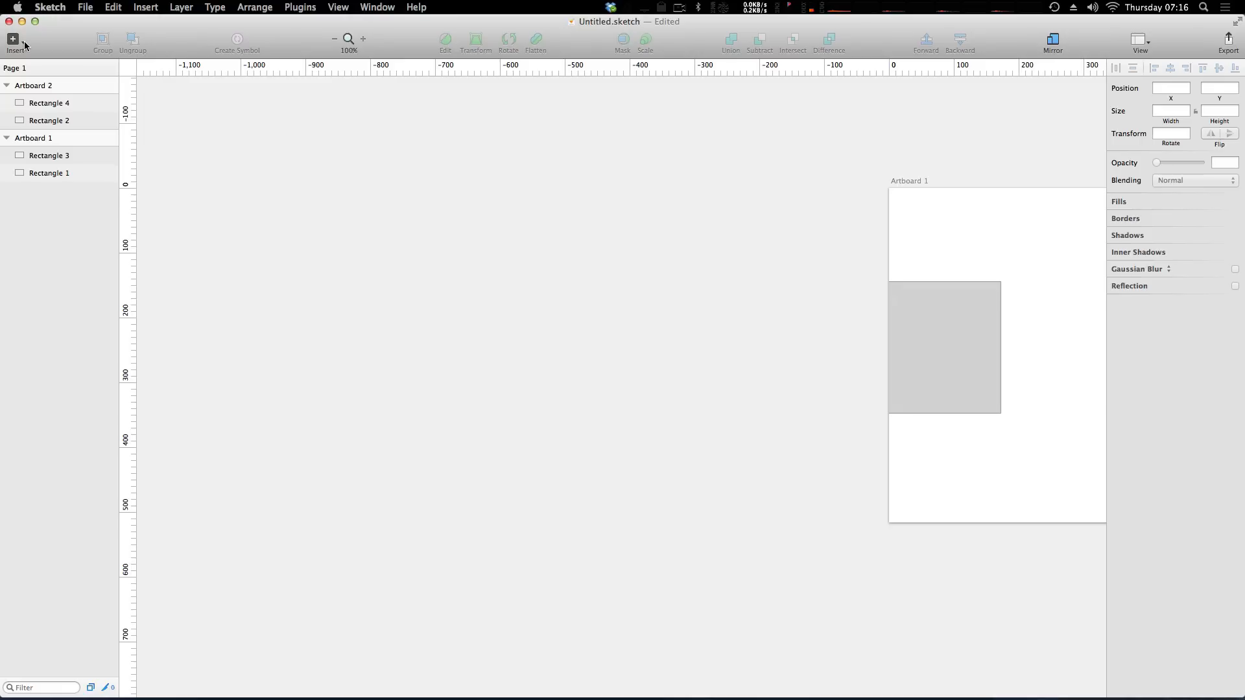
Step: Start a new artboard so the preset sizes list (iPhone, iPad, web, paper, icons) appears
left_click(13, 40)
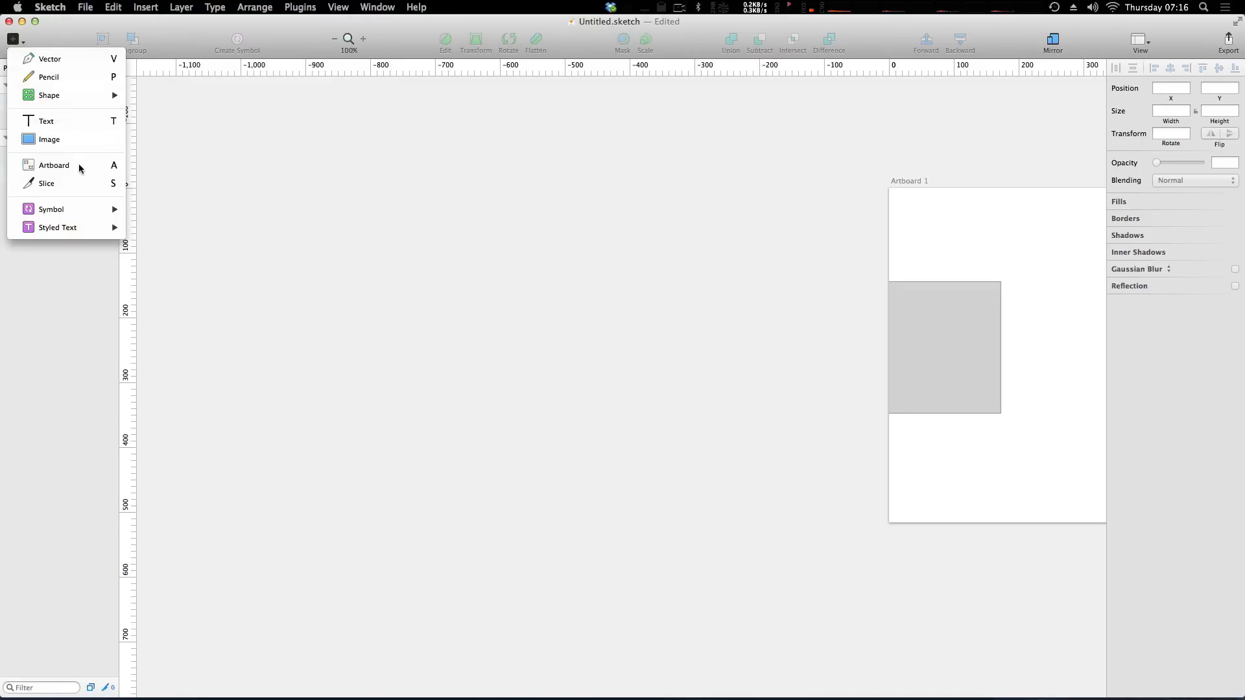
left_click(54, 165)
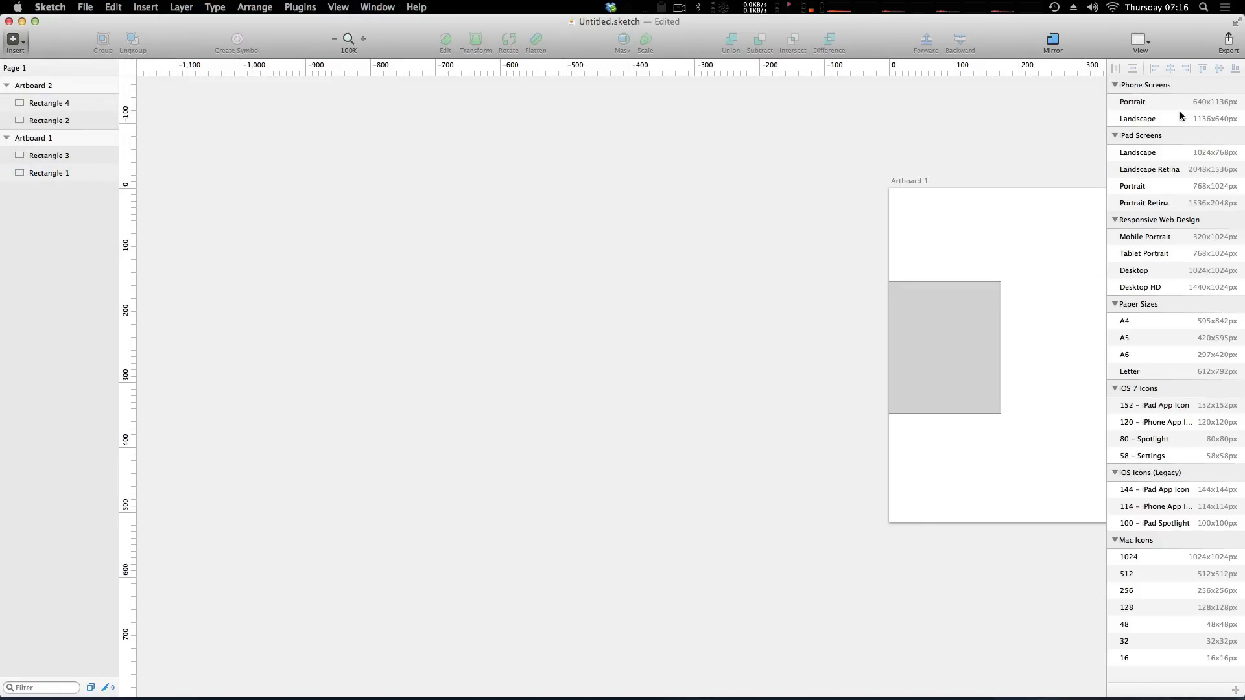
mouse_move(1195, 223)
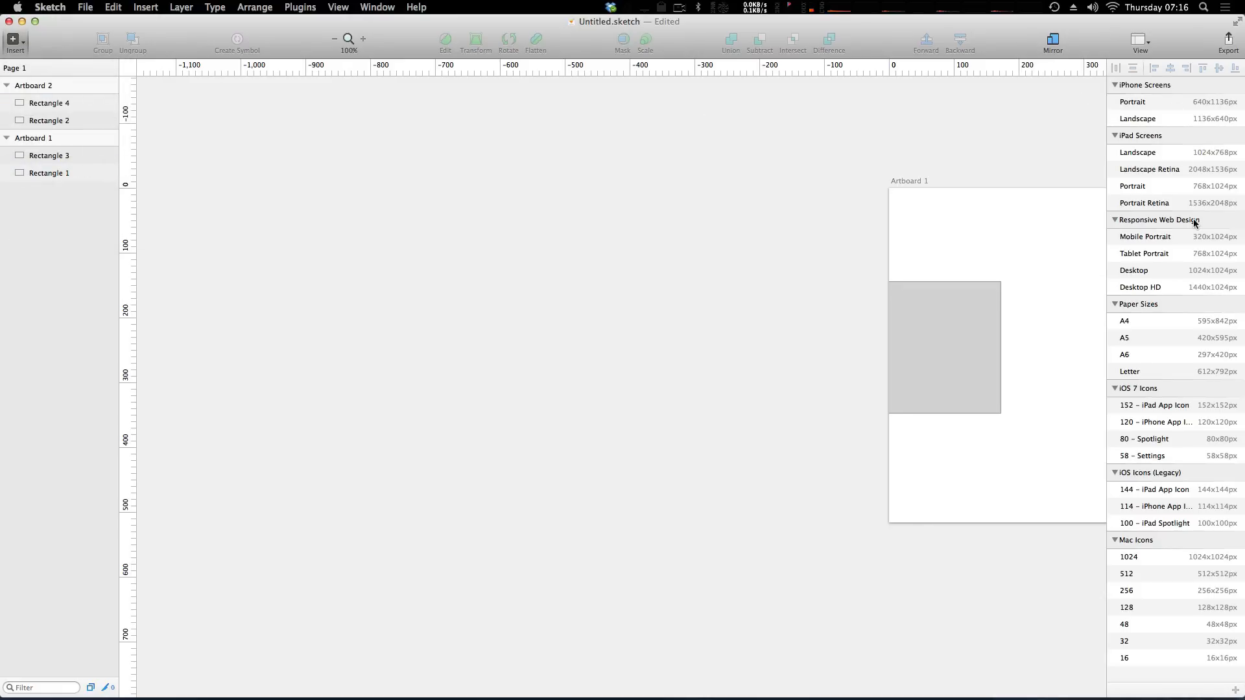
mouse_move(1183, 79)
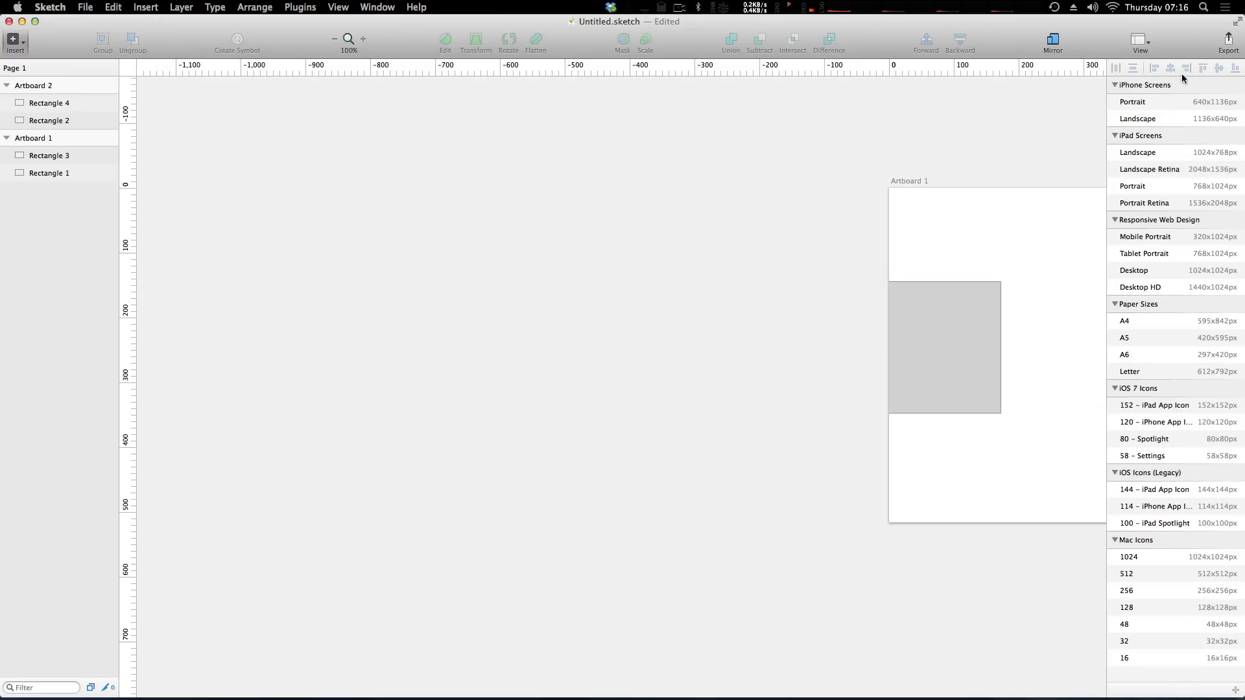
mouse_move(1140, 101)
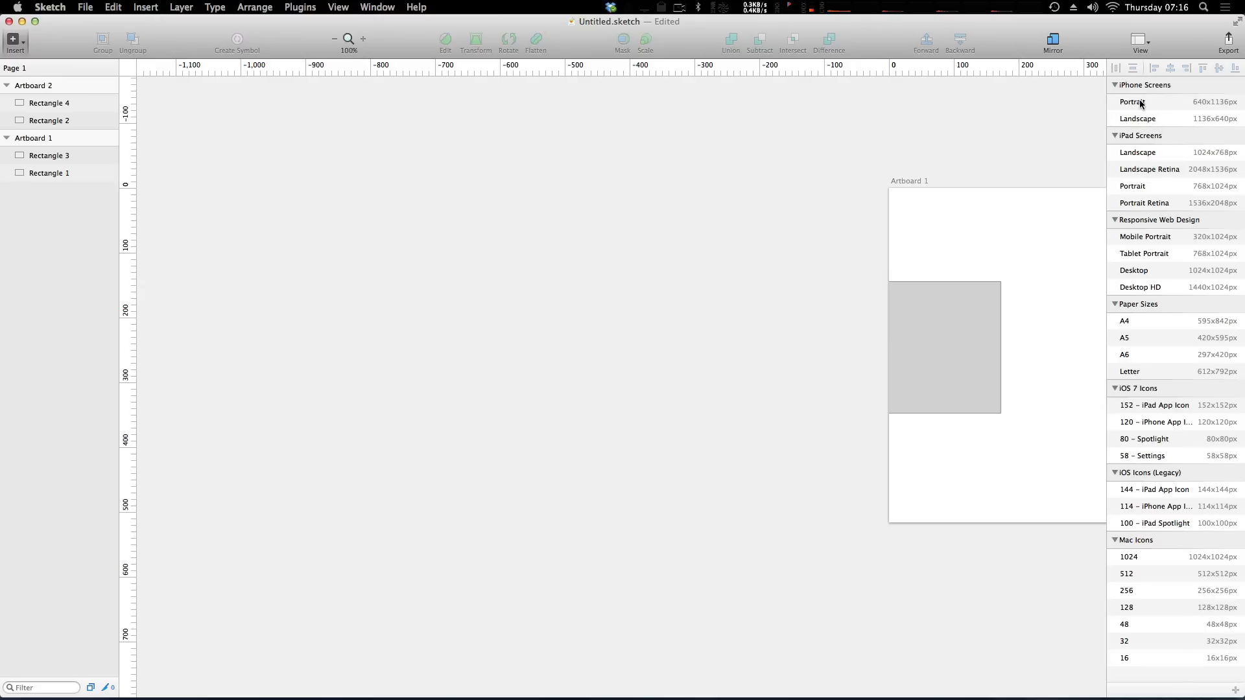
mouse_move(1157, 238)
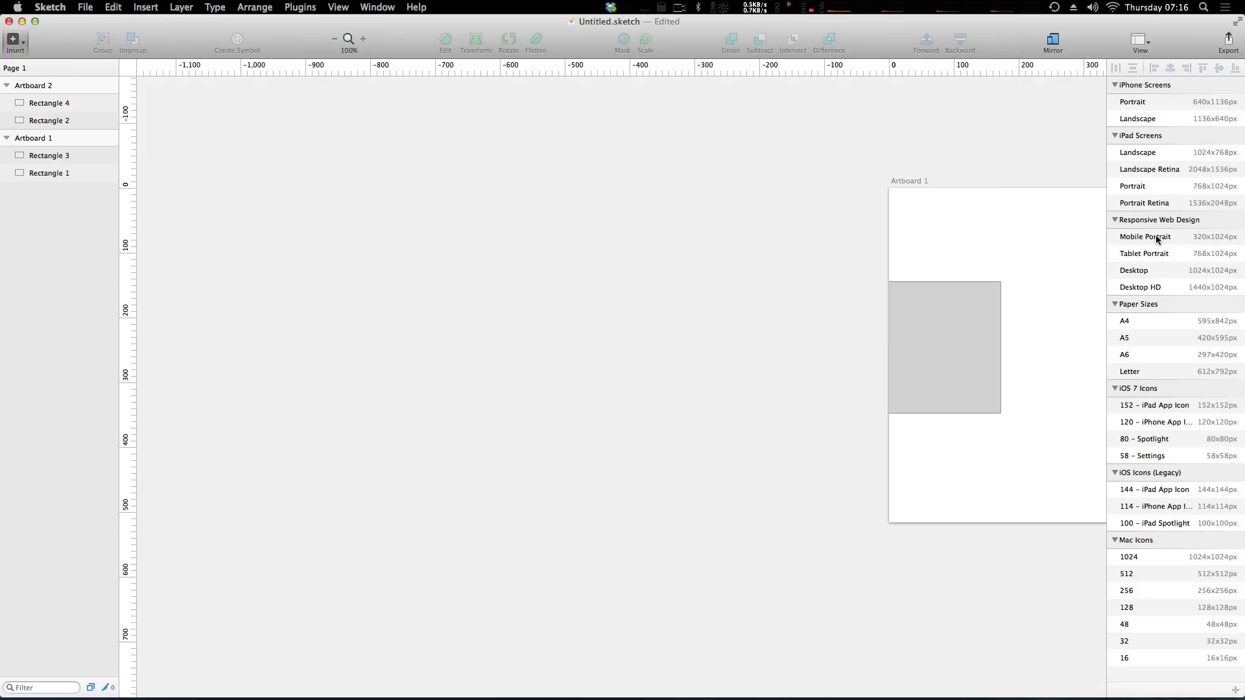
mouse_move(1176, 303)
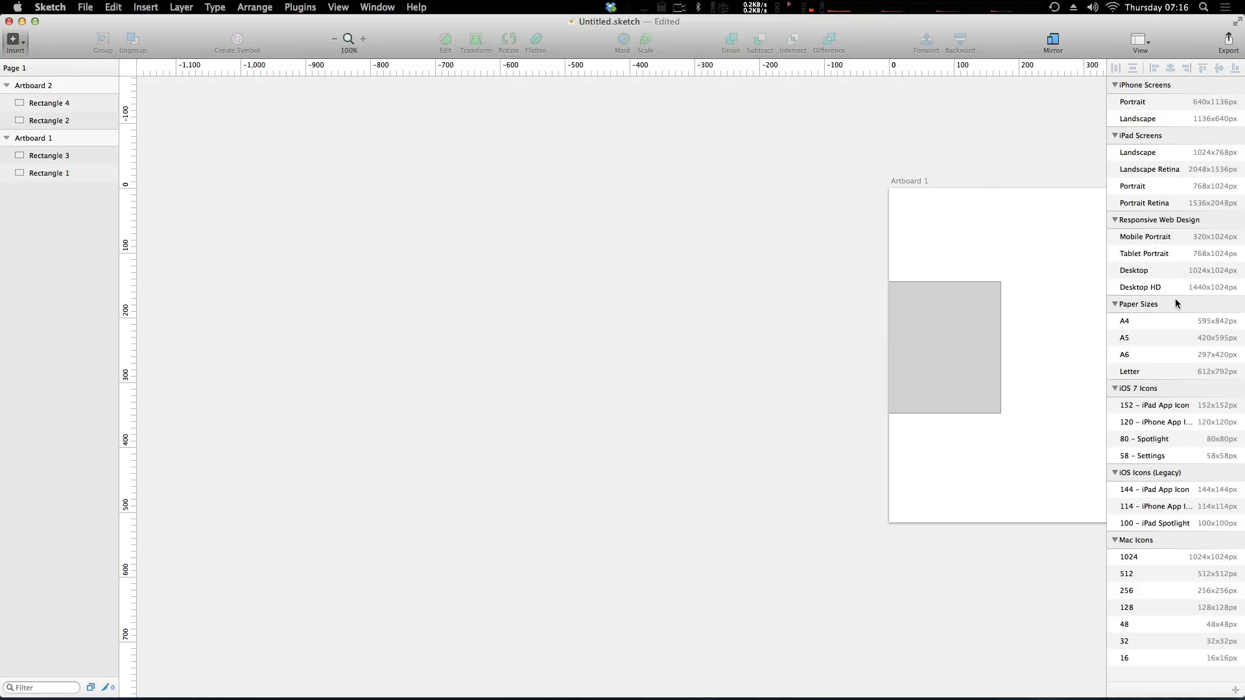
mouse_move(1179, 341)
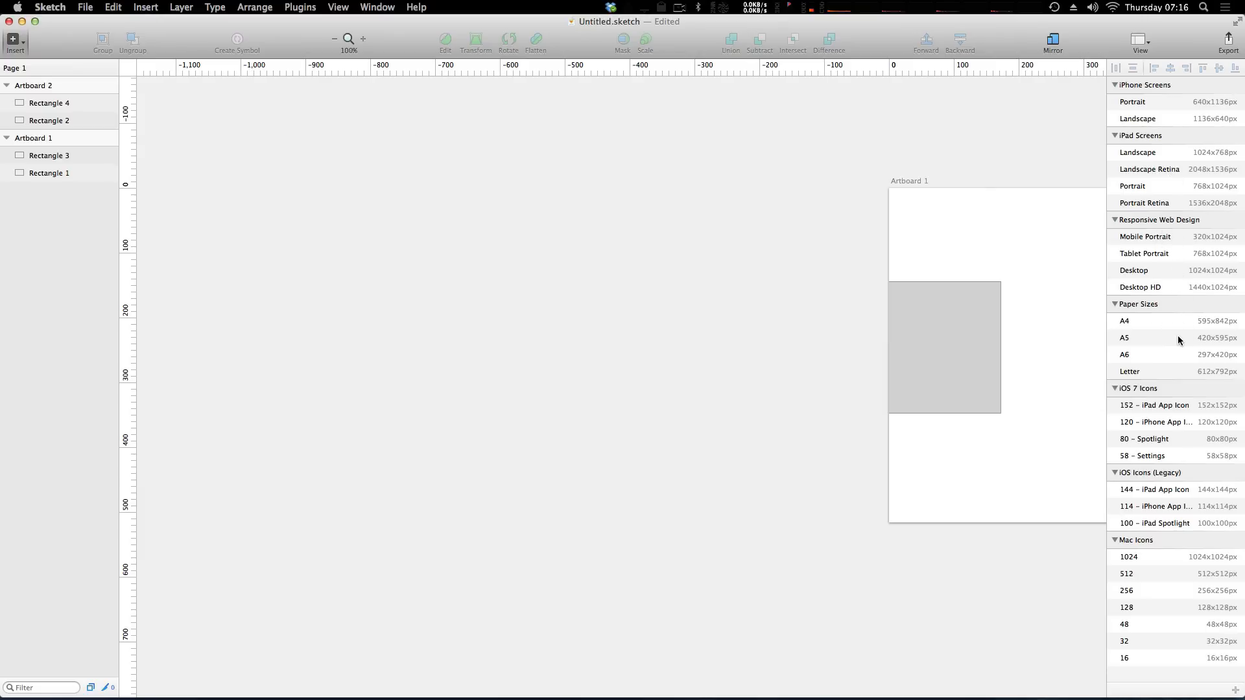
mouse_move(1182, 447)
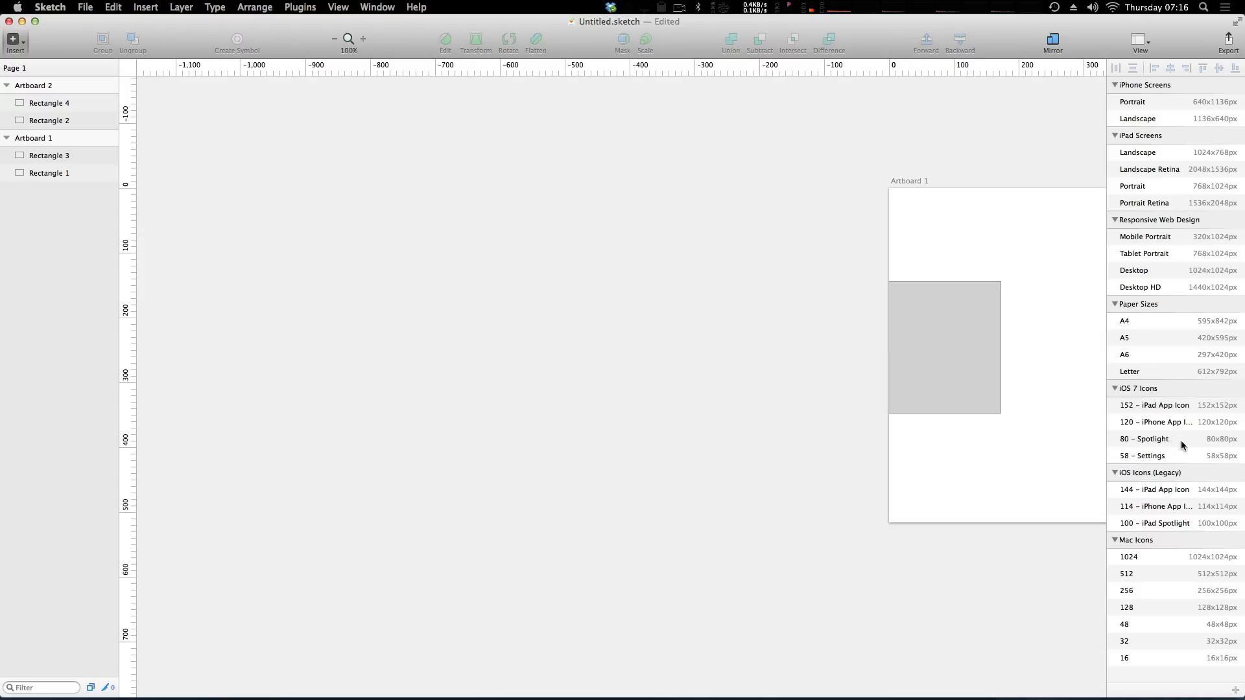
mouse_move(1154, 568)
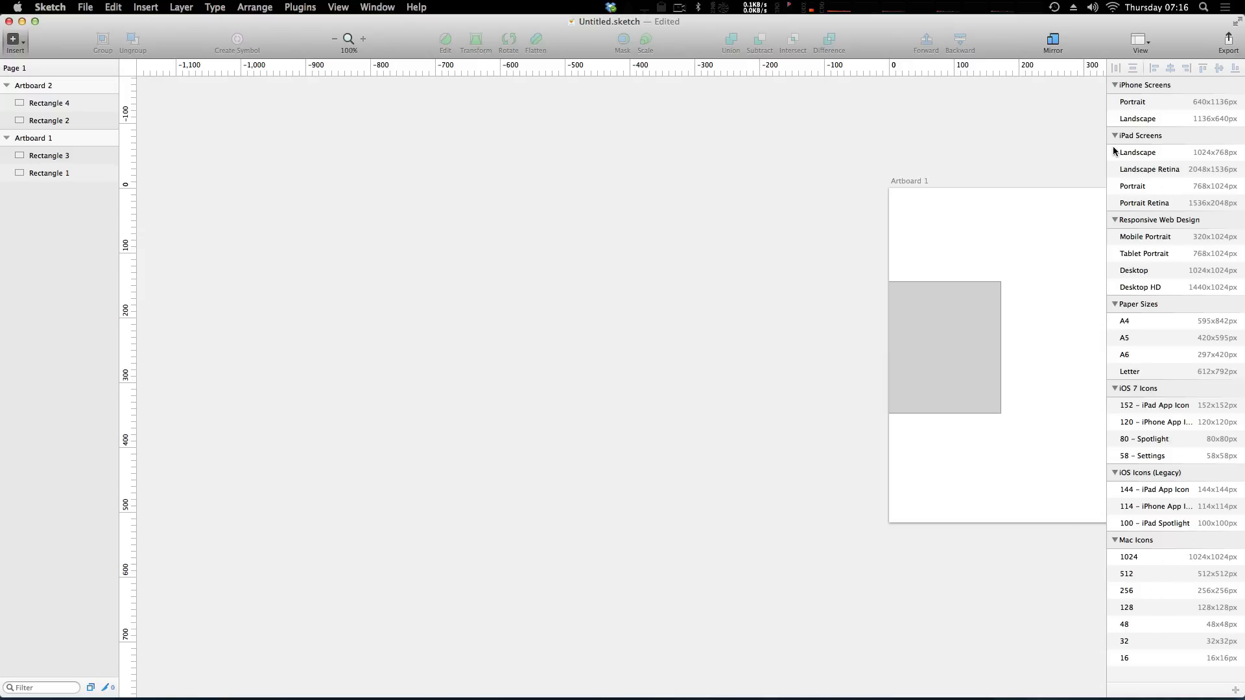
mouse_move(1157, 168)
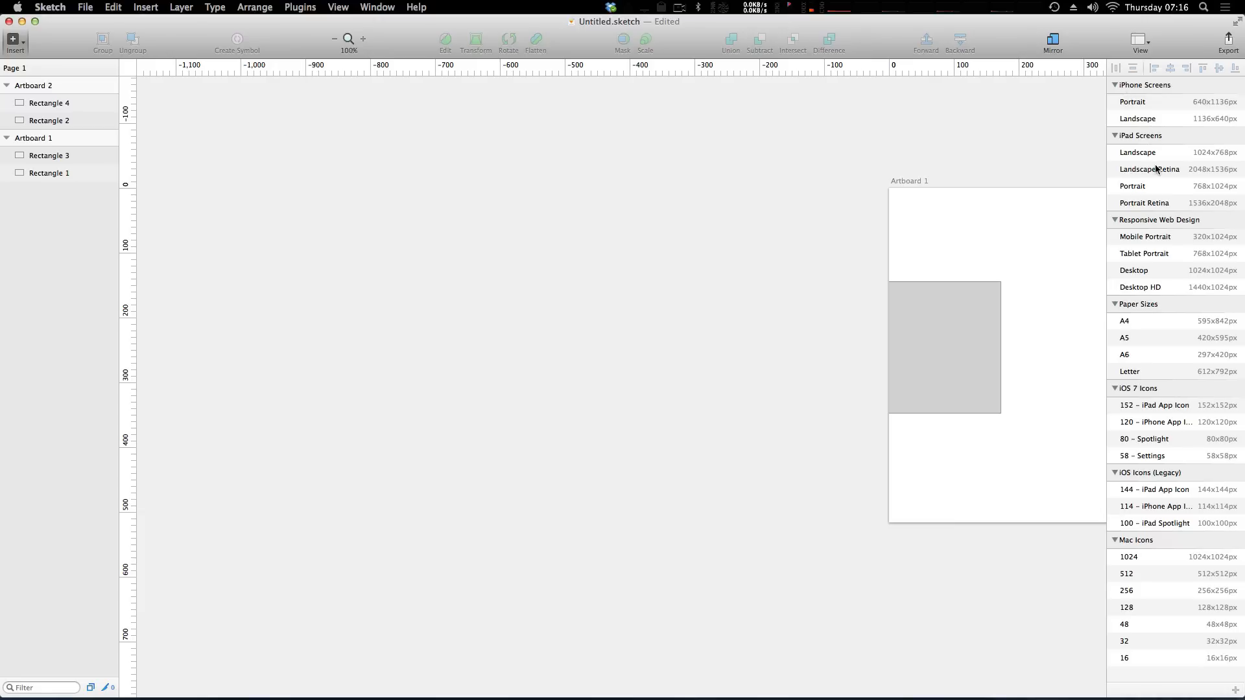
mouse_move(1135, 102)
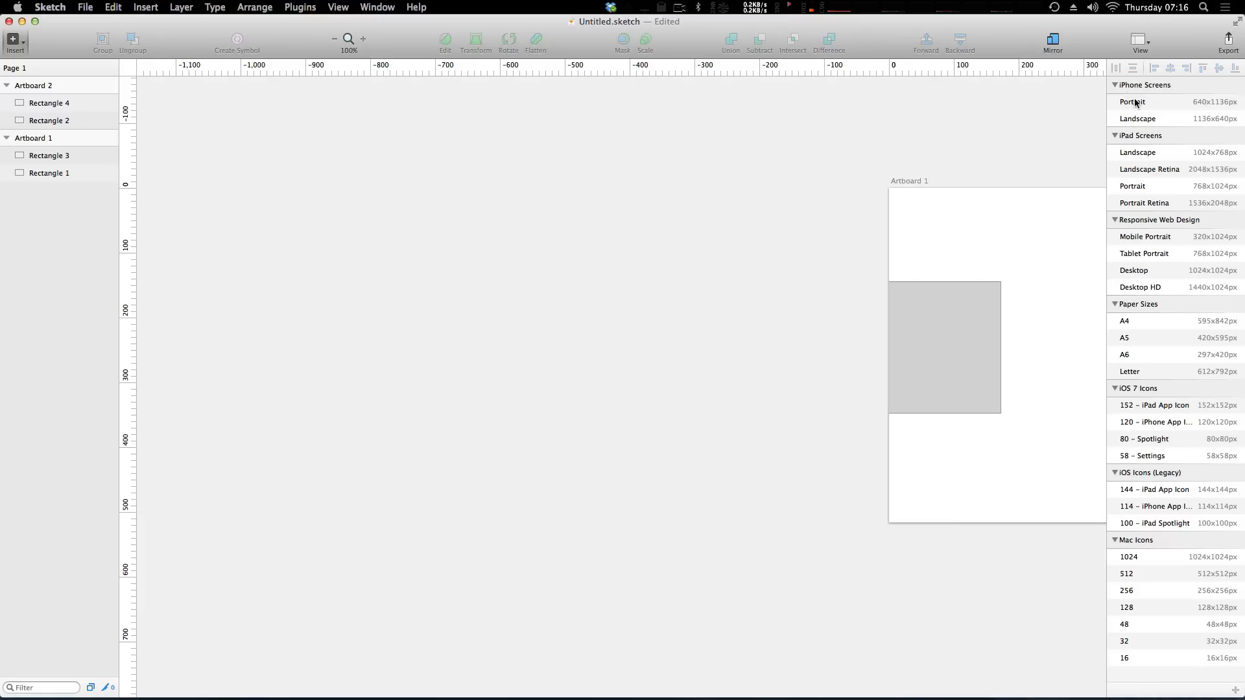
Step: Add a 640×1136 Portrait artboard from the iPhone preset, right of Artboard 2
left_click(1131, 101)
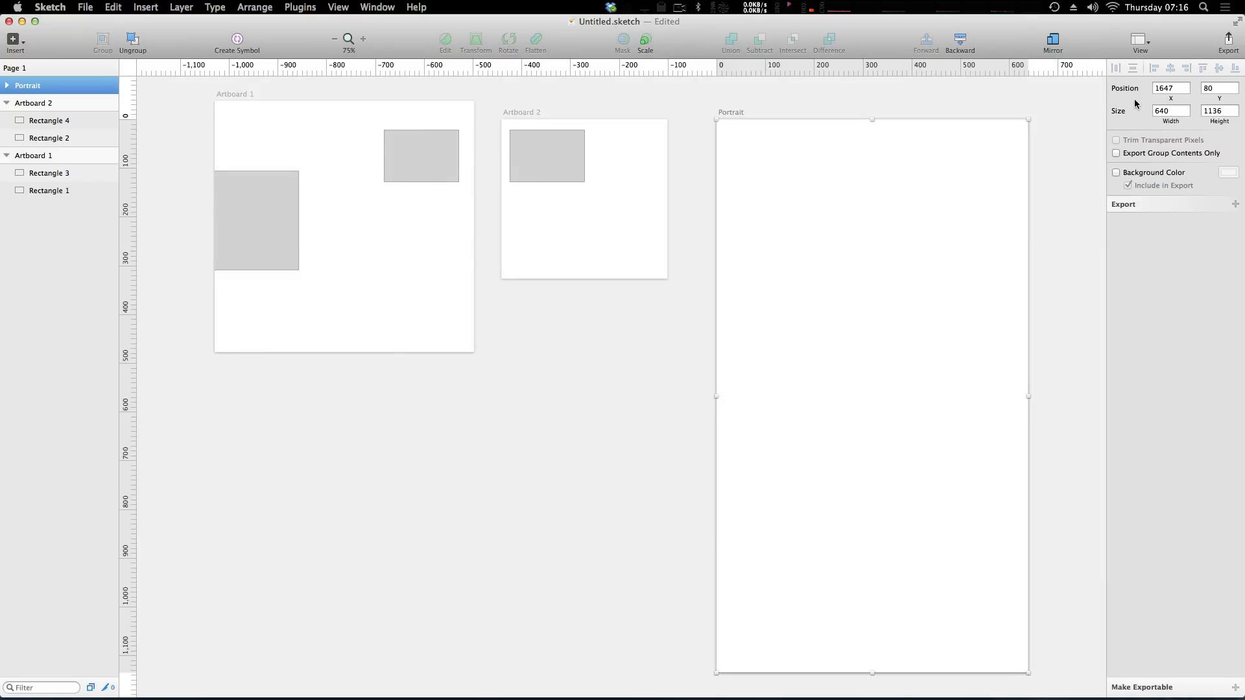
mouse_move(1006, 363)
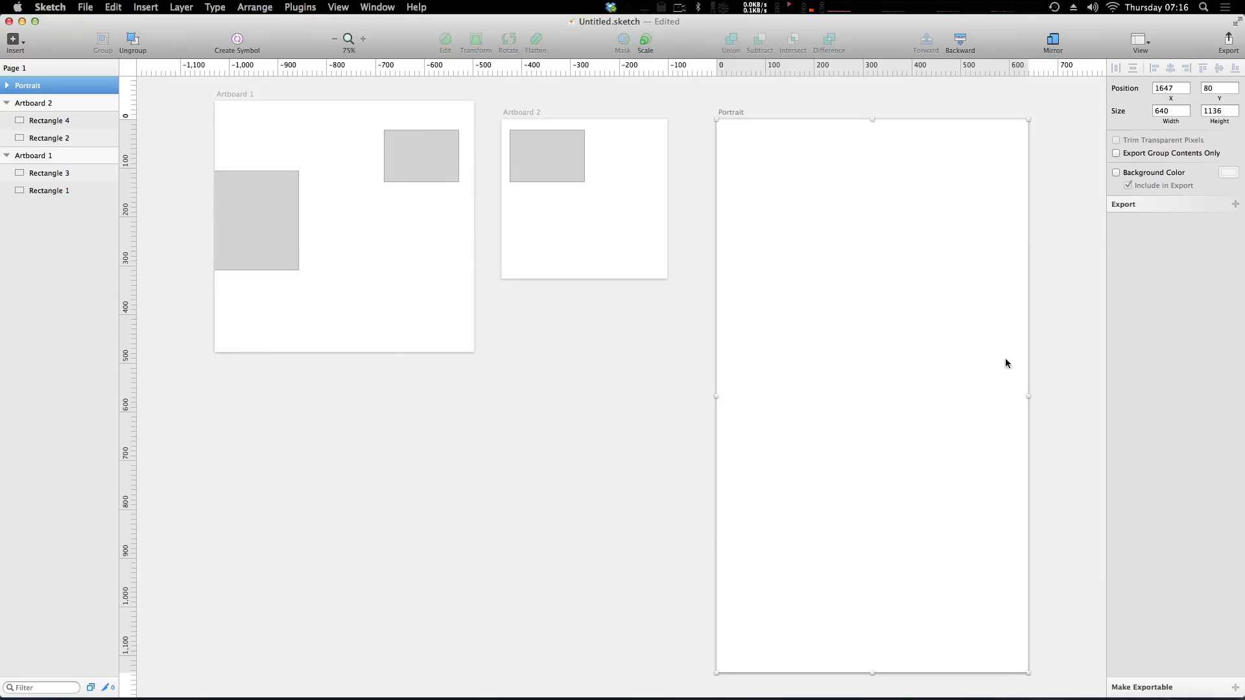
mouse_move(800, 364)
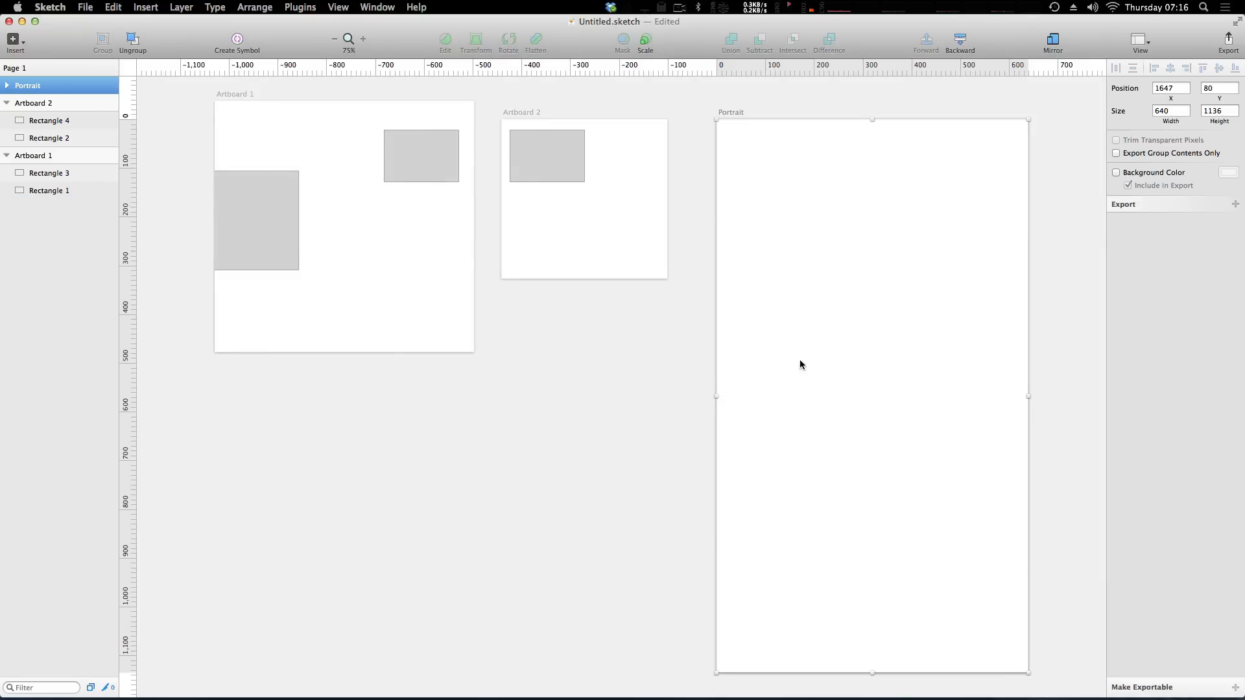
mouse_move(769, 254)
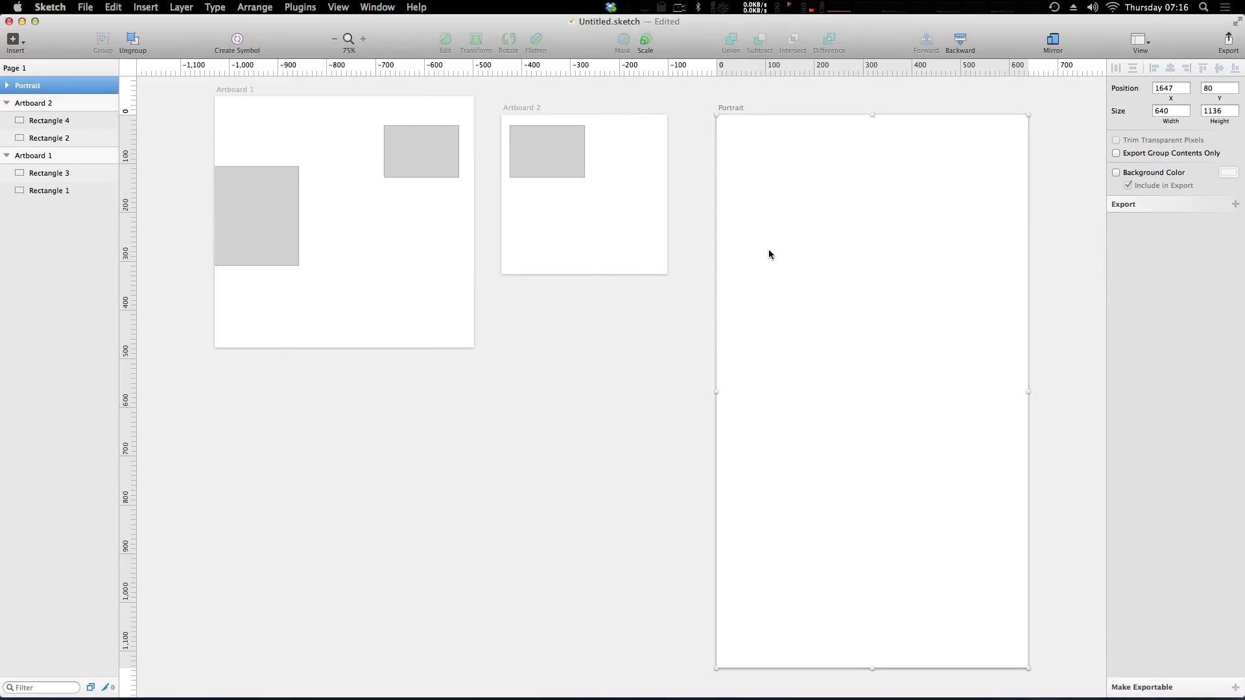
mouse_move(843, 251)
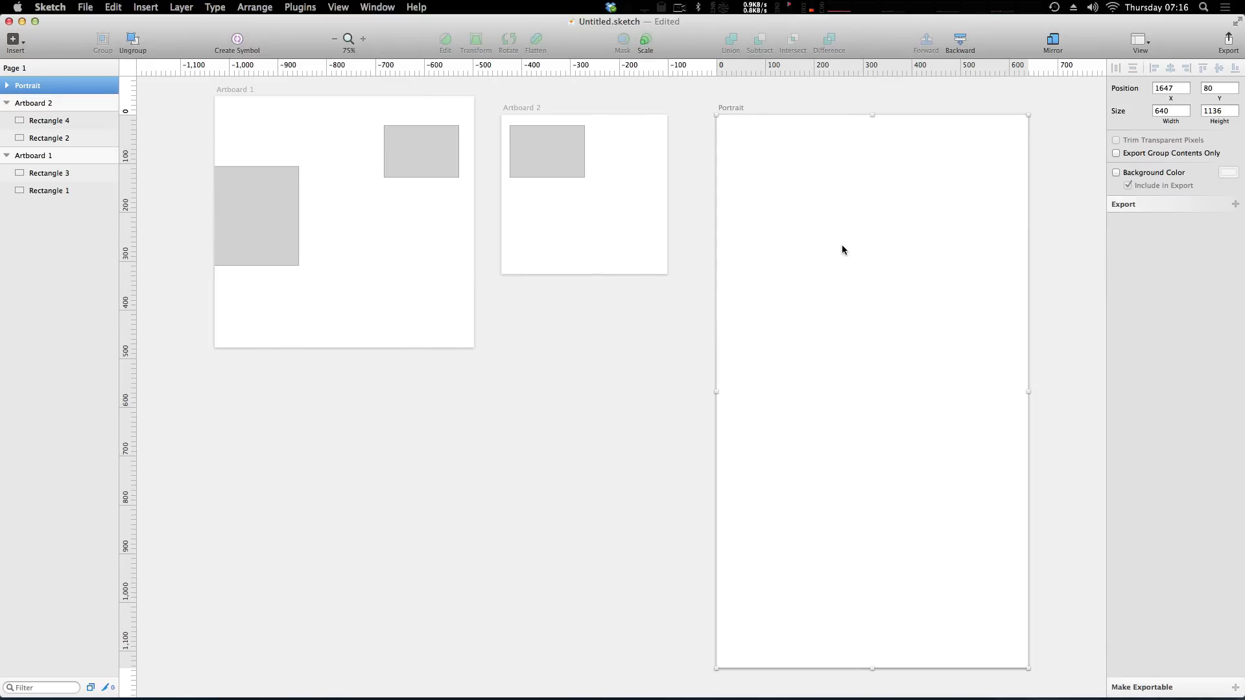
mouse_move(856, 345)
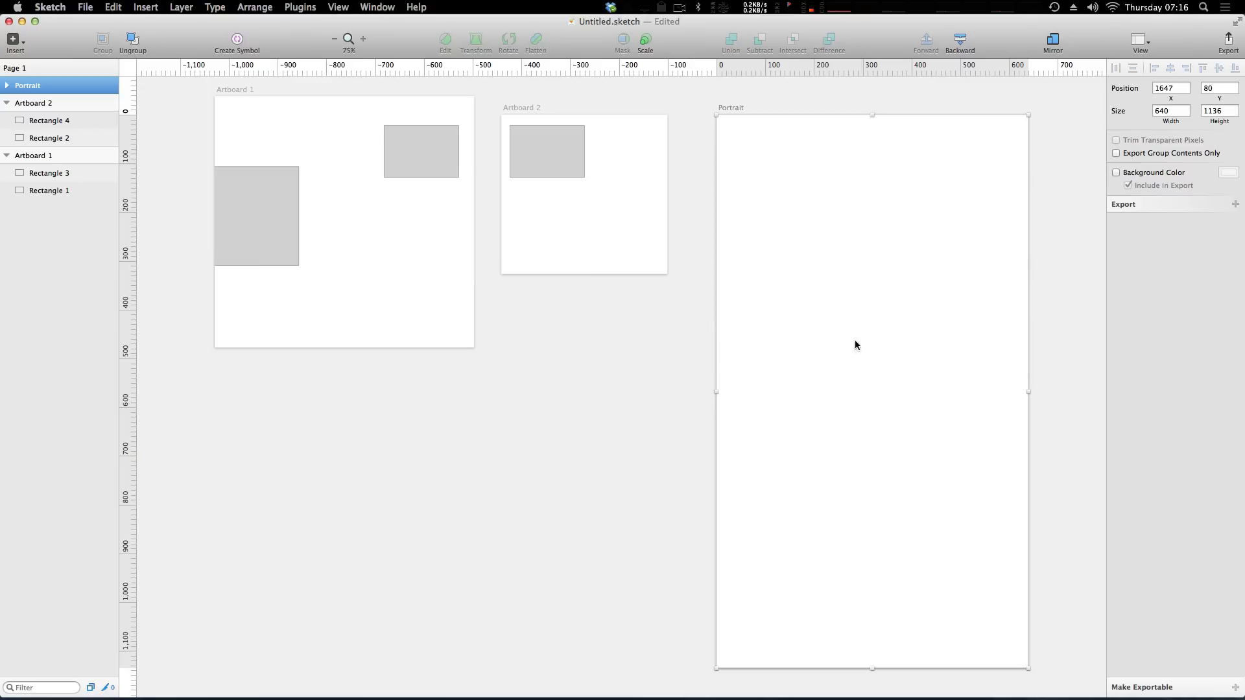
mouse_move(946, 257)
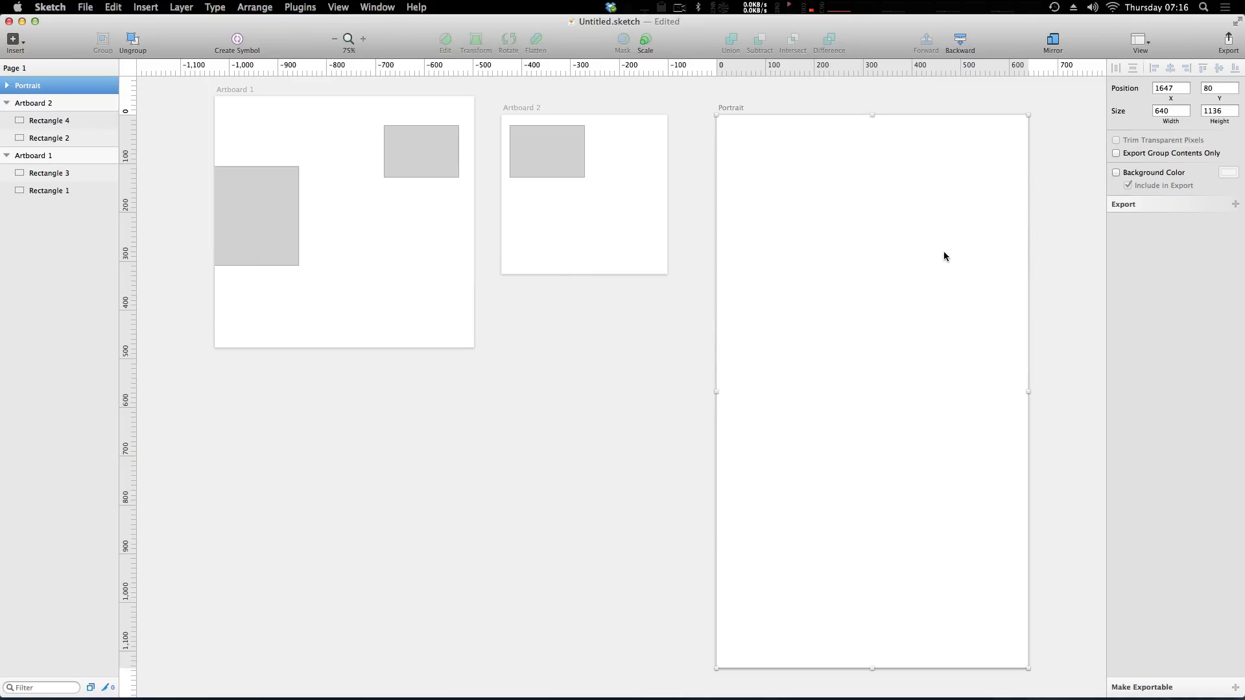
mouse_move(684, 205)
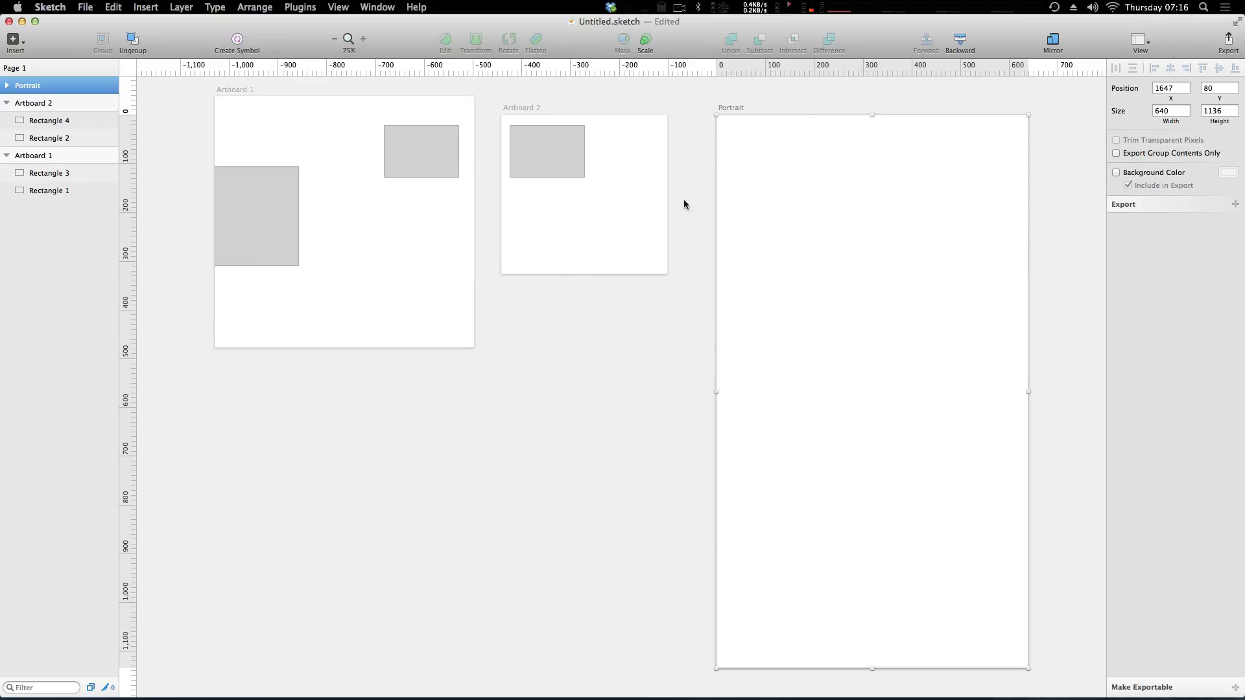
mouse_move(832, 247)
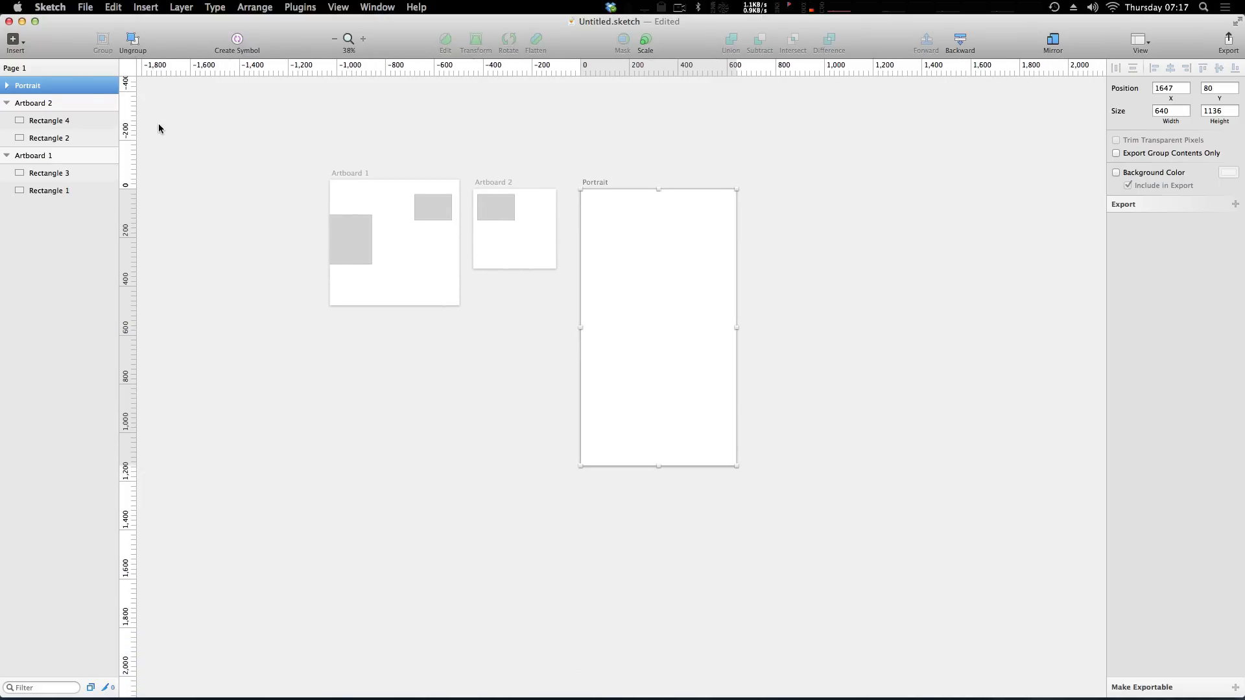
mouse_move(378, 238)
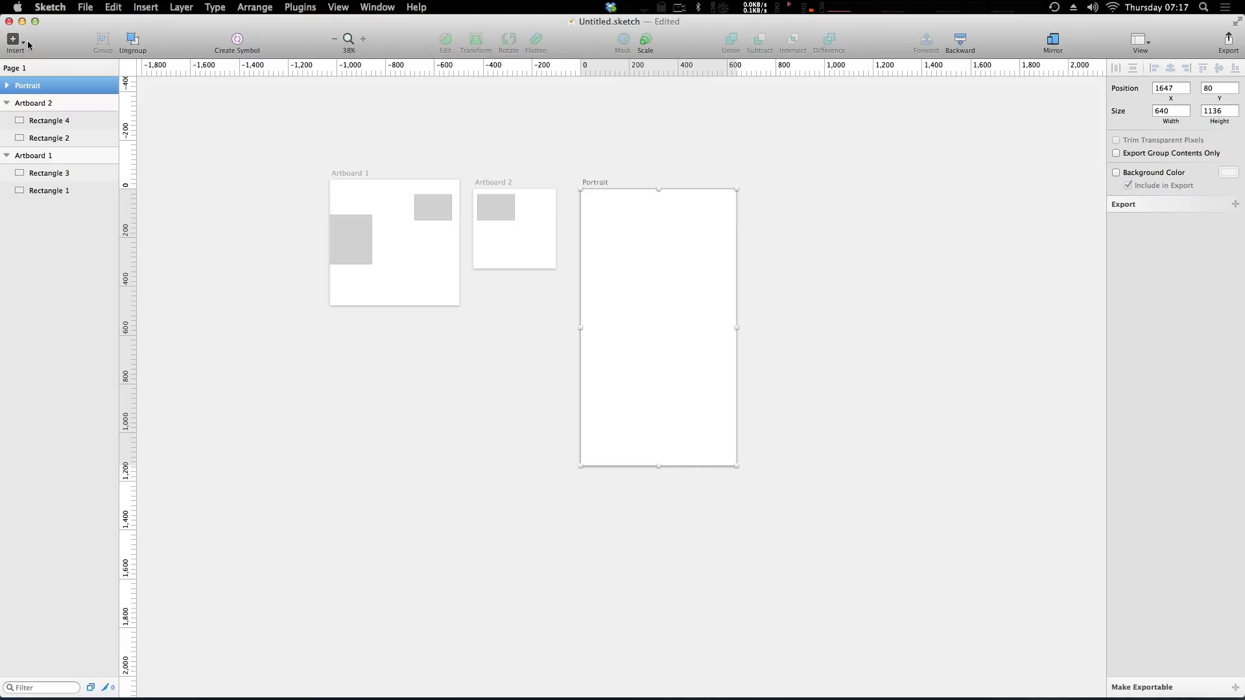
Step: Add a fourth artboard, Landscape 1024×768 from the iPad preset, right of Portrait
left_click(13, 41)
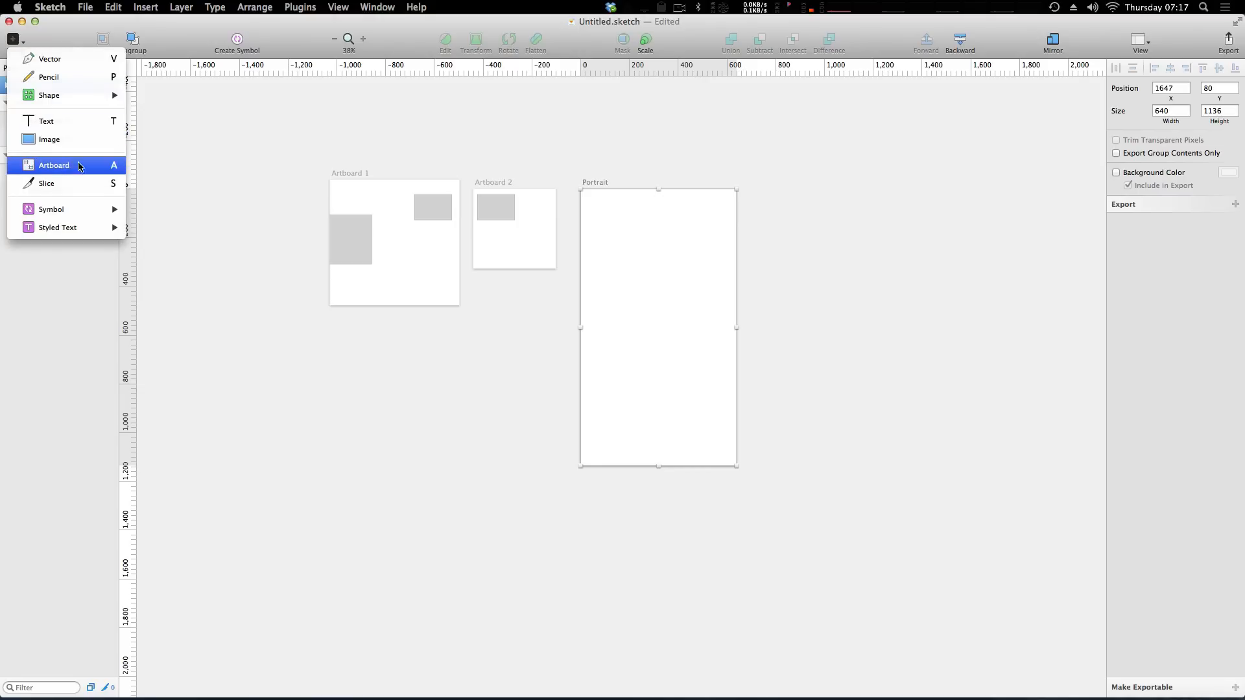
left_click(53, 165)
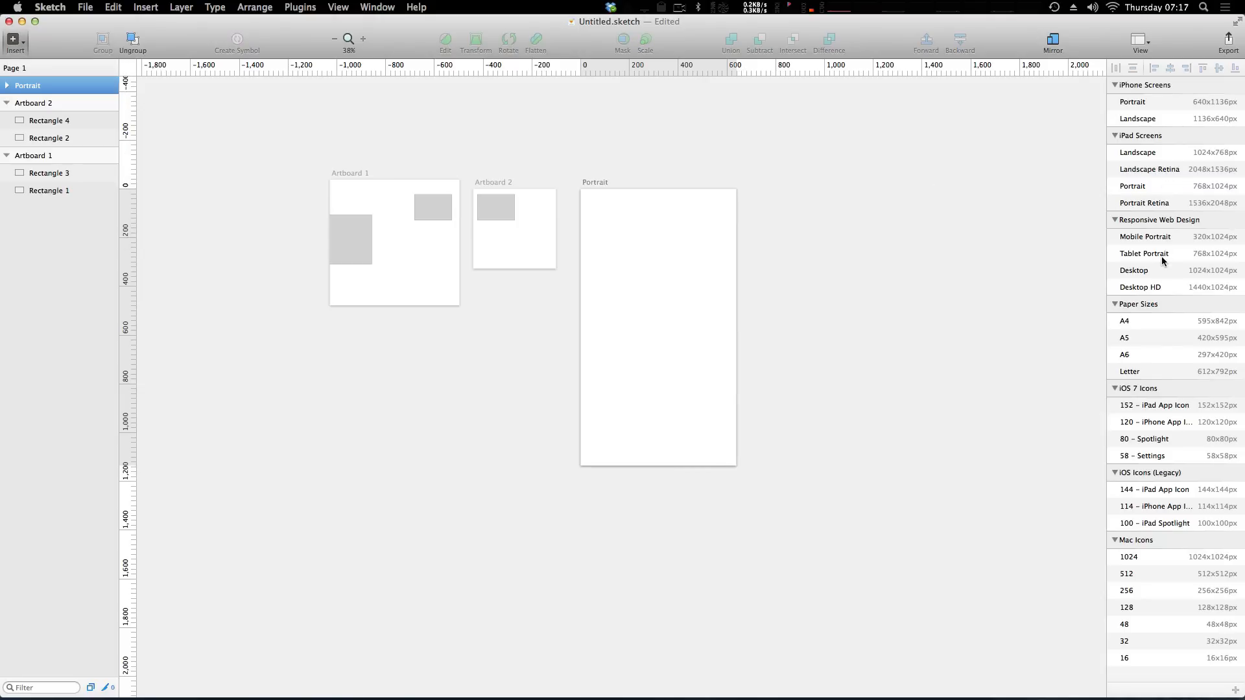
mouse_move(1155, 154)
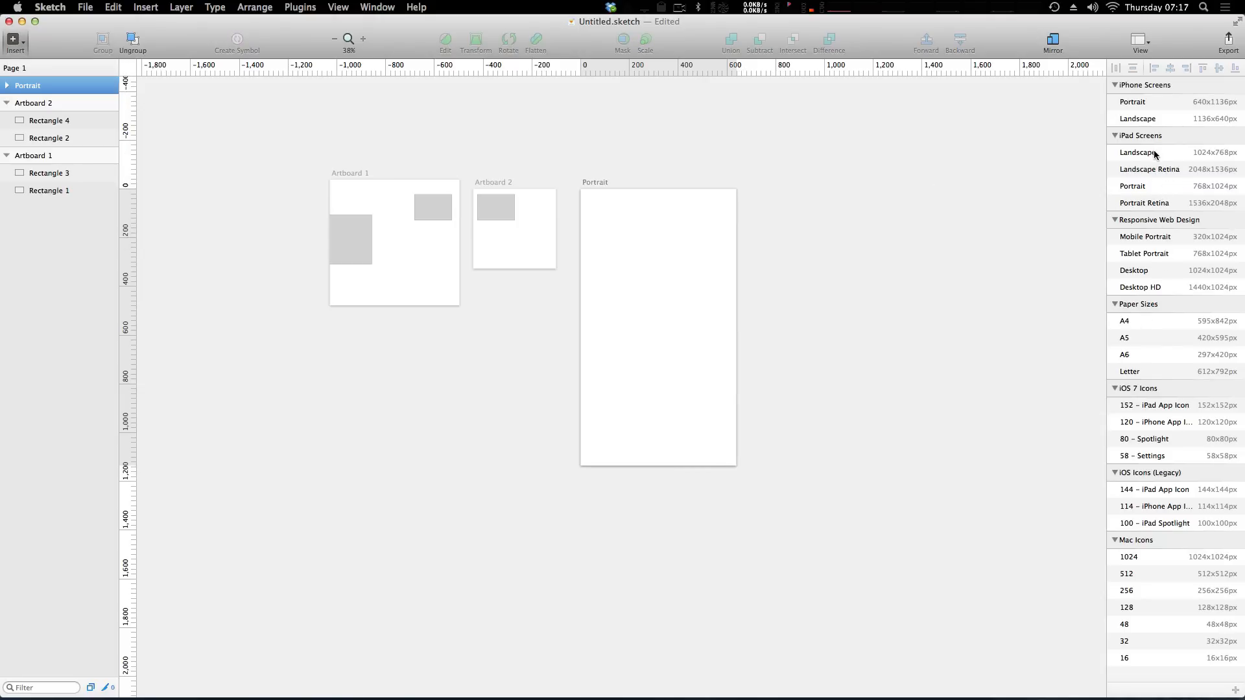
left_click(1137, 153)
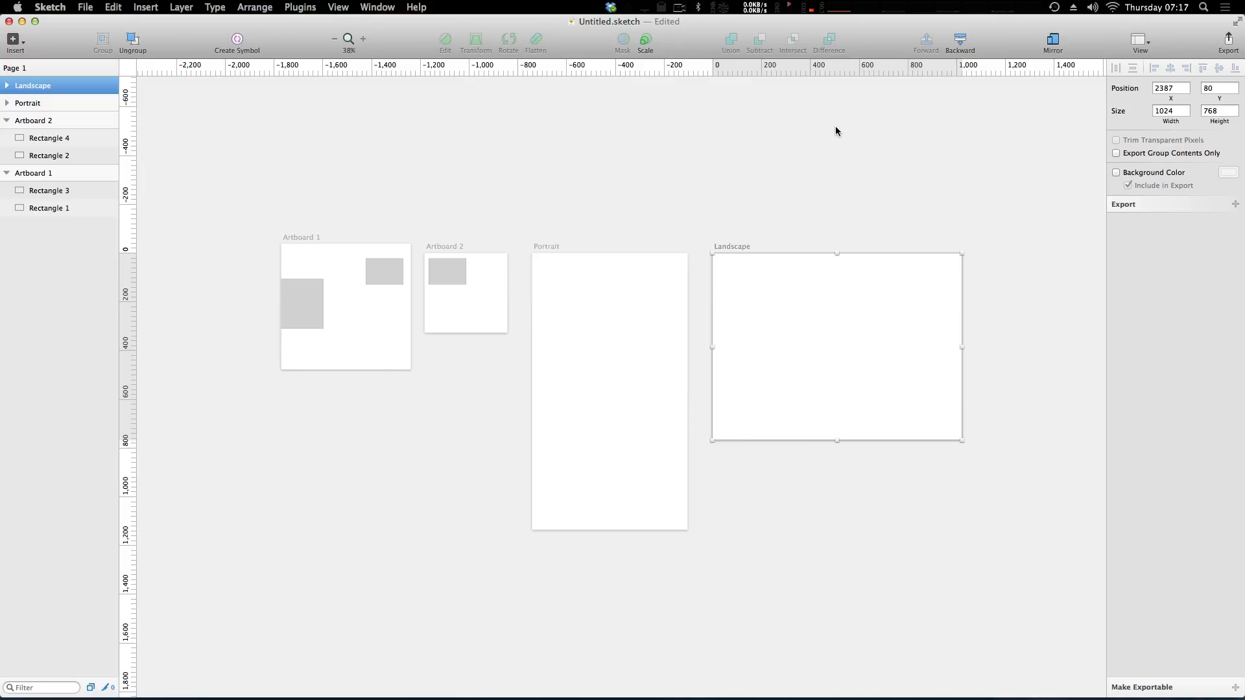
mouse_move(813, 330)
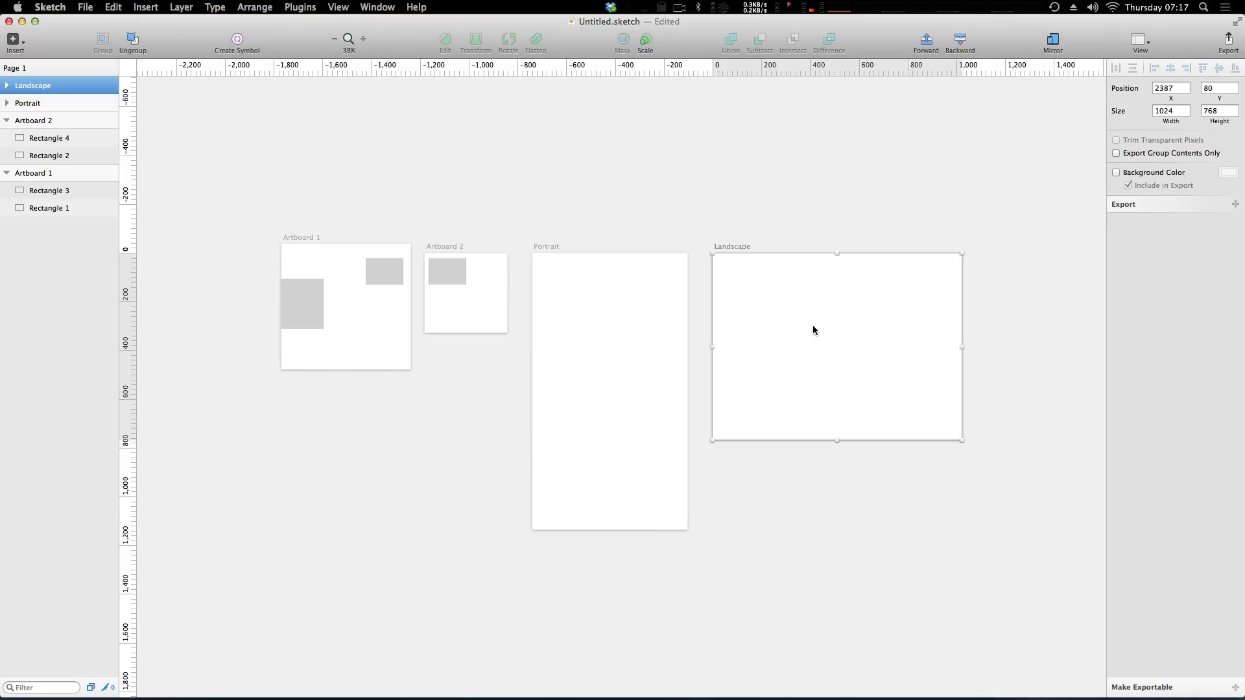
mouse_move(482, 300)
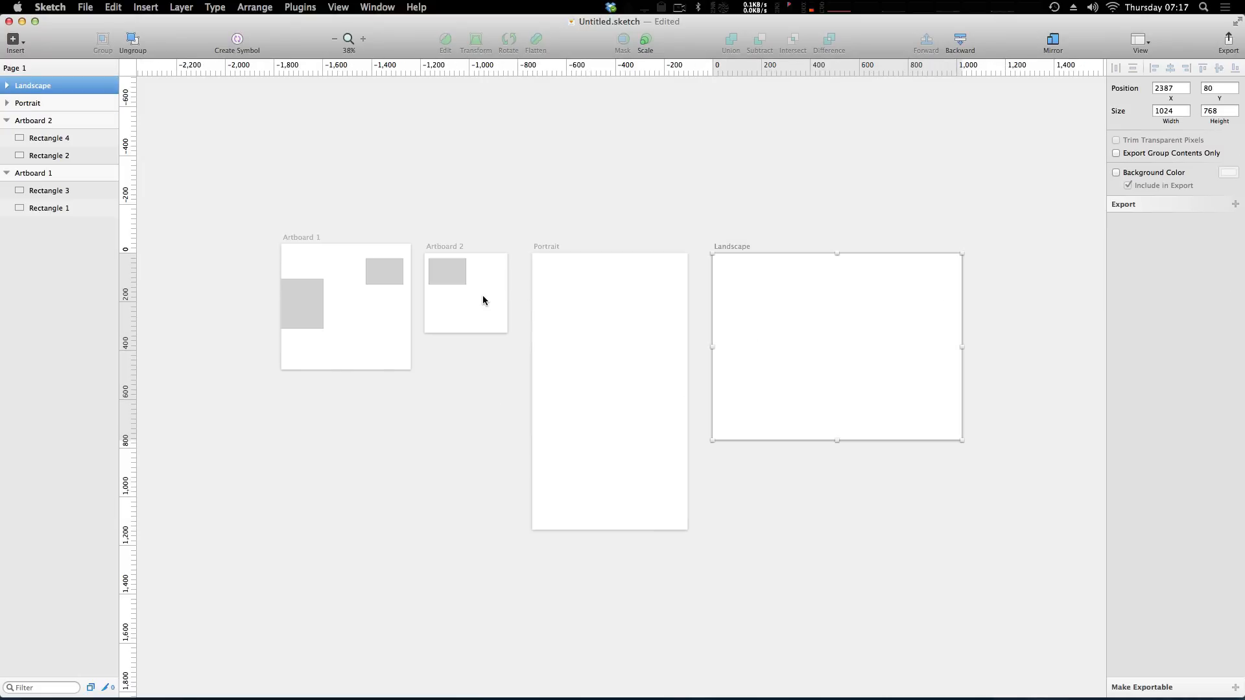
mouse_move(701, 339)
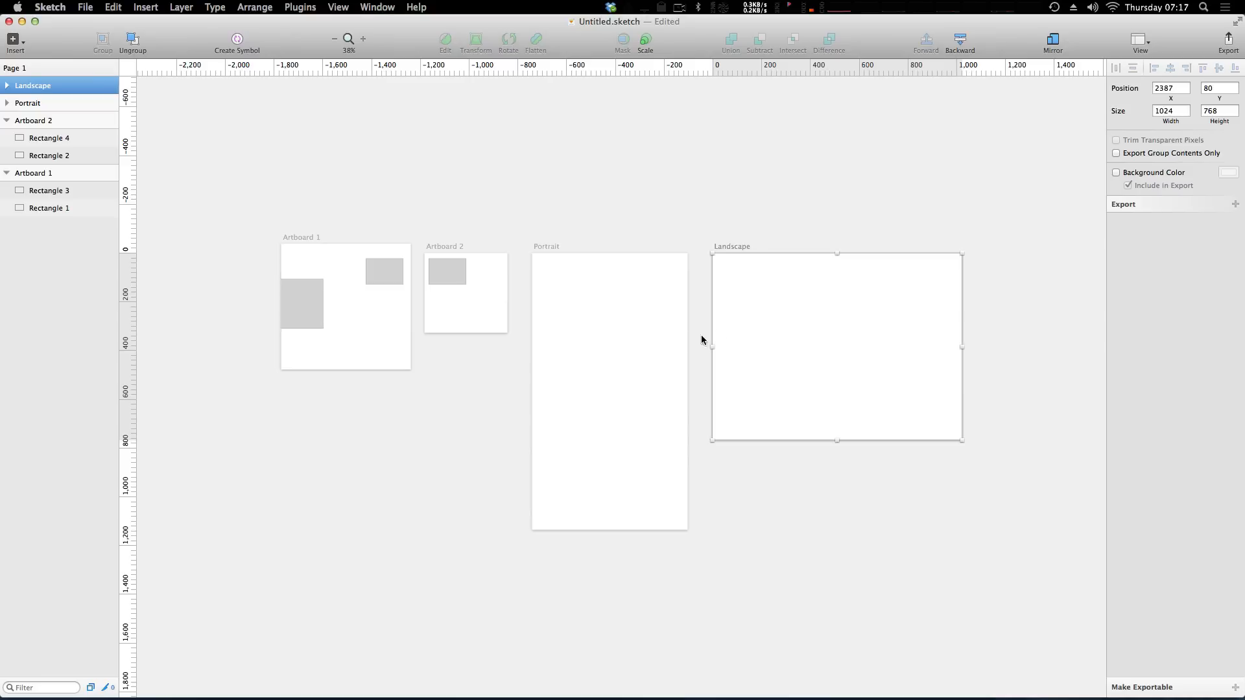
mouse_move(758, 328)
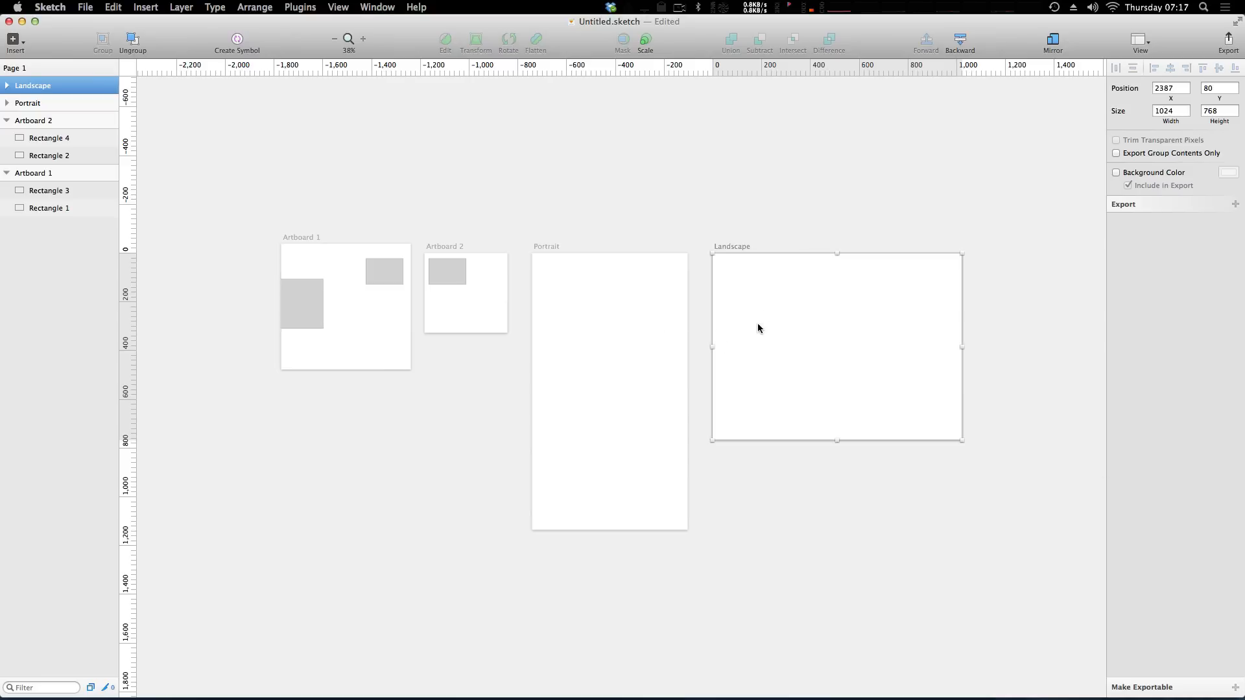
mouse_move(839, 354)
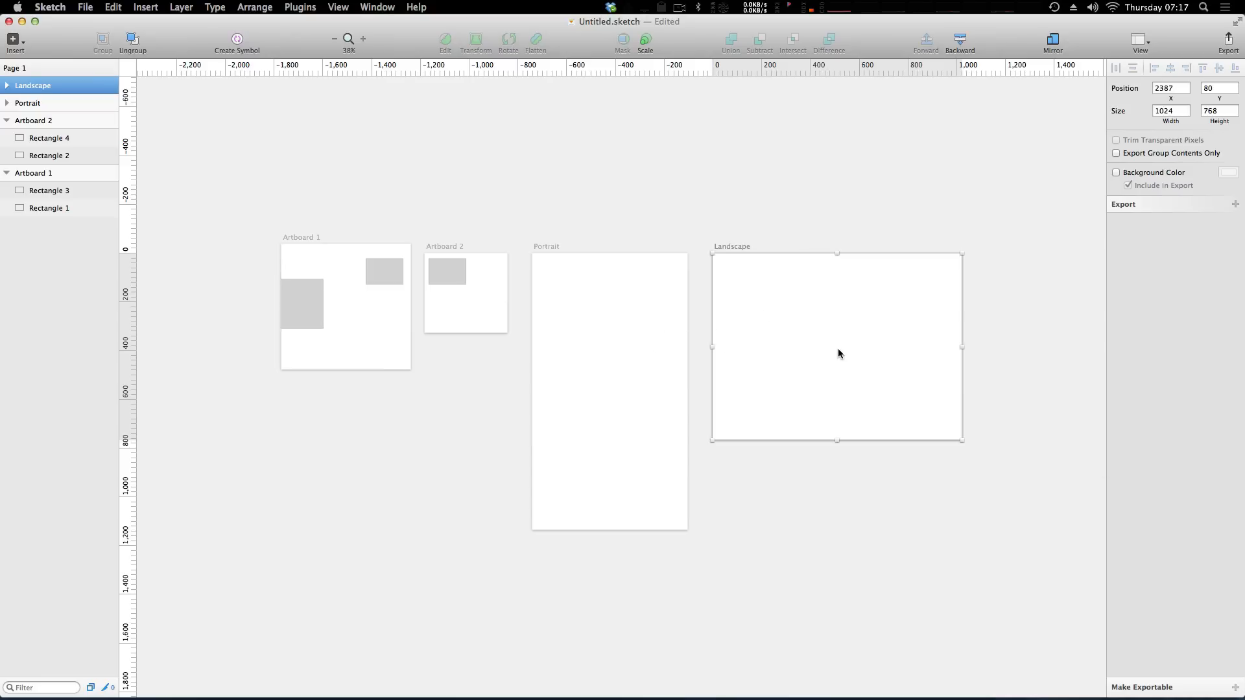
mouse_move(330, 285)
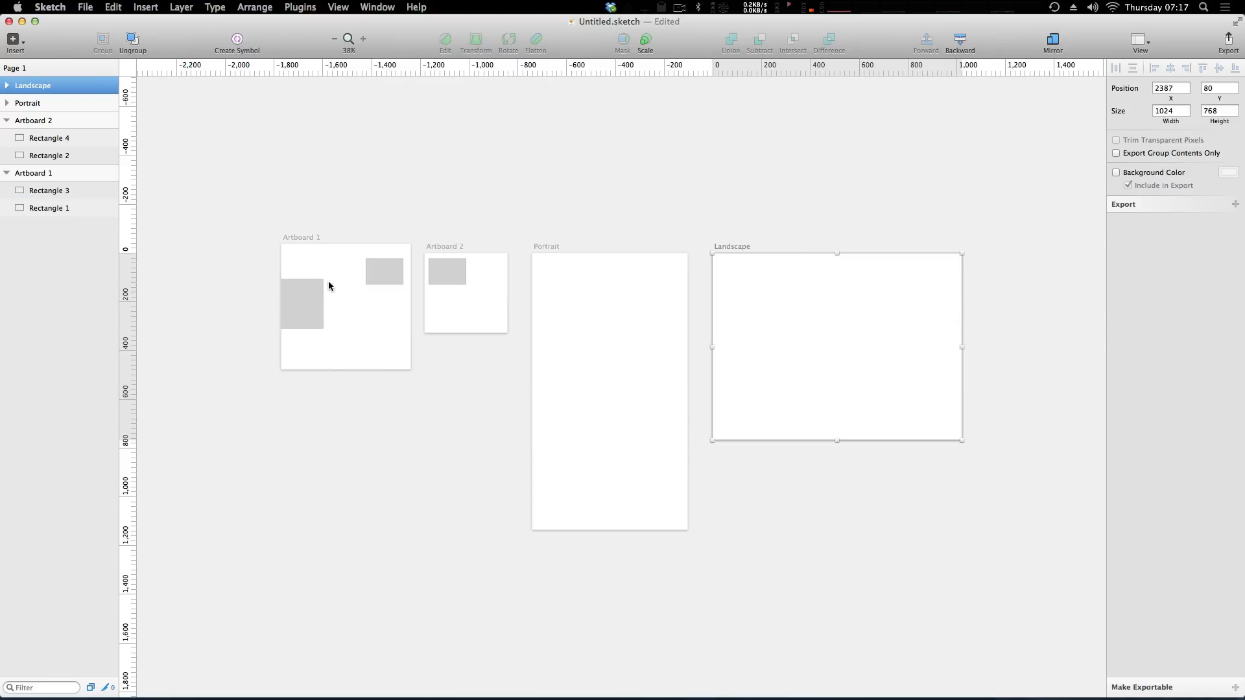
left_click(385, 271)
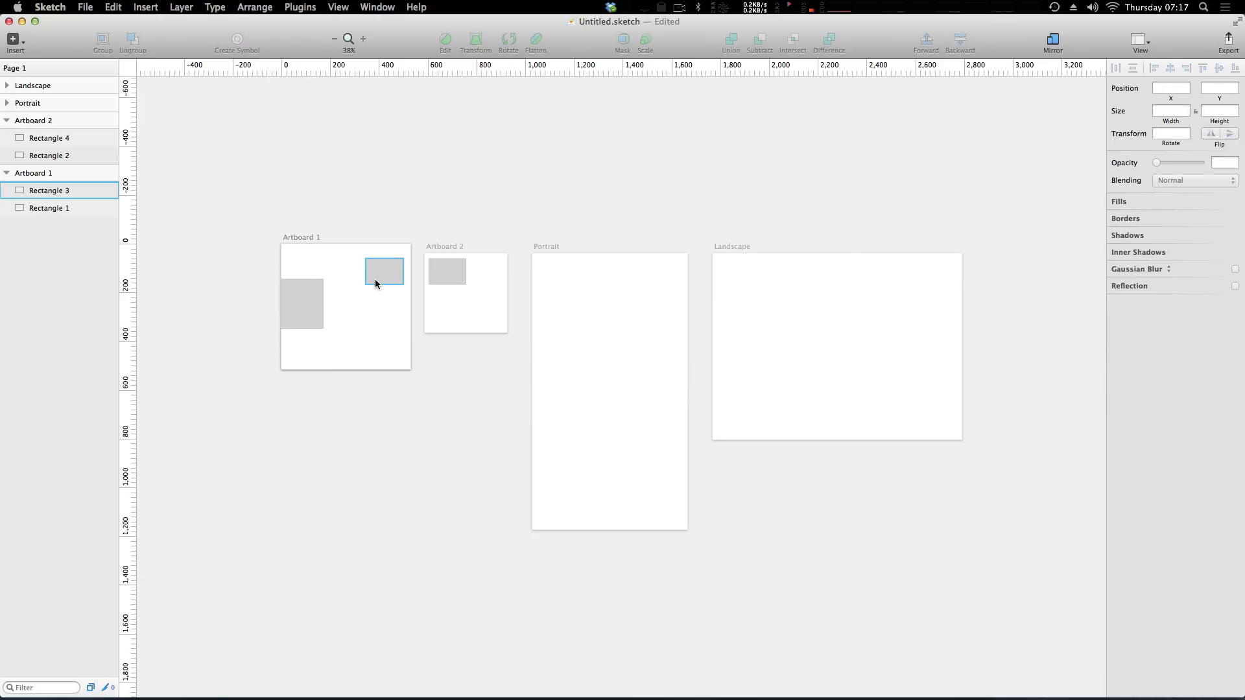
left_click(472, 328)
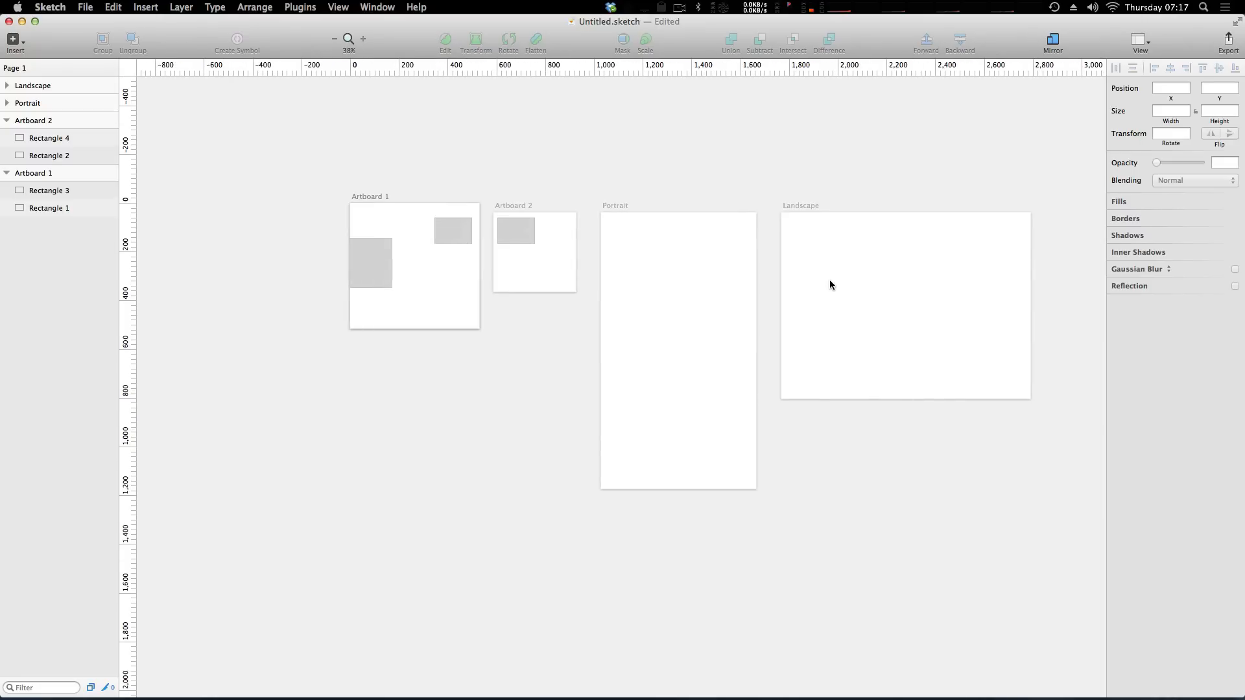
mouse_move(806, 282)
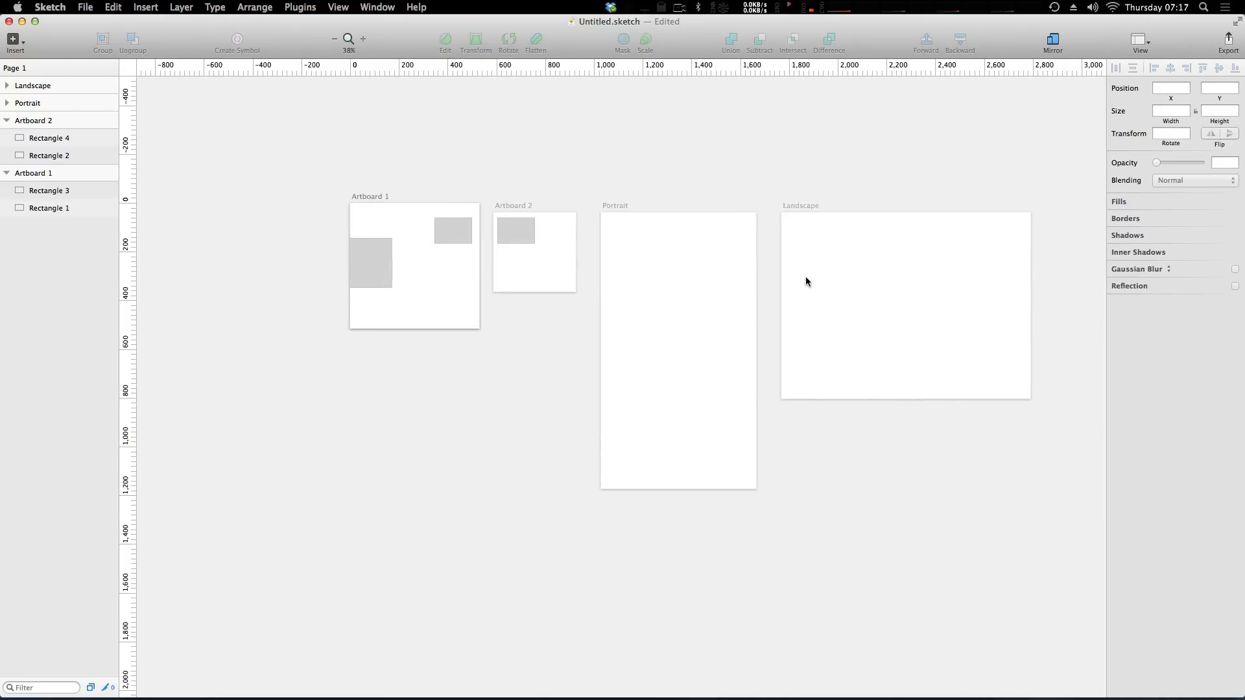
mouse_move(796, 280)
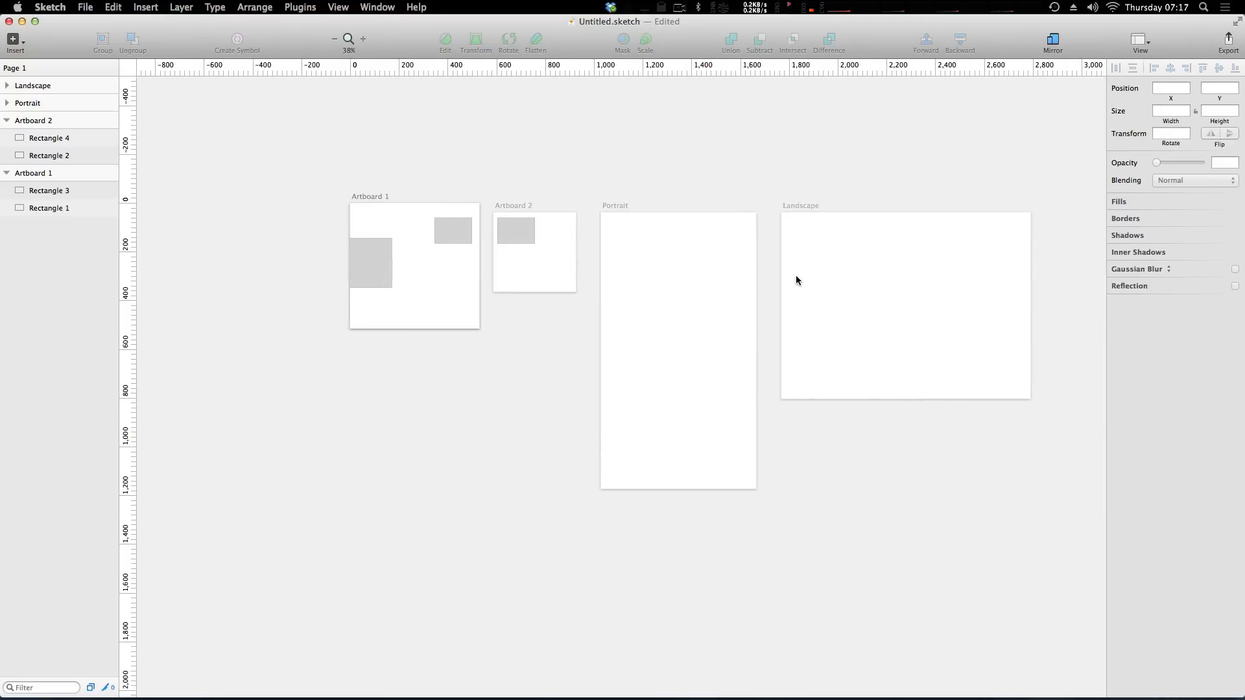
mouse_move(780, 288)
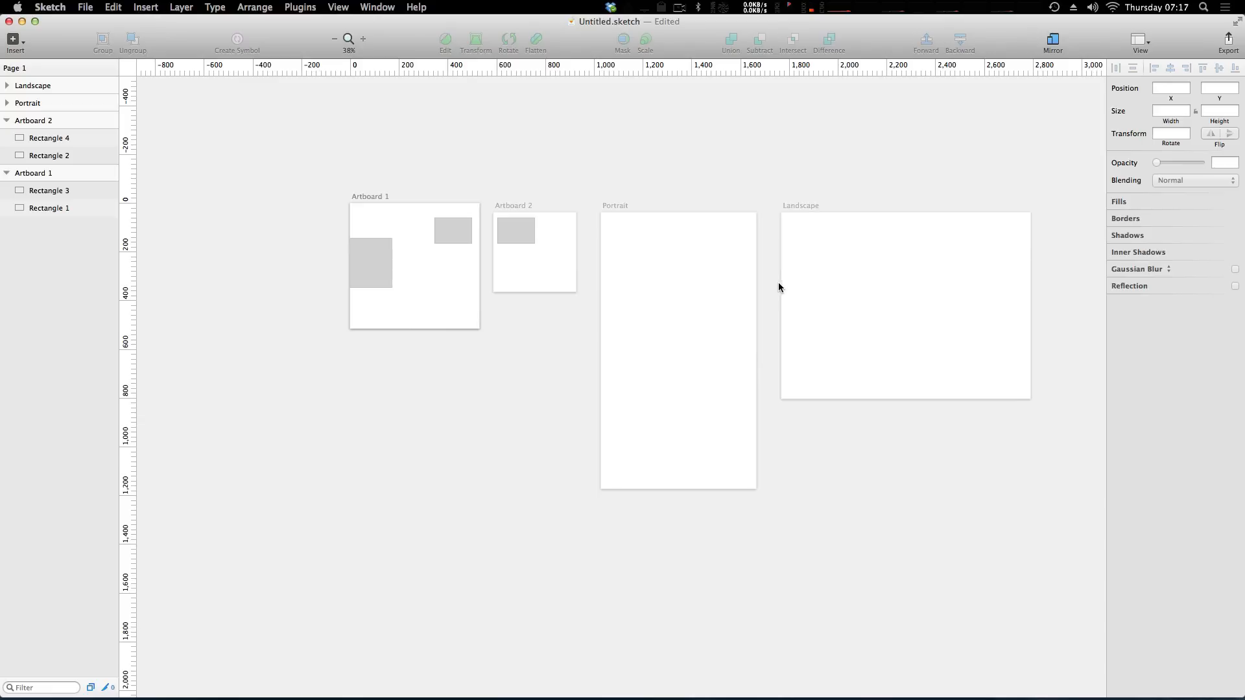
mouse_move(614, 260)
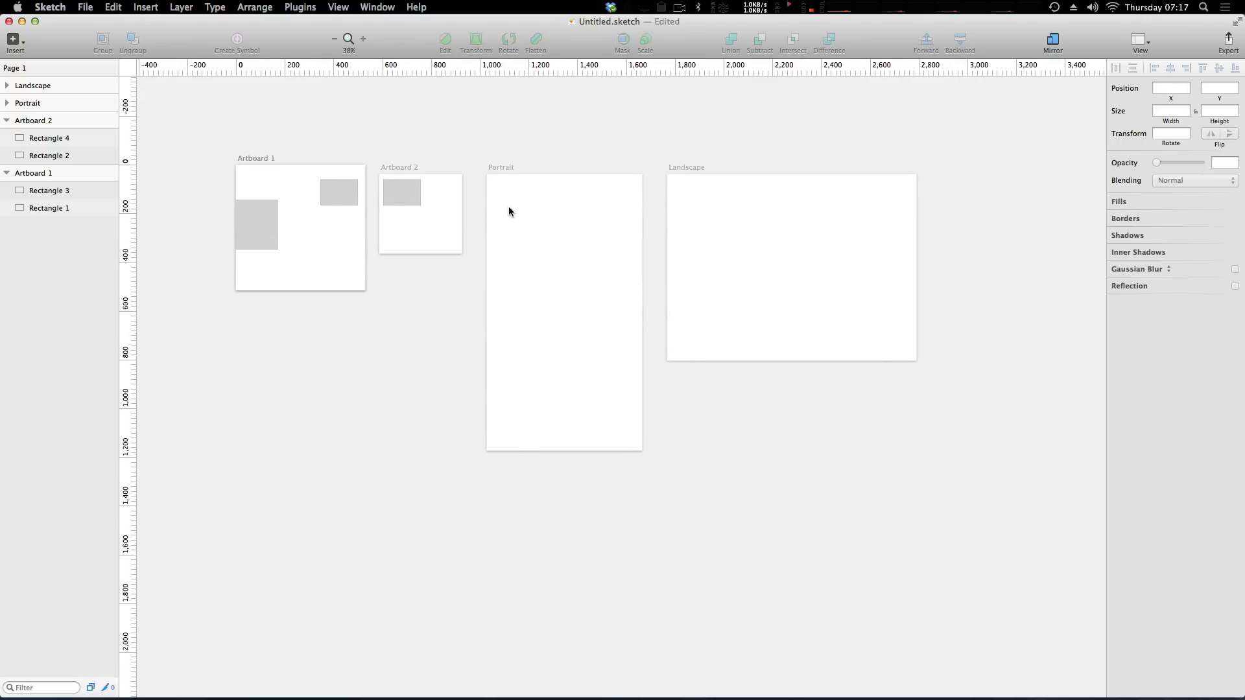
left_click(362, 39)
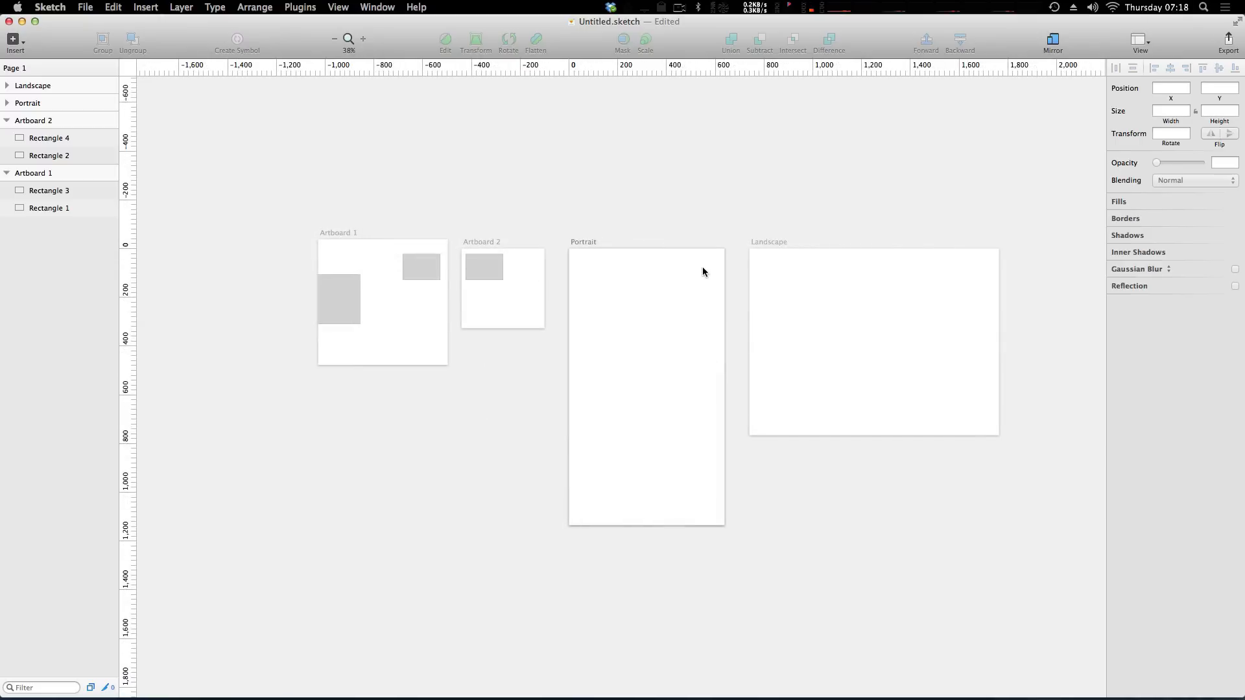
mouse_move(176, 189)
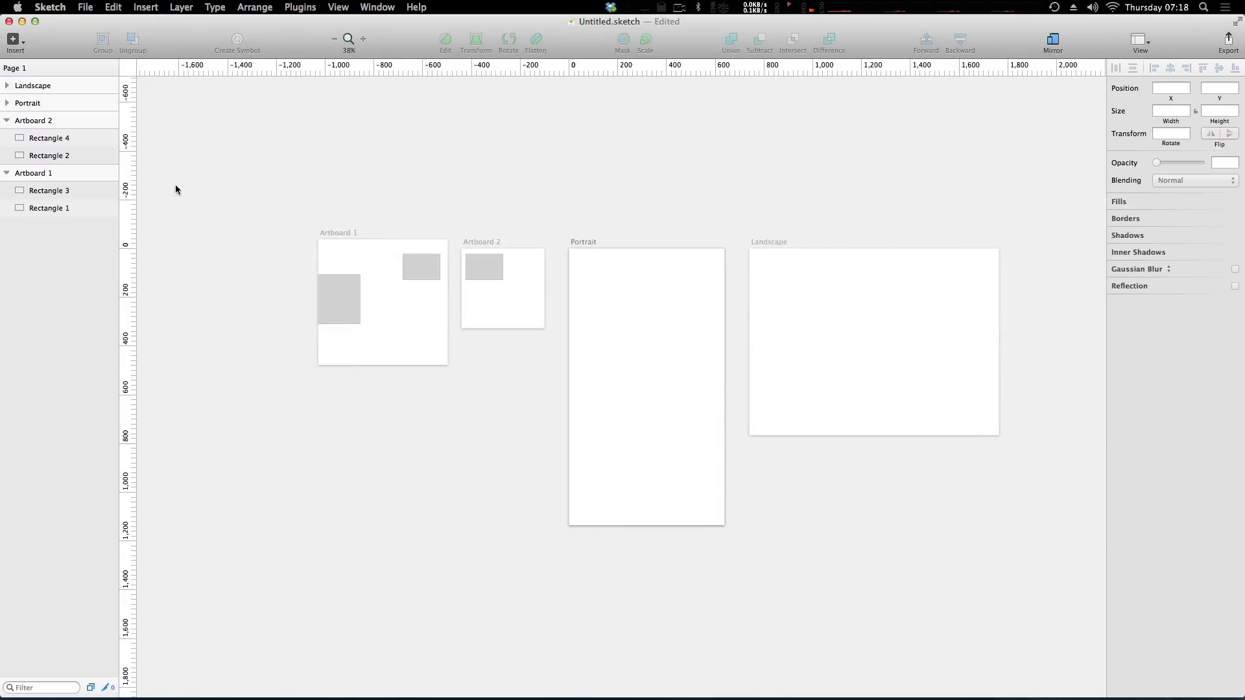
left_click(48, 208)
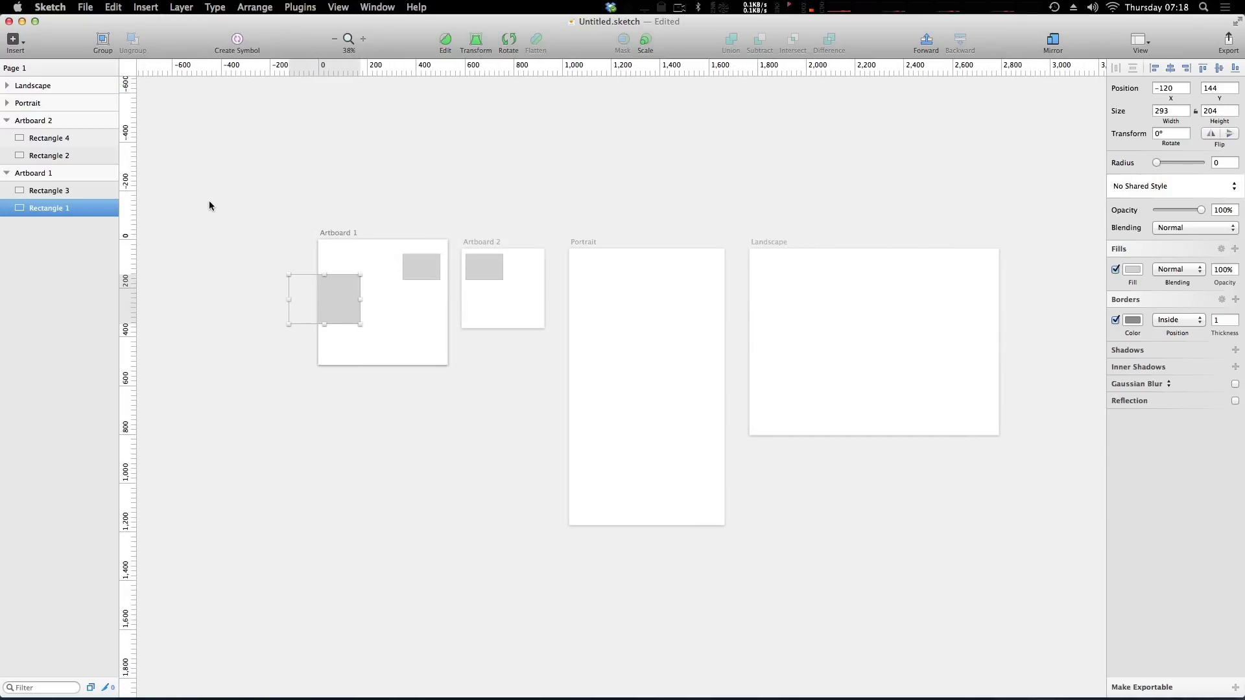
left_click(84, 8)
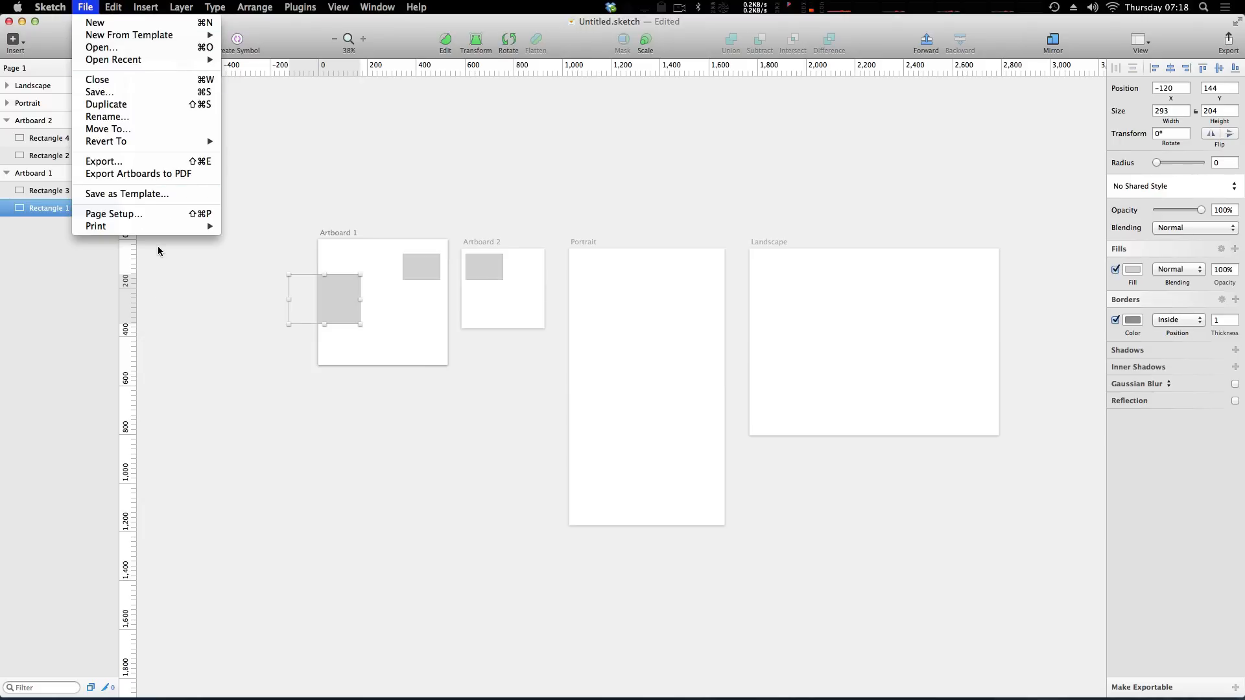
mouse_move(104, 160)
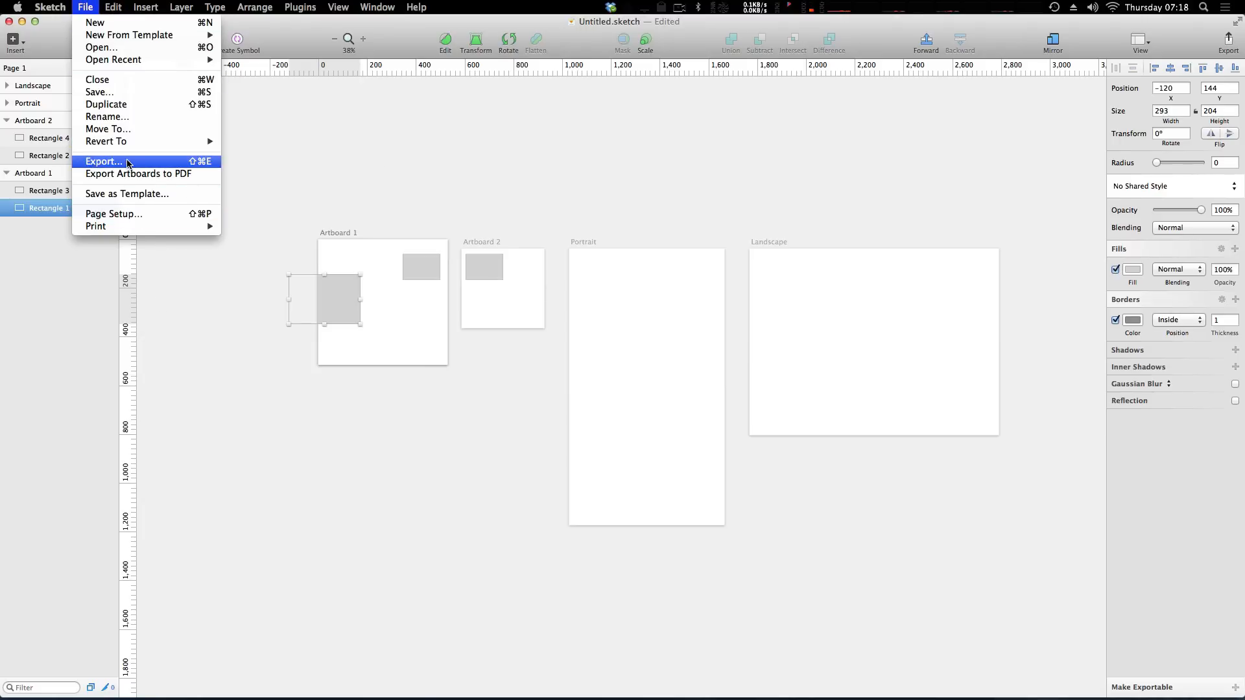
left_click(102, 160)
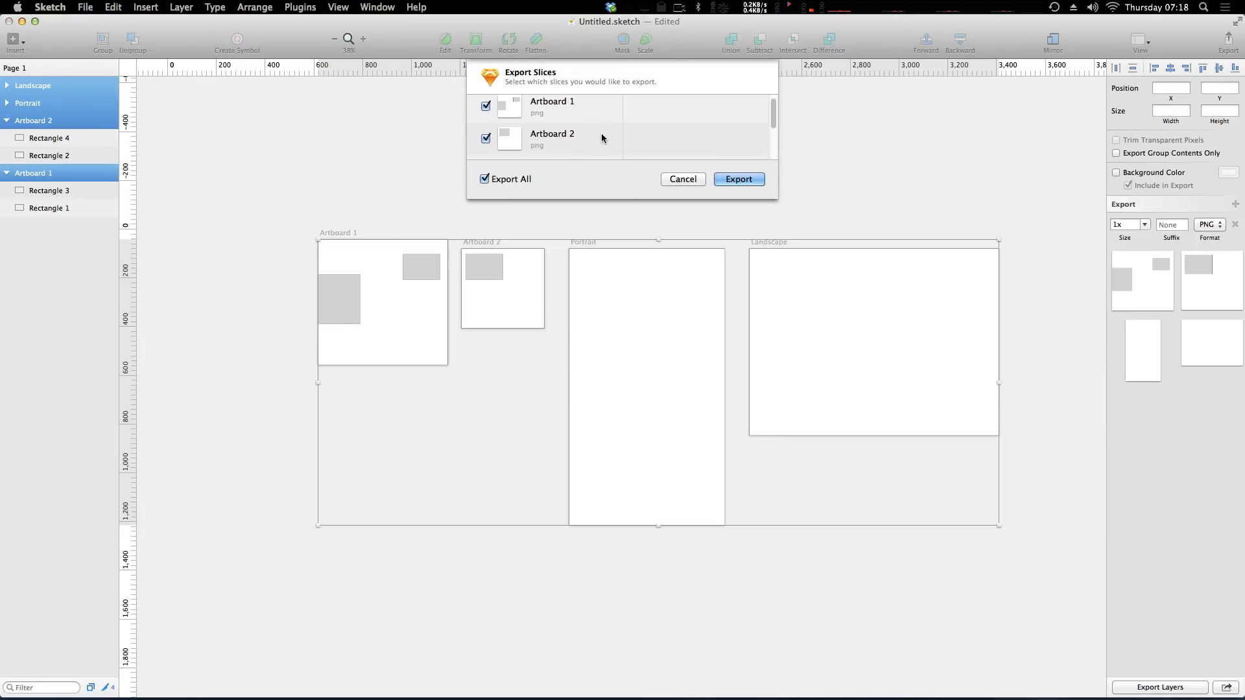
scroll("down", 3)
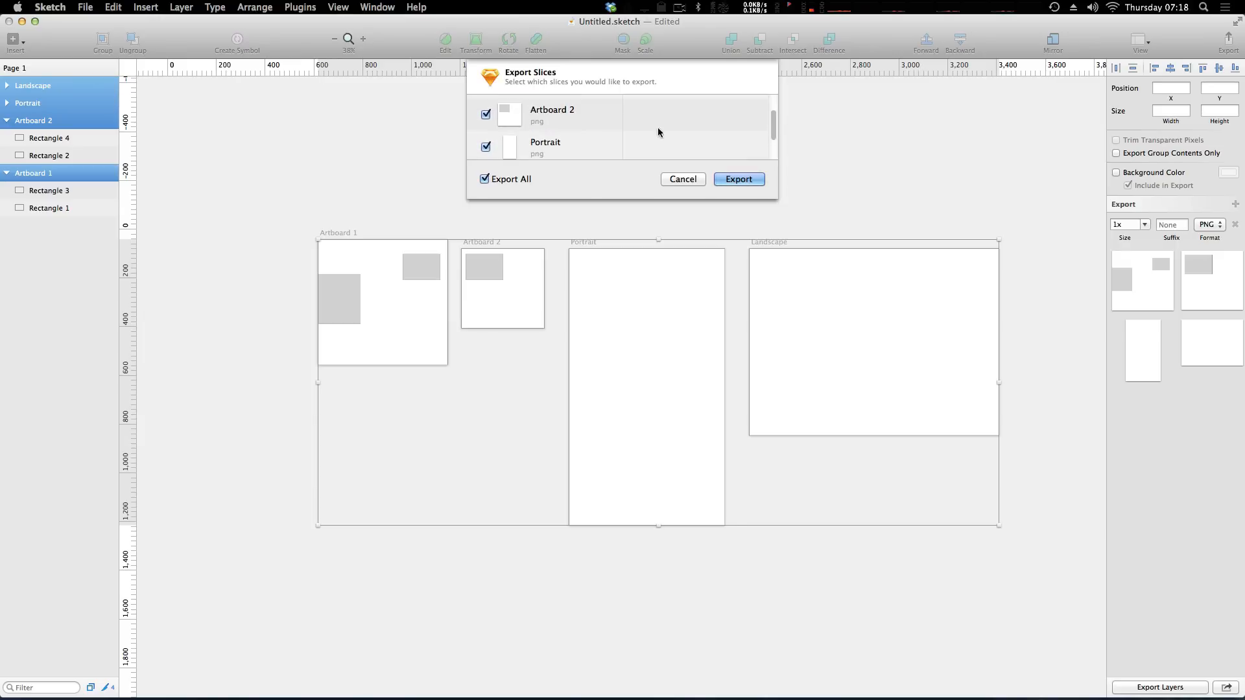
scroll("down", 3)
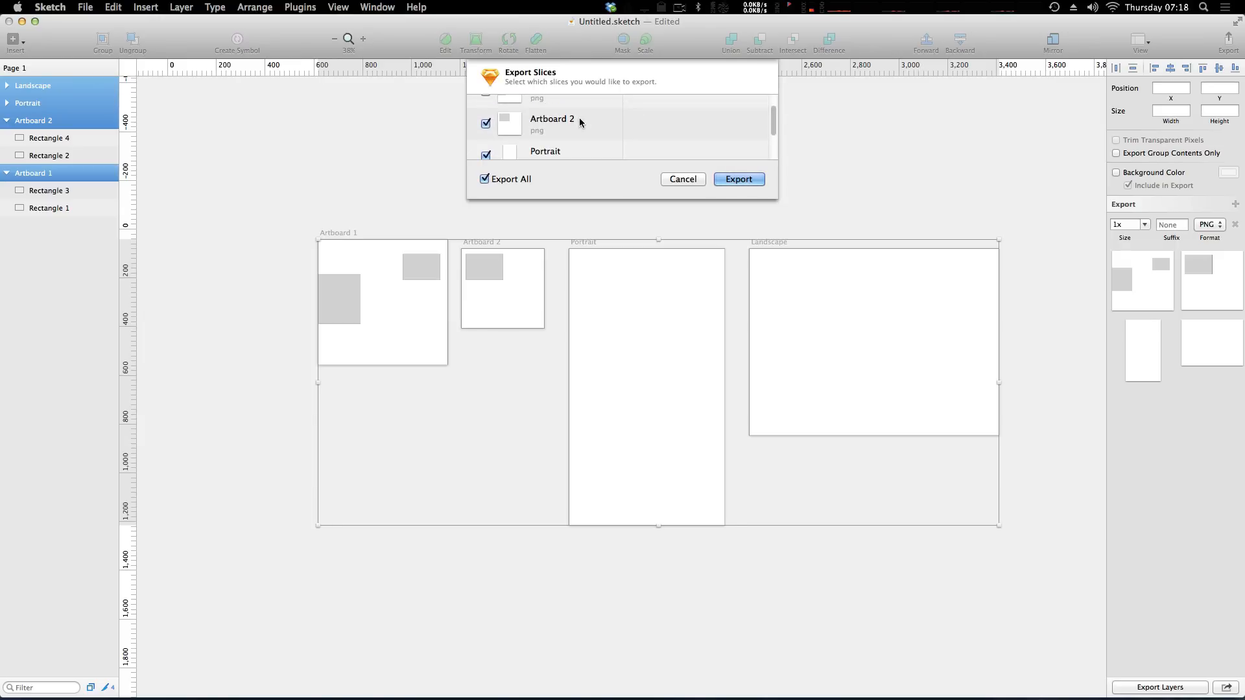
scroll("up", 3)
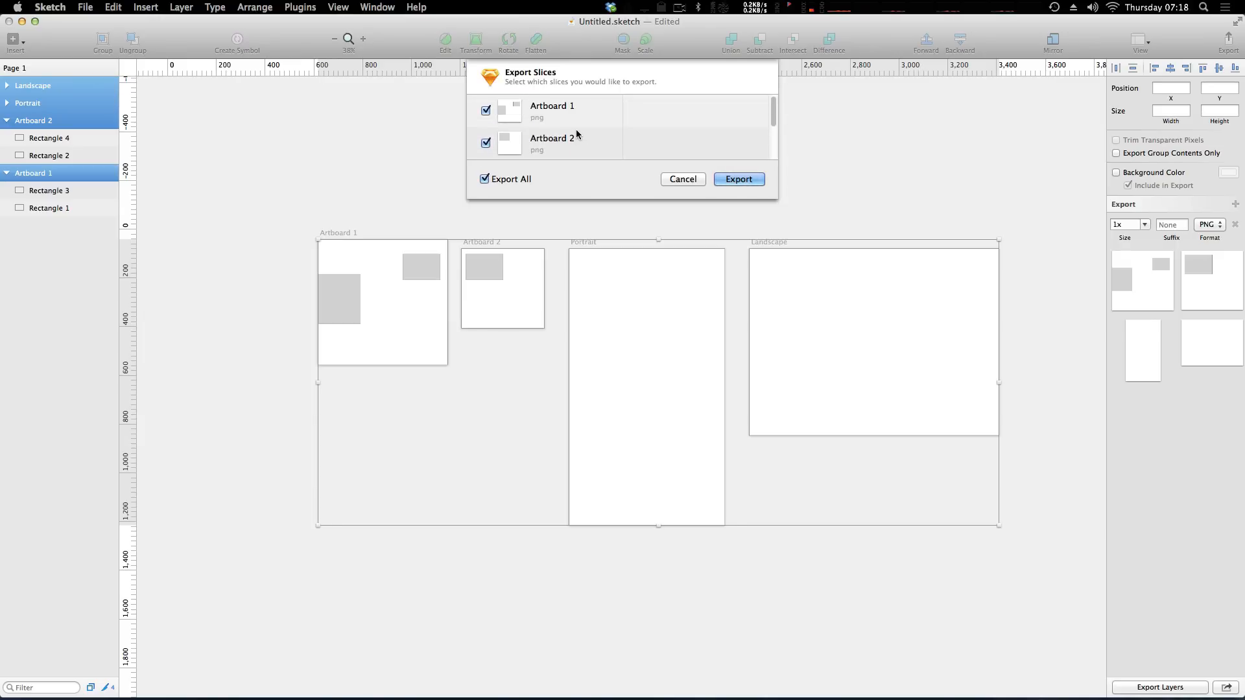
scroll("down", 3)
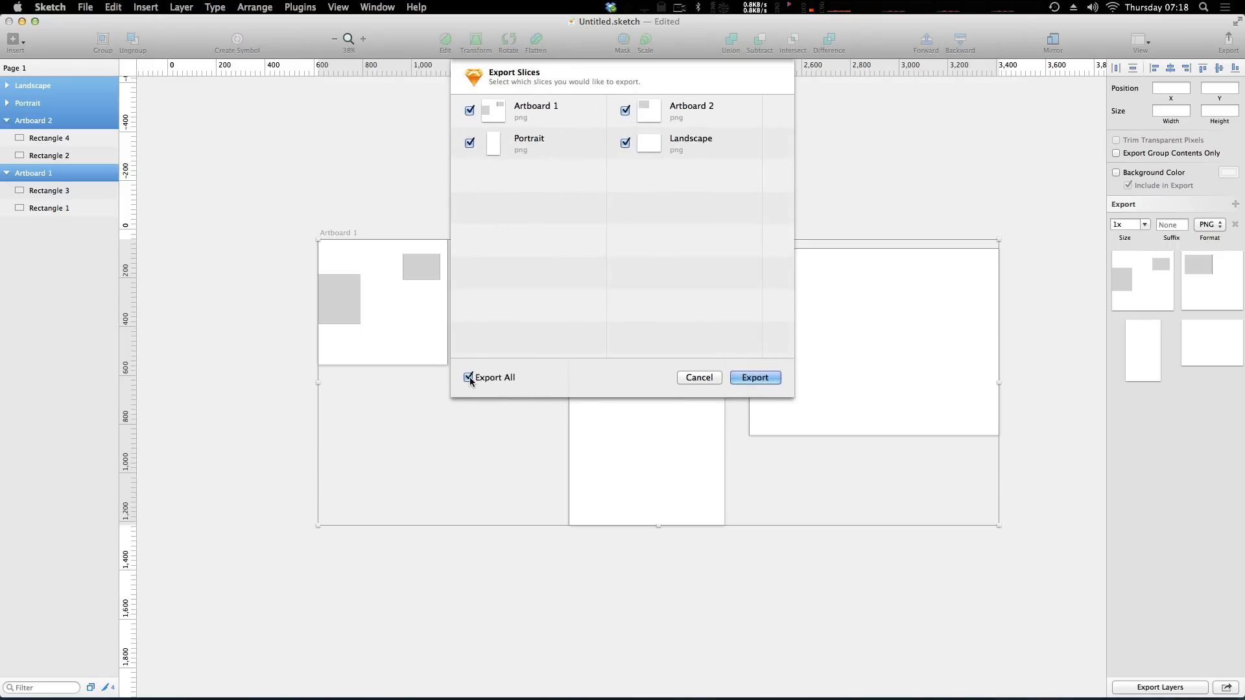
left_click(468, 377)
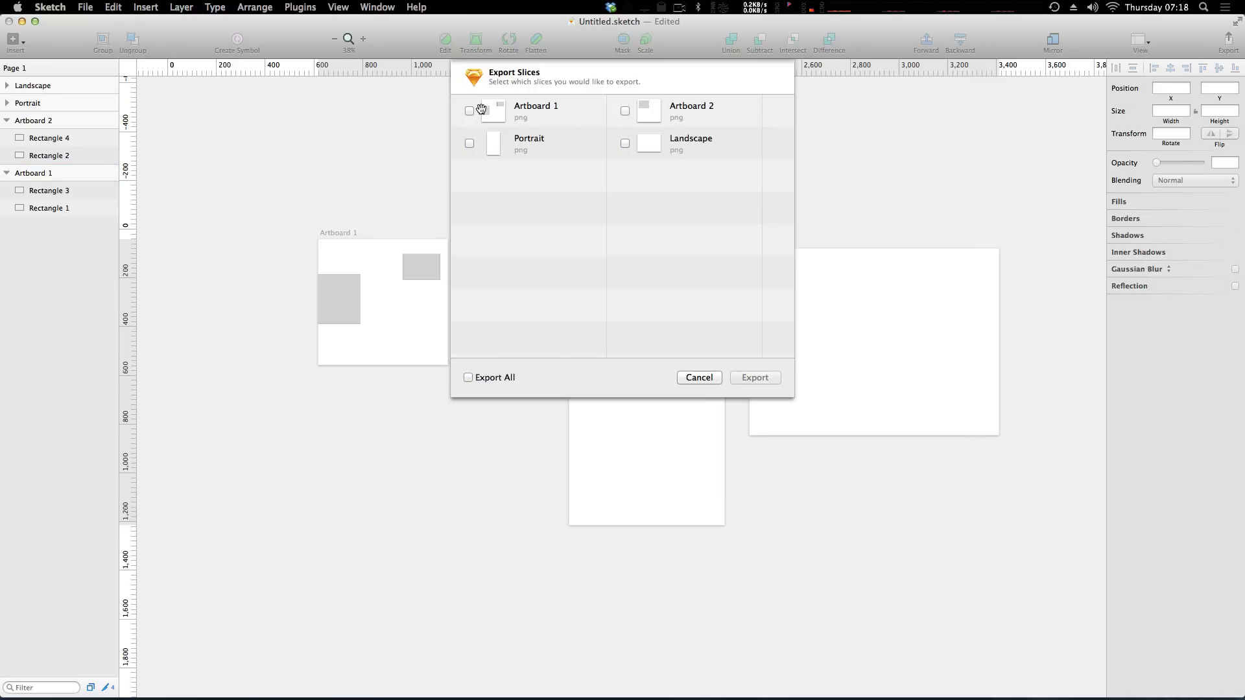
left_click(470, 110)
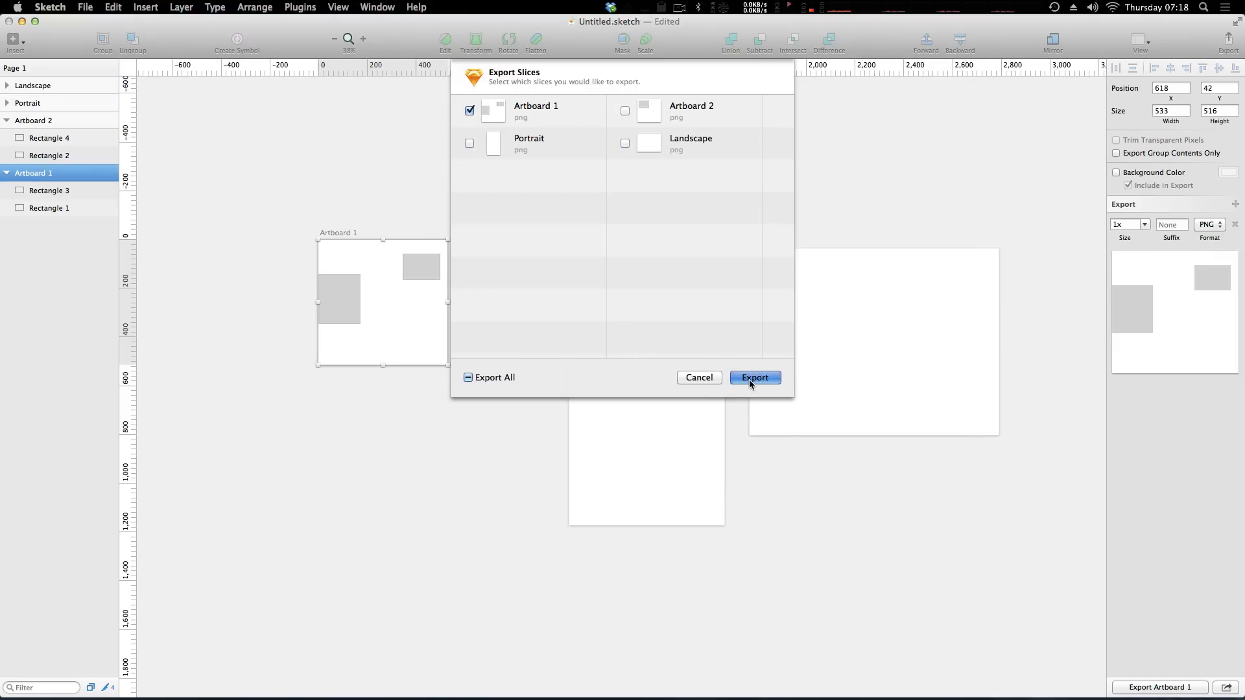
left_click(753, 378)
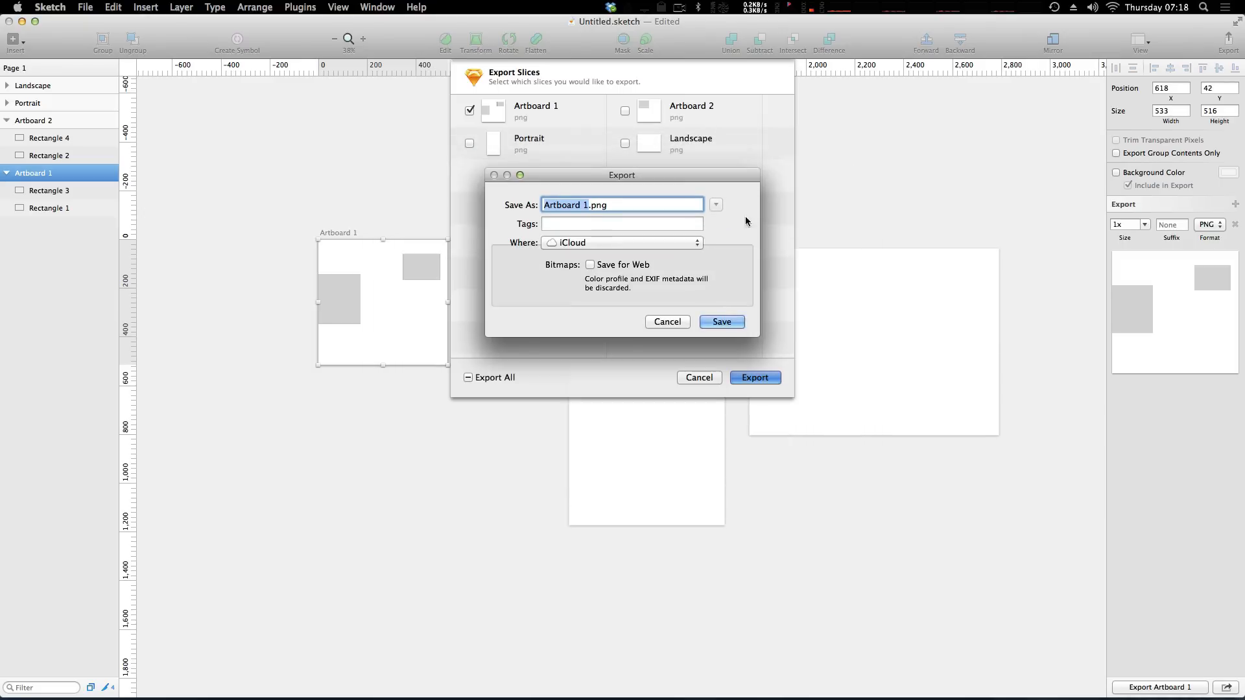
mouse_move(670, 333)
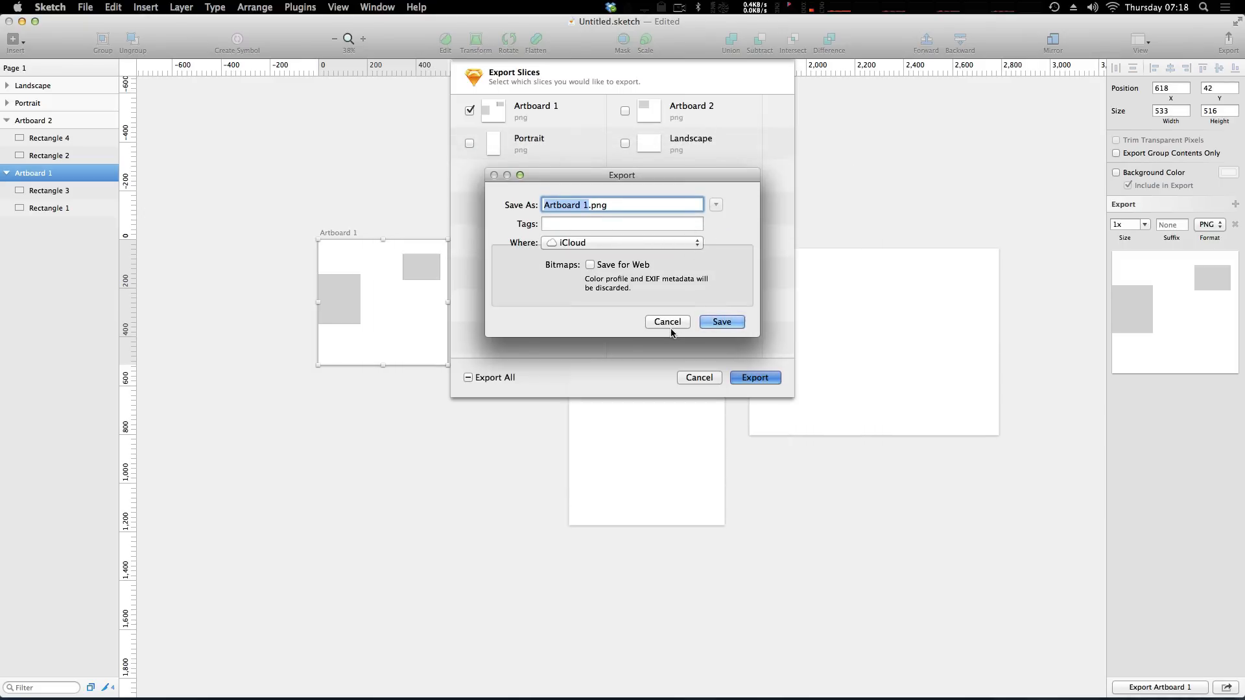
left_click(721, 322)
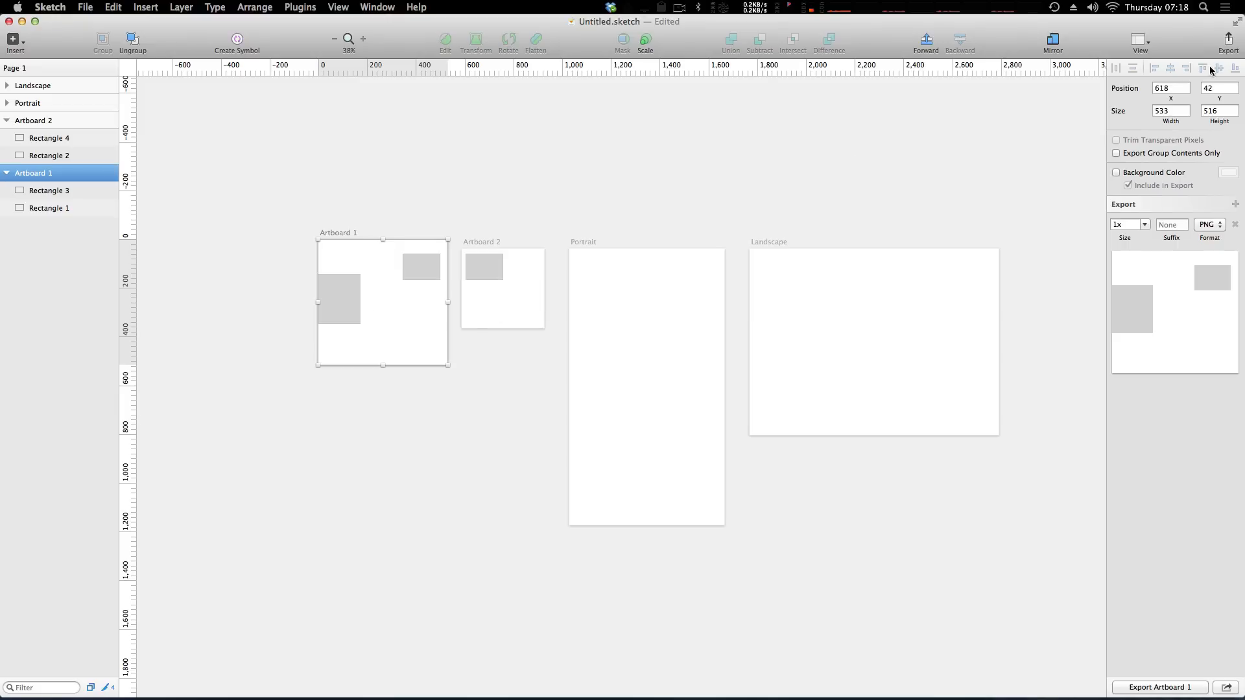
Step: Give Artboard 1 a dark red background colour from the colour picker
left_click(34, 119)
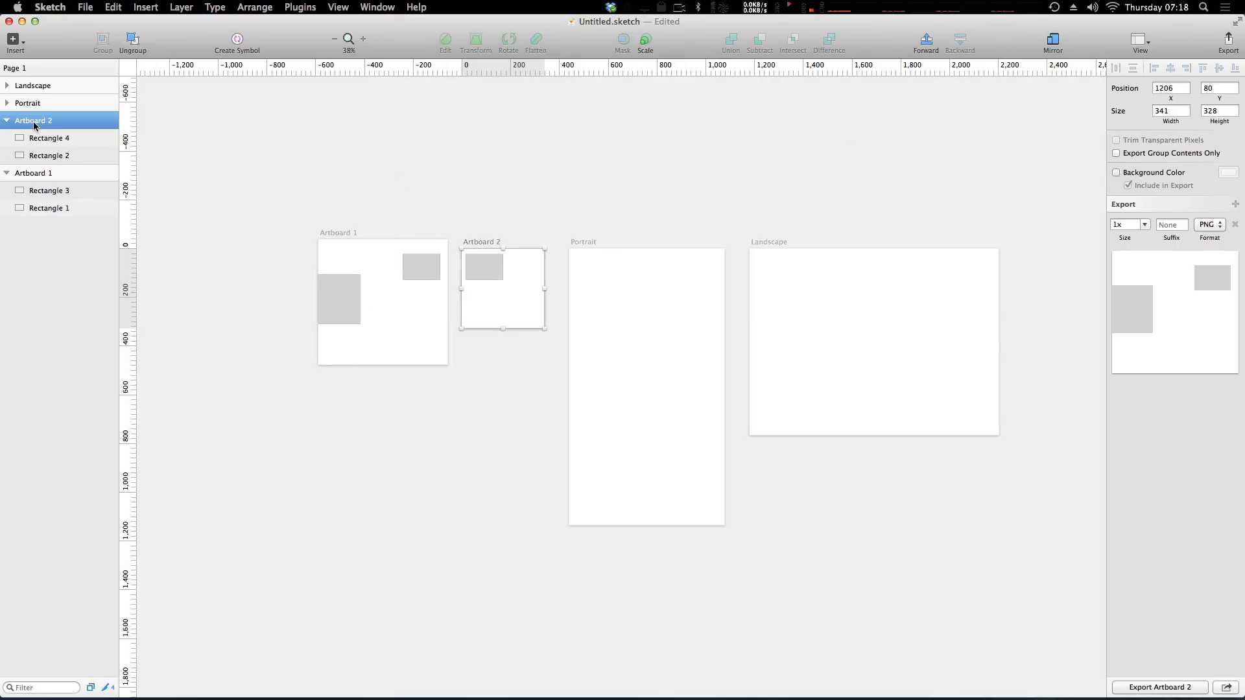
left_click(33, 172)
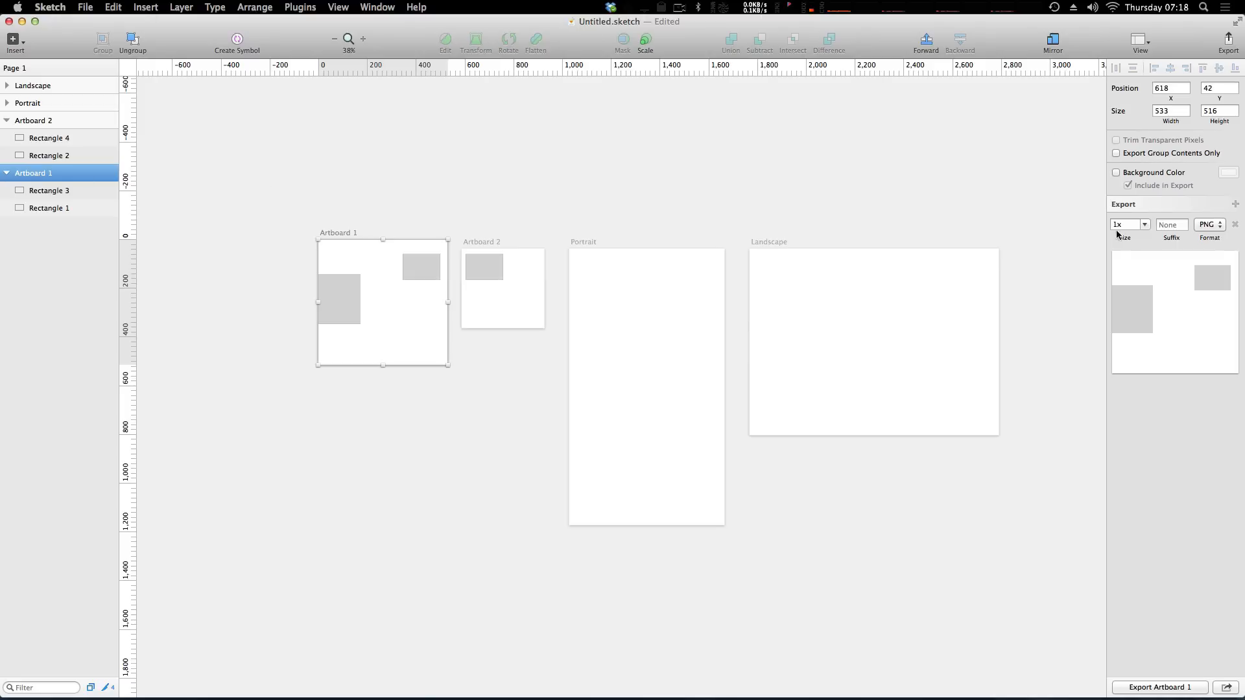
mouse_move(1205, 284)
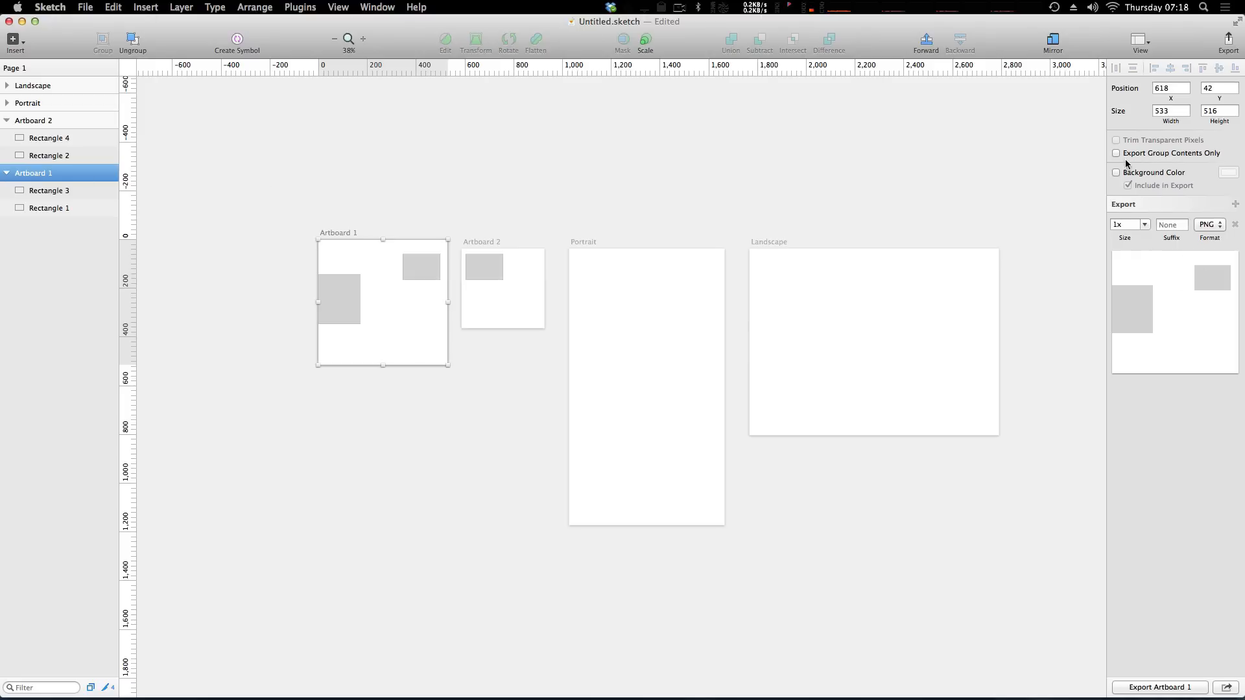
left_click(1116, 173)
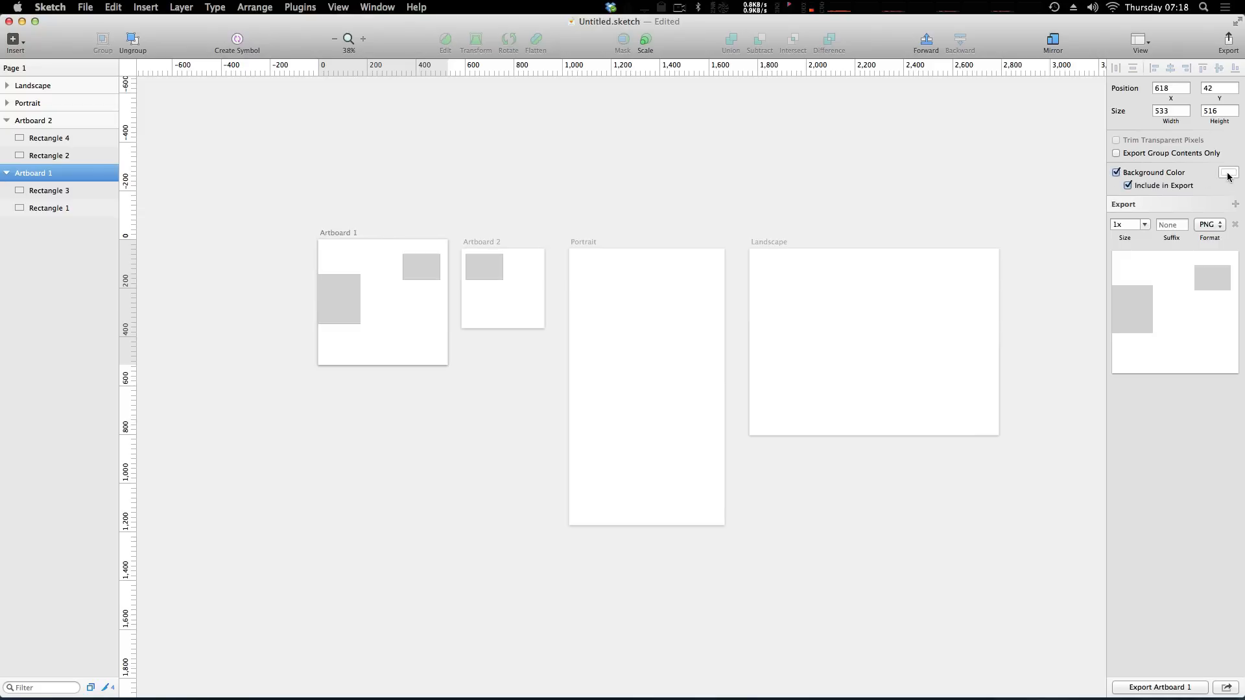
left_click(1228, 173)
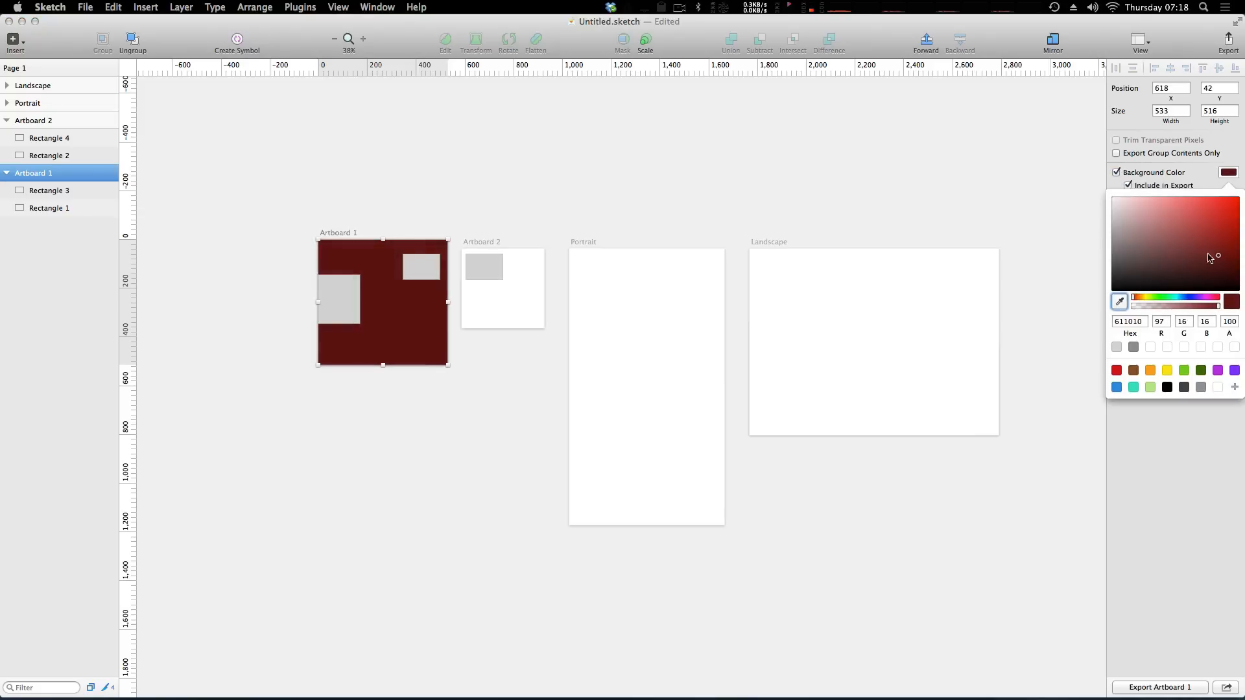
left_click(328, 300)
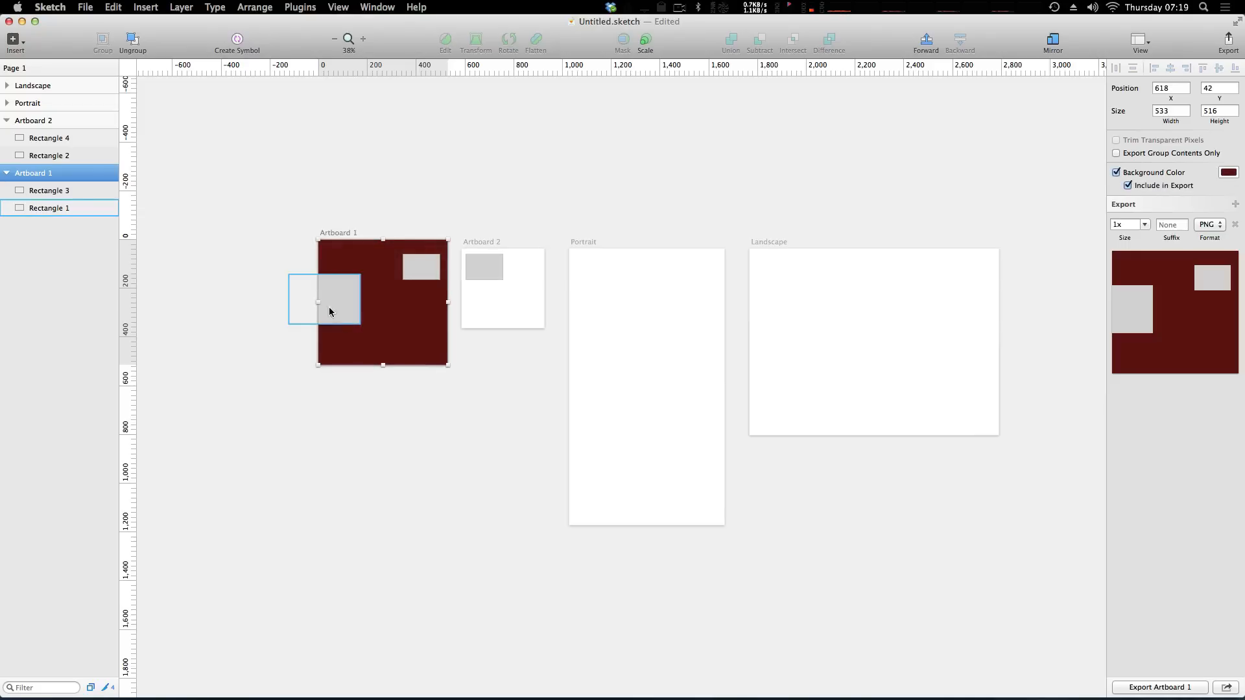
left_click(1003, 226)
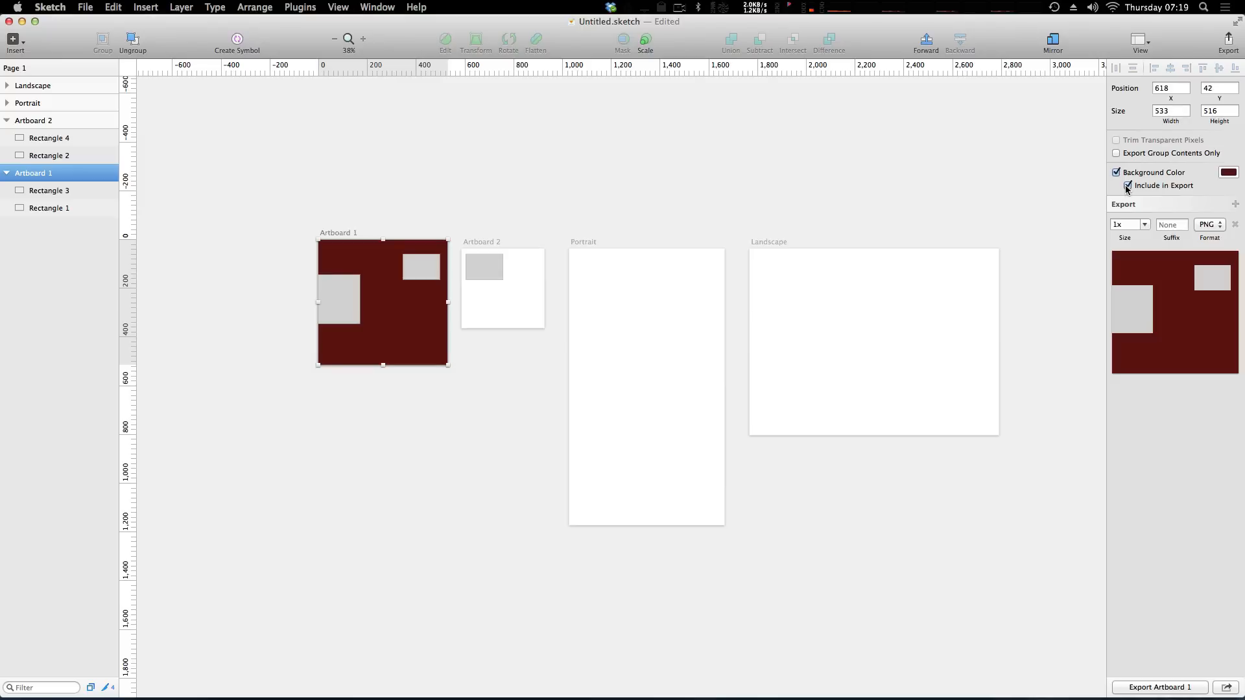
Step: Leave Artboard 1's background out of export, then glance at the artboard's sharing options
left_click(1127, 186)
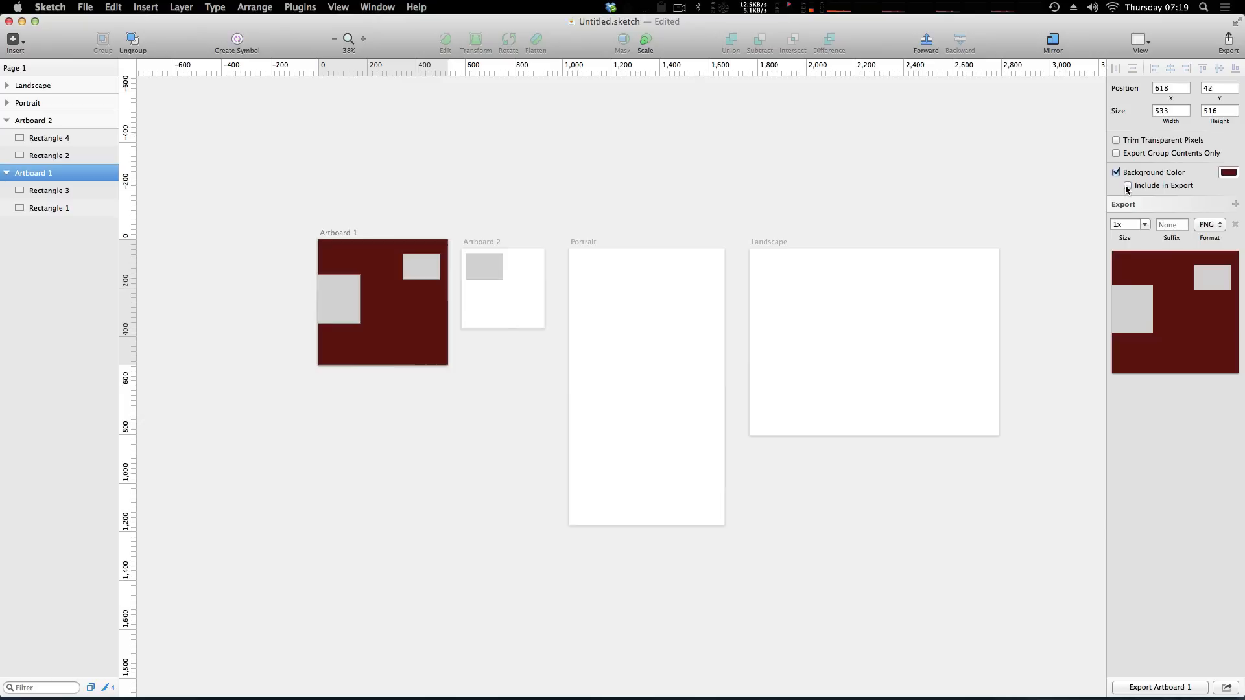
left_click(1127, 186)
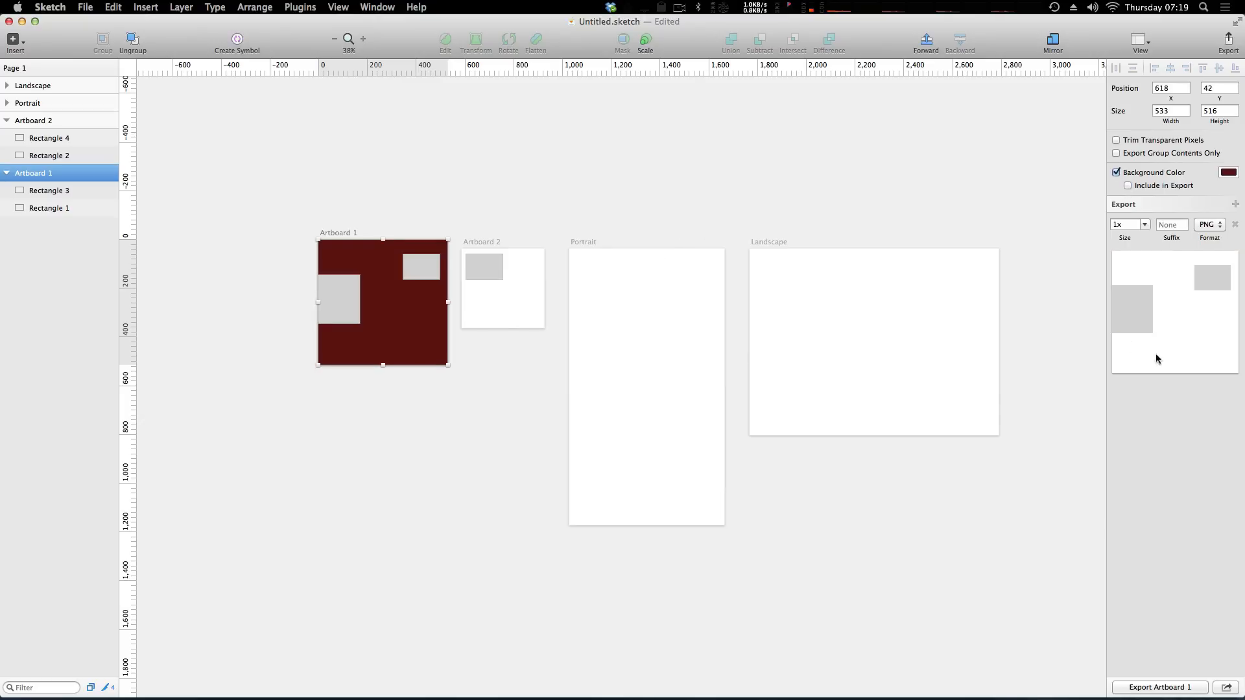
mouse_move(1179, 291)
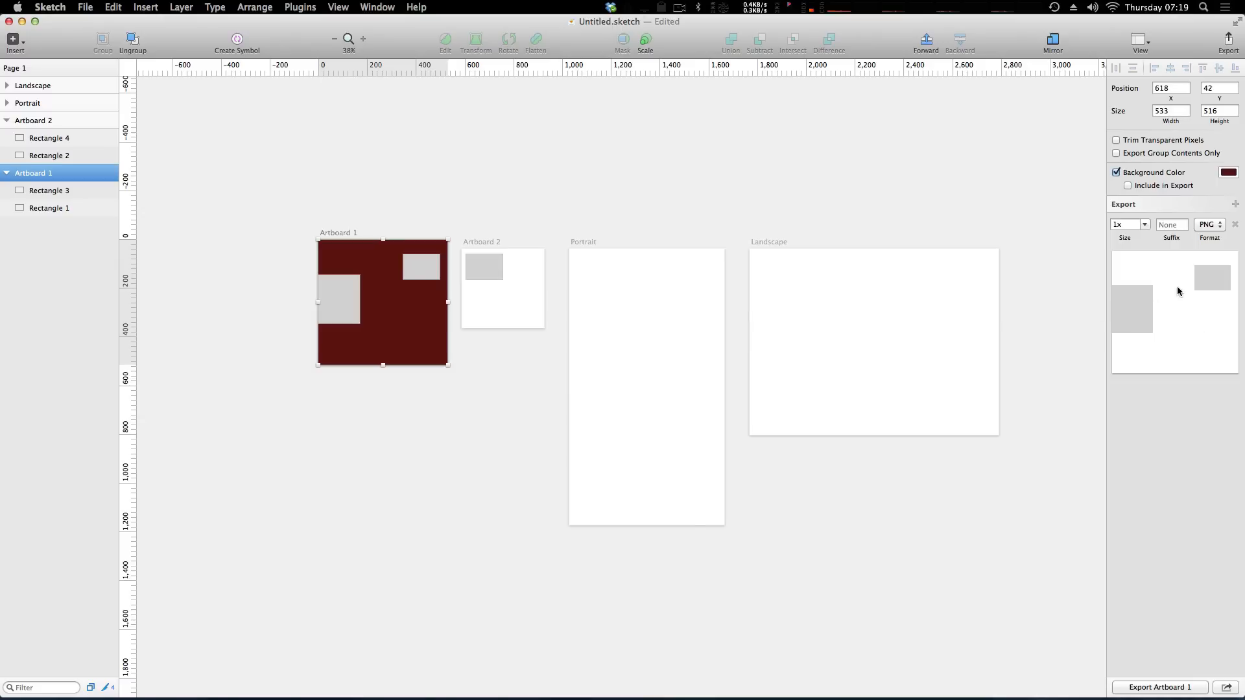
mouse_move(1204, 695)
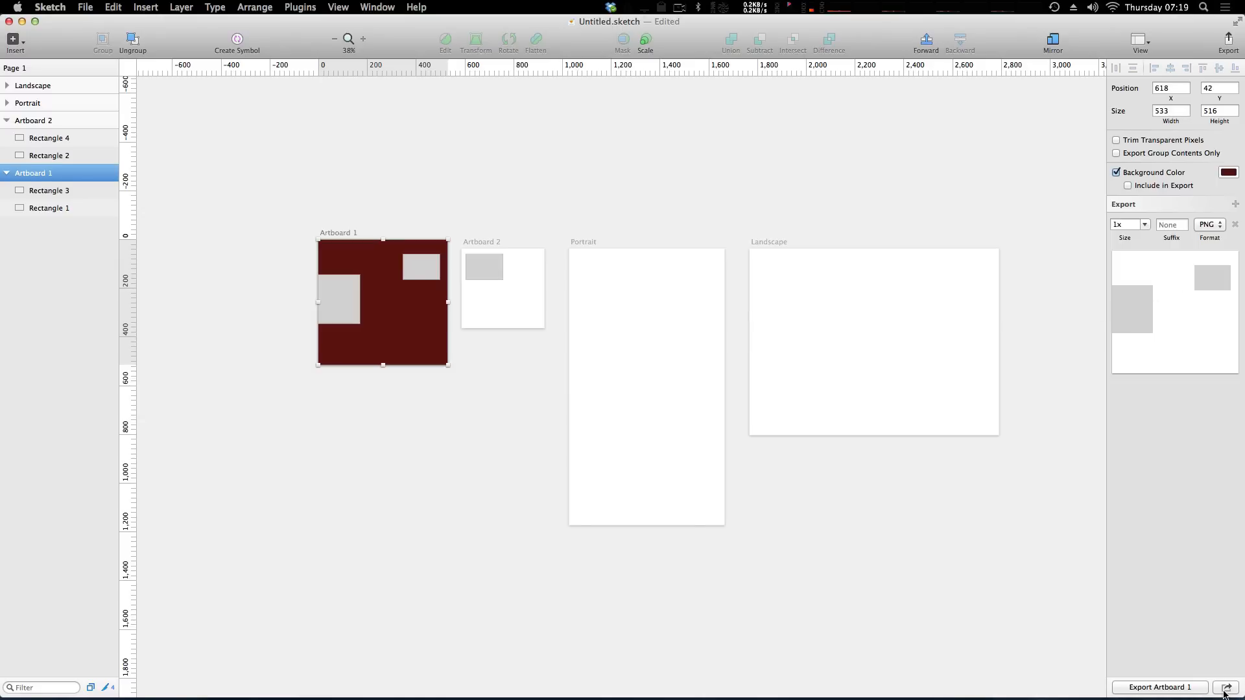
left_click(1234, 688)
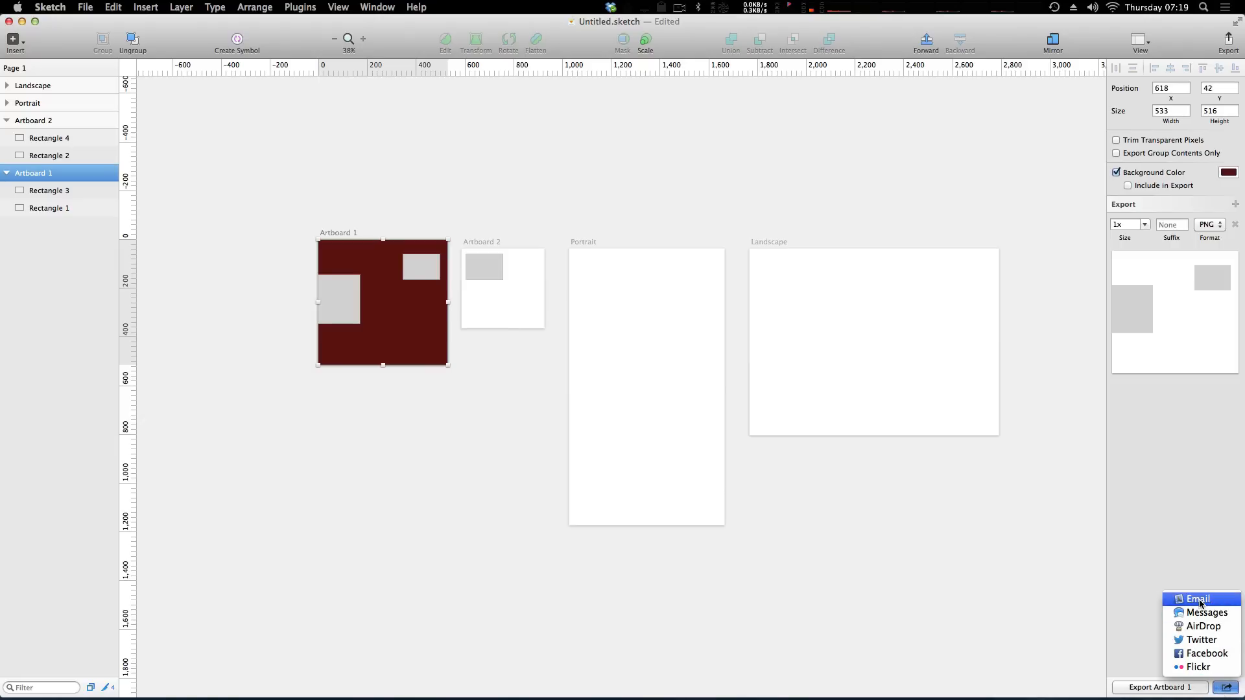
mouse_move(1176, 455)
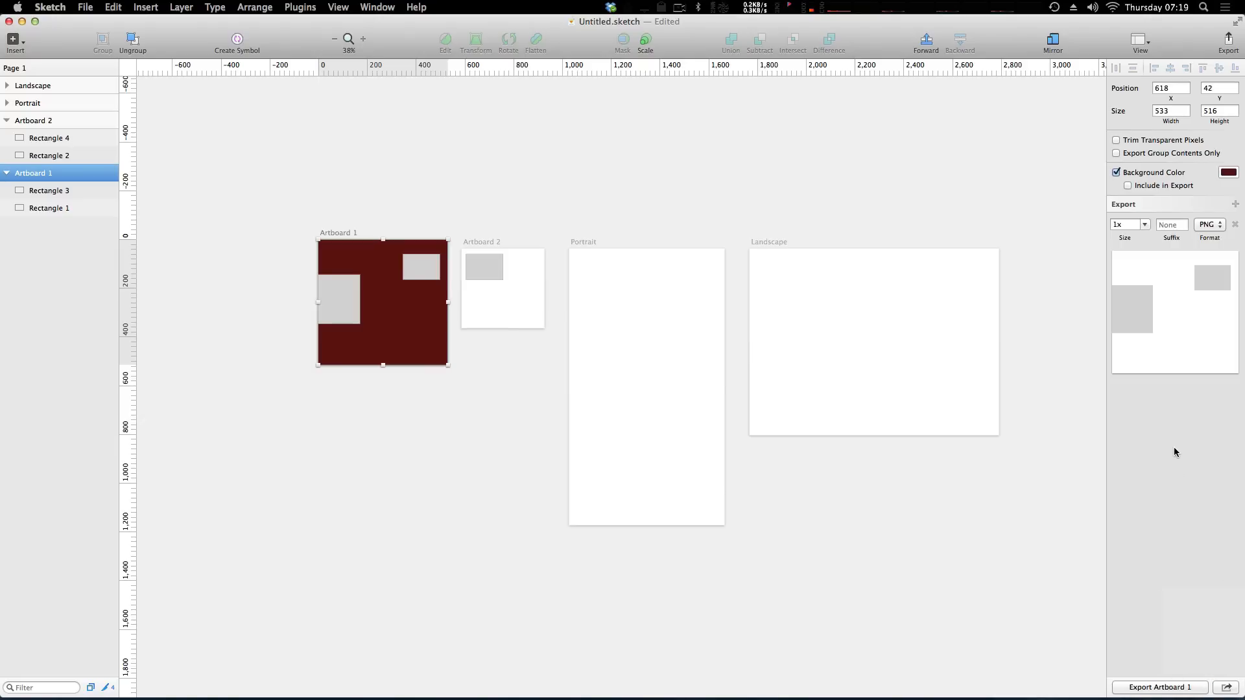
mouse_move(365, 170)
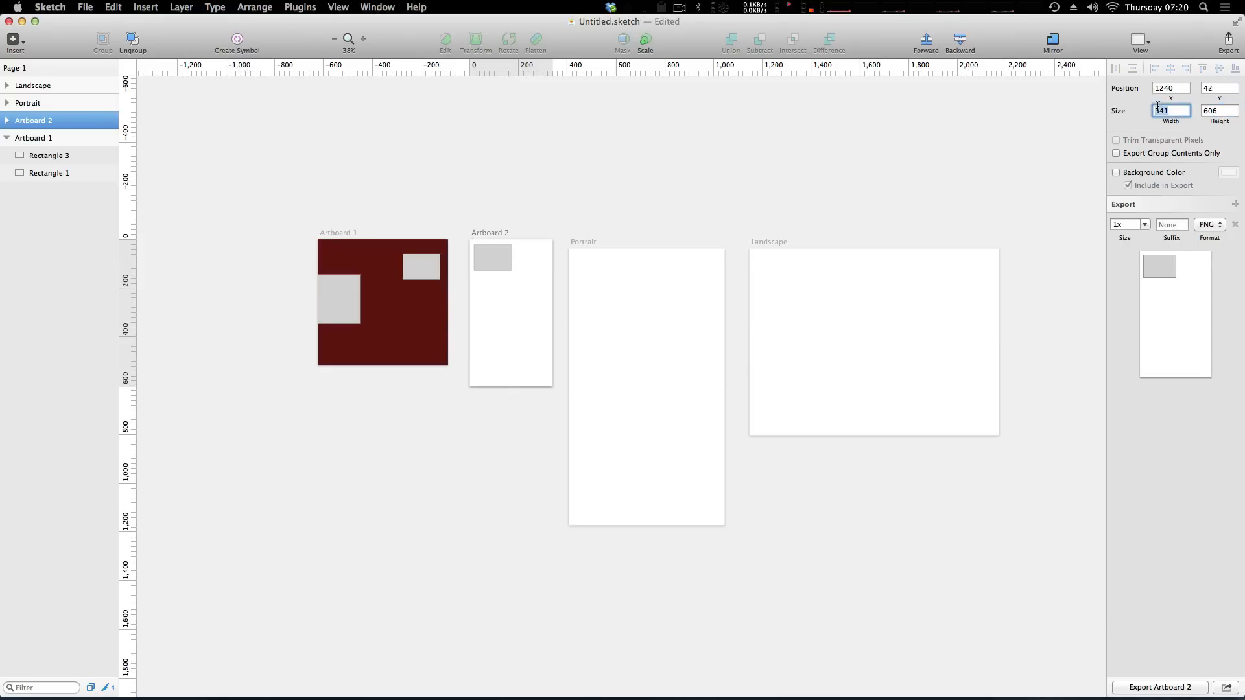
Step: Edit Artboard 2's width in the Inspector to start stretching it taller
left_click(511, 313)
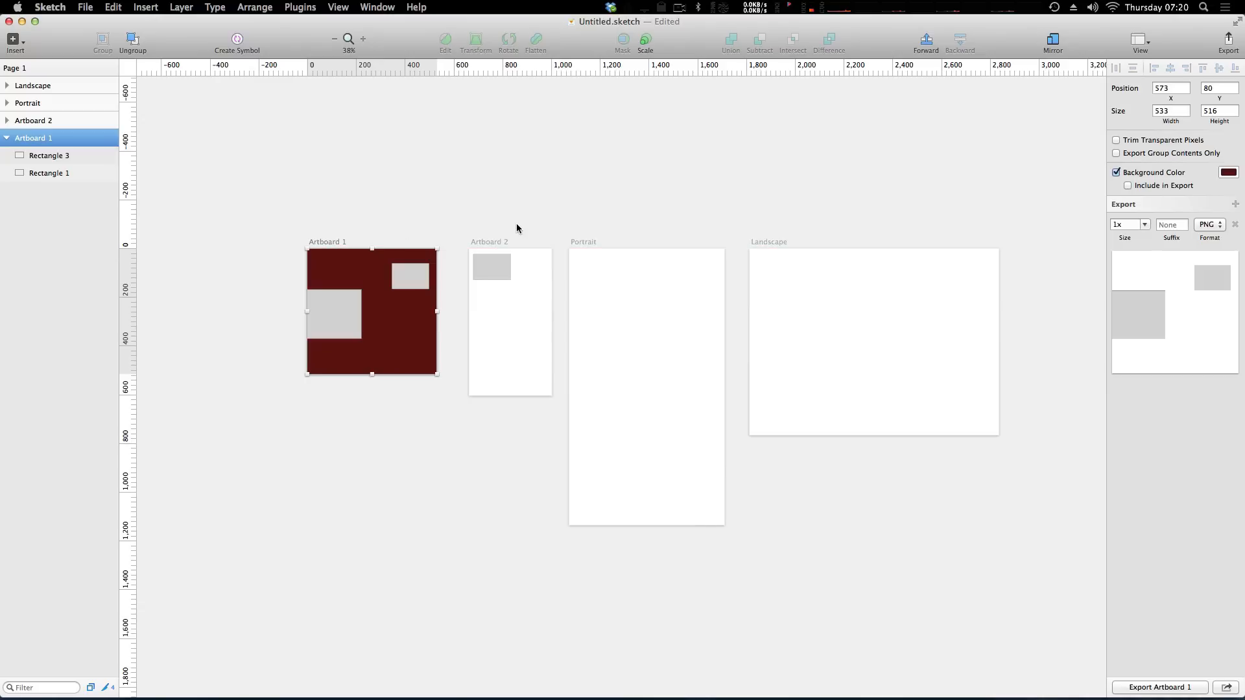
mouse_move(535, 230)
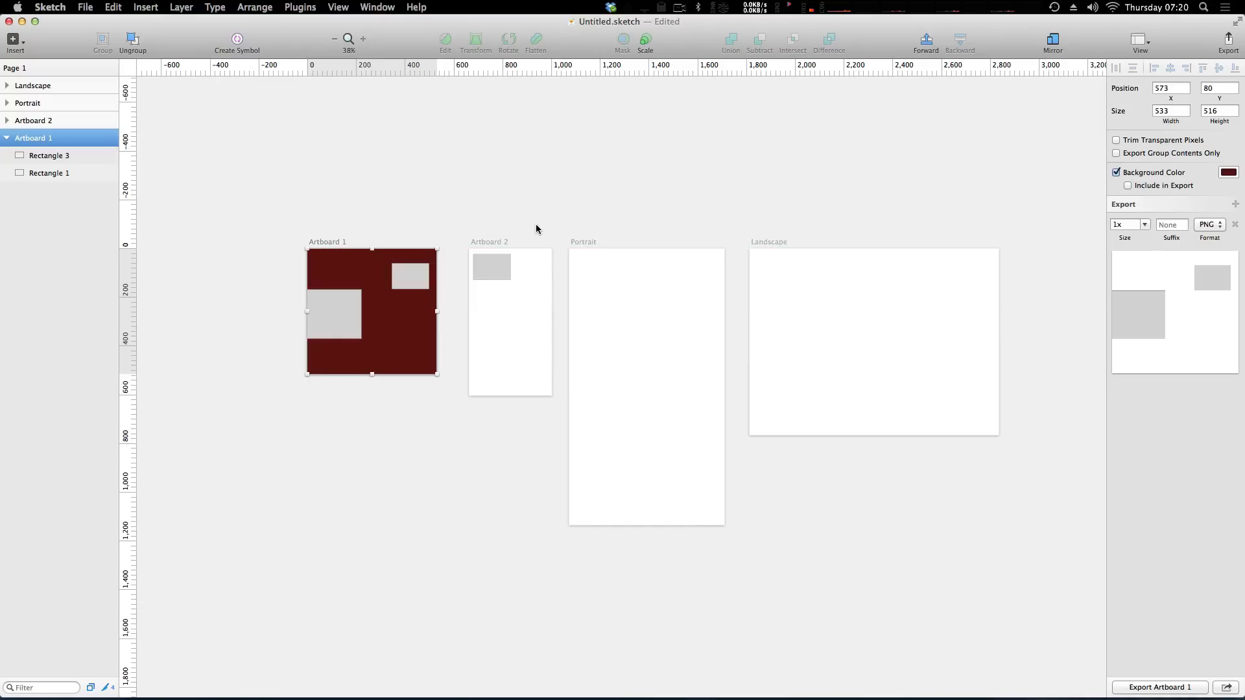